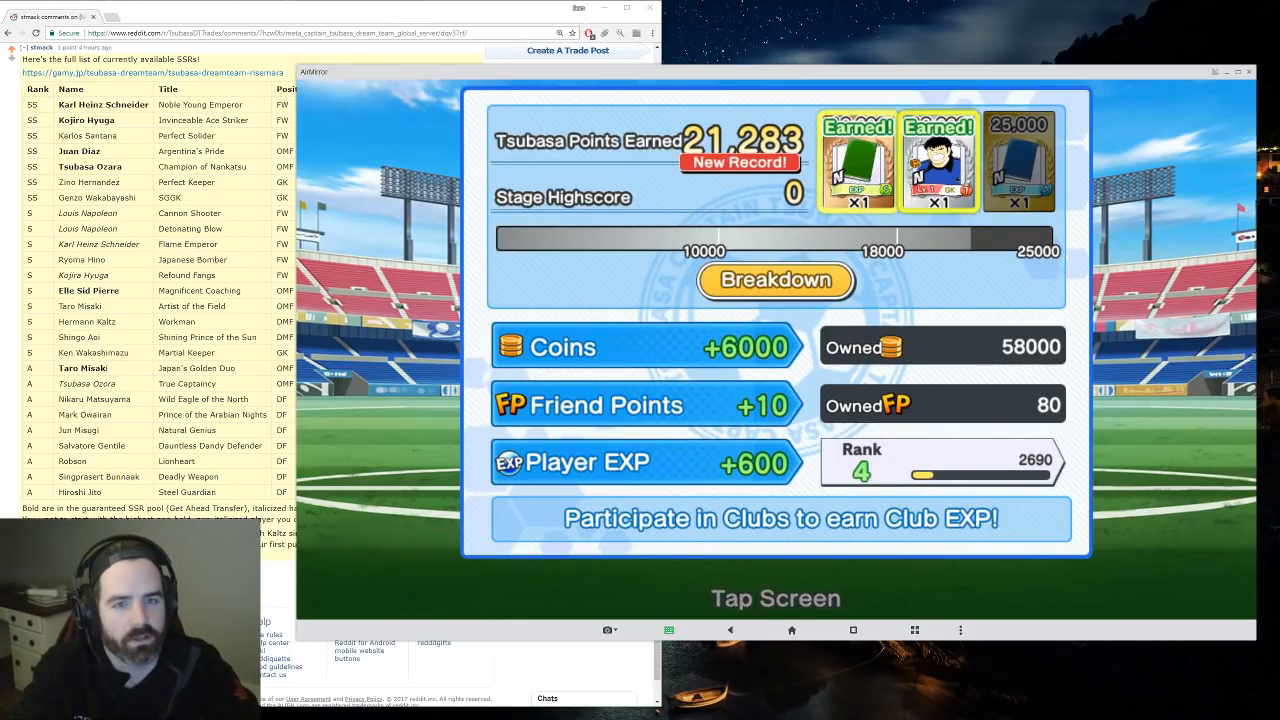
- Dismiss the 21,283-point match results to get back to the Middle School episode list
{"action": "left_click", "coordinate": [775, 598]}
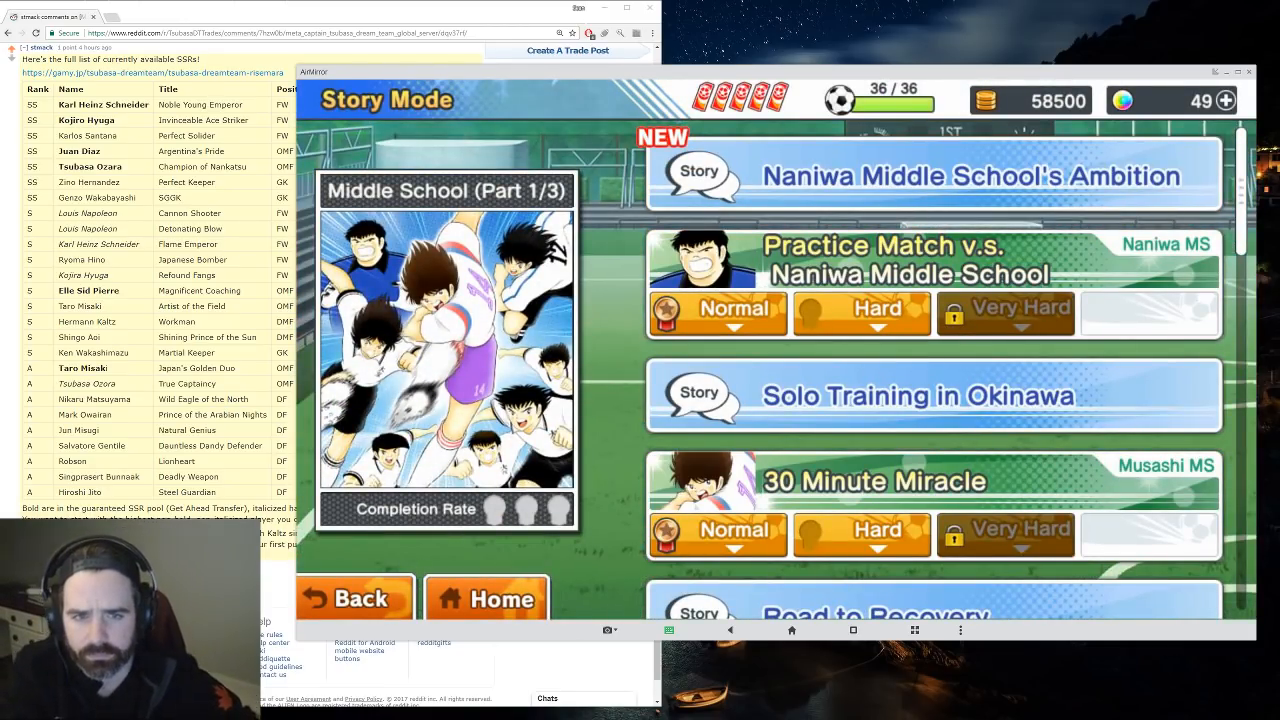
- Play the next Middle School Story Mode episode, unlocking 'Taichi Nakanishi's True Talent'
{"action": "left_click", "coordinate": [1060, 175]}
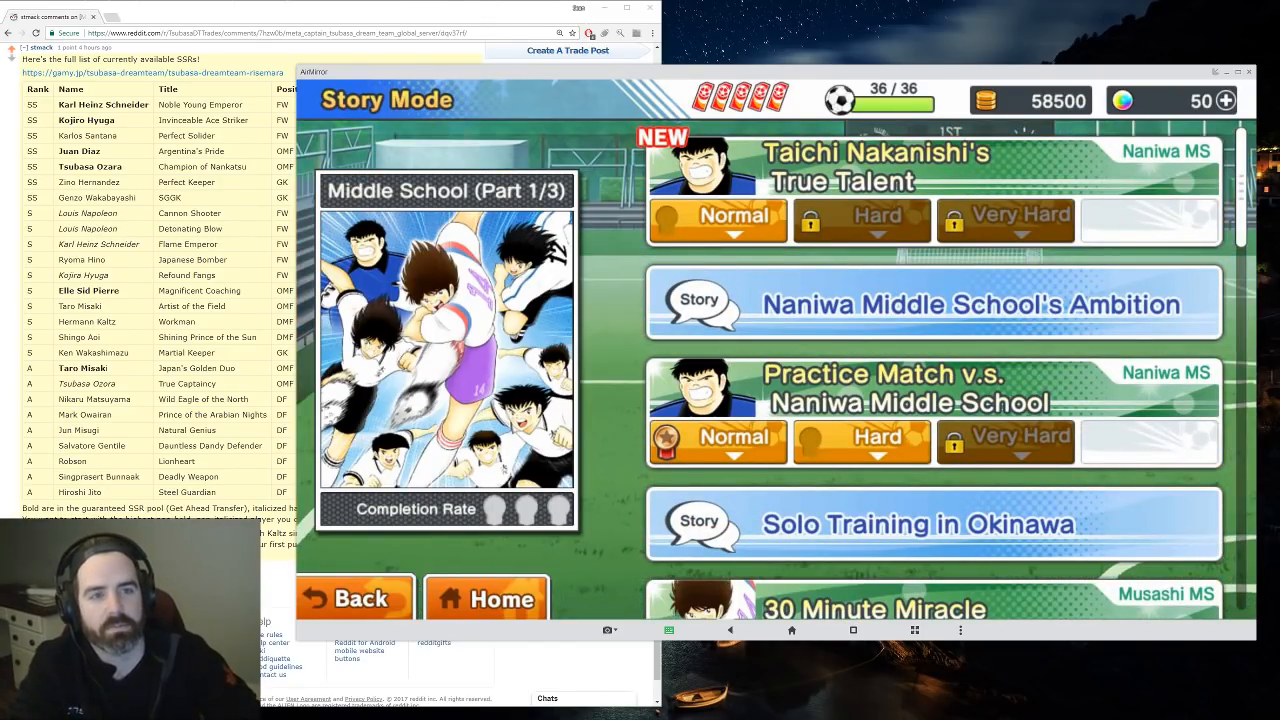
{"action": "mouse_move", "coordinate": [1150, 112]}
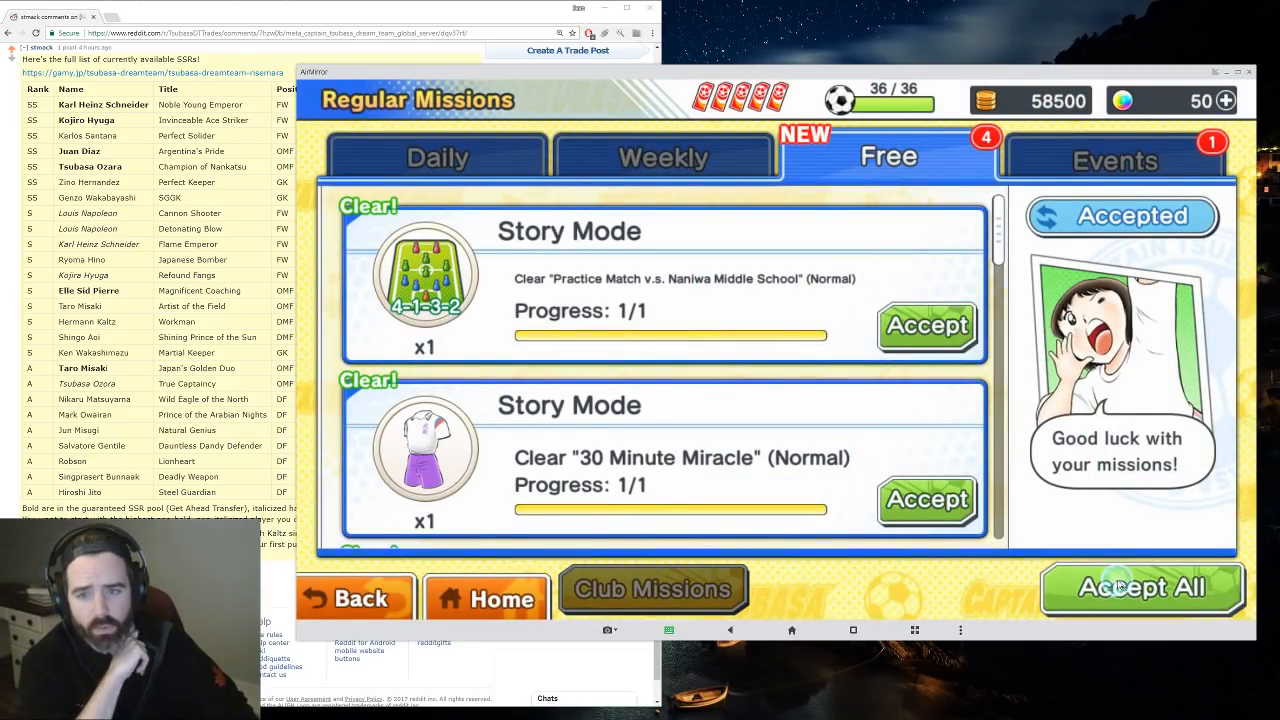
- Accept all cleared mission rewards and close Presents Received, reaching 52 Dreamballs
{"action": "left_click", "coordinate": [1142, 588]}
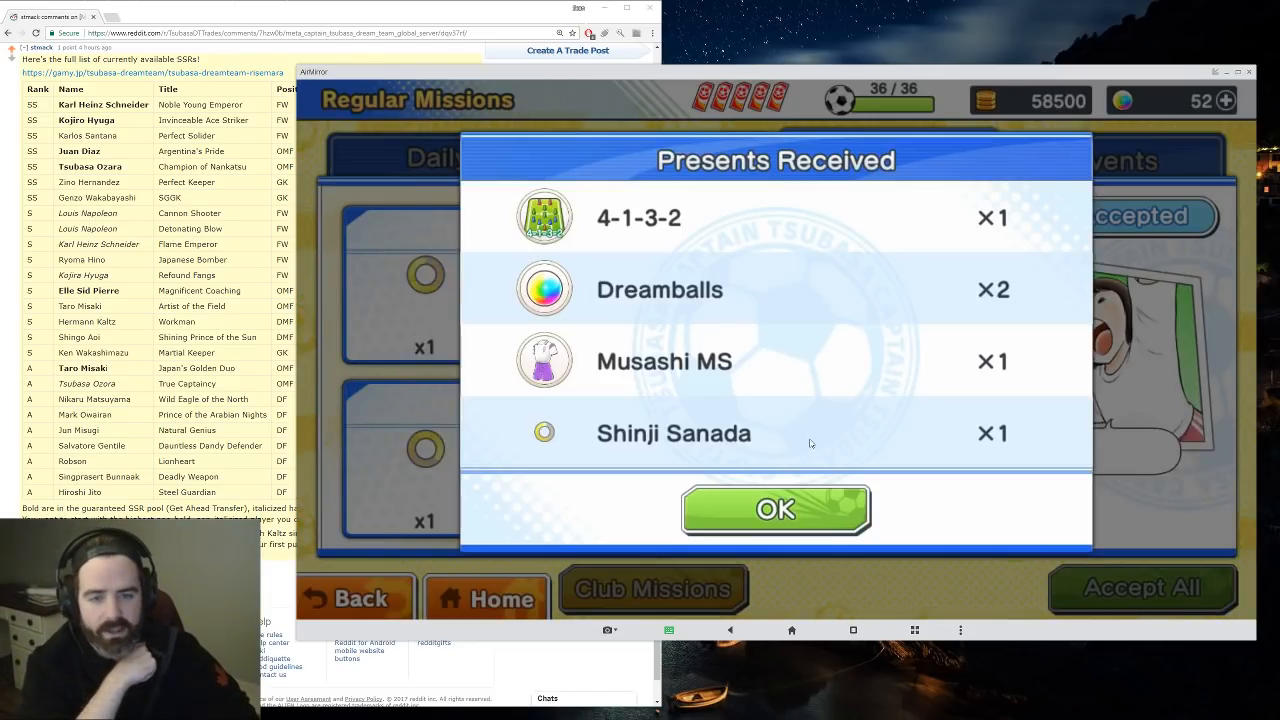
{"action": "left_click", "coordinate": [775, 509]}
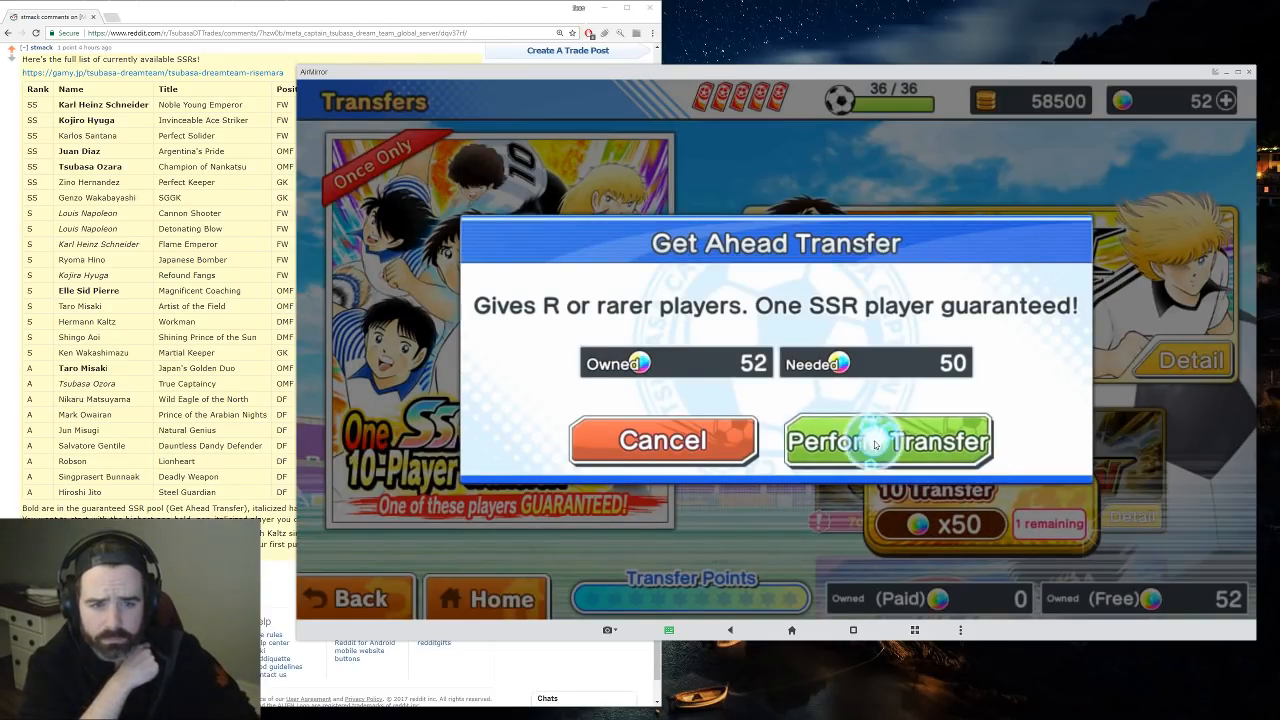
- Perform the Get Ahead Transfer for 50 Dreamballs
{"action": "left_click", "coordinate": [887, 441]}
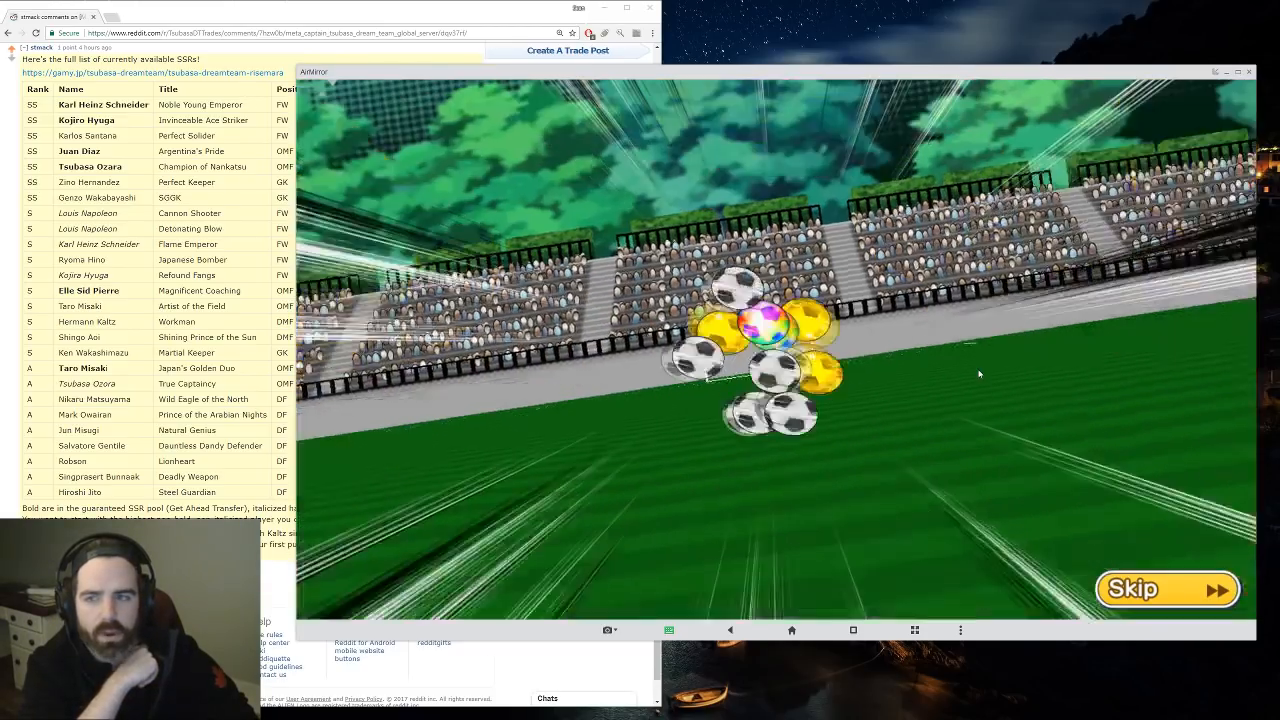
- Skip the transfer animation and flip the player cards, revealing an SSR forward
{"action": "left_click", "coordinate": [1167, 589]}
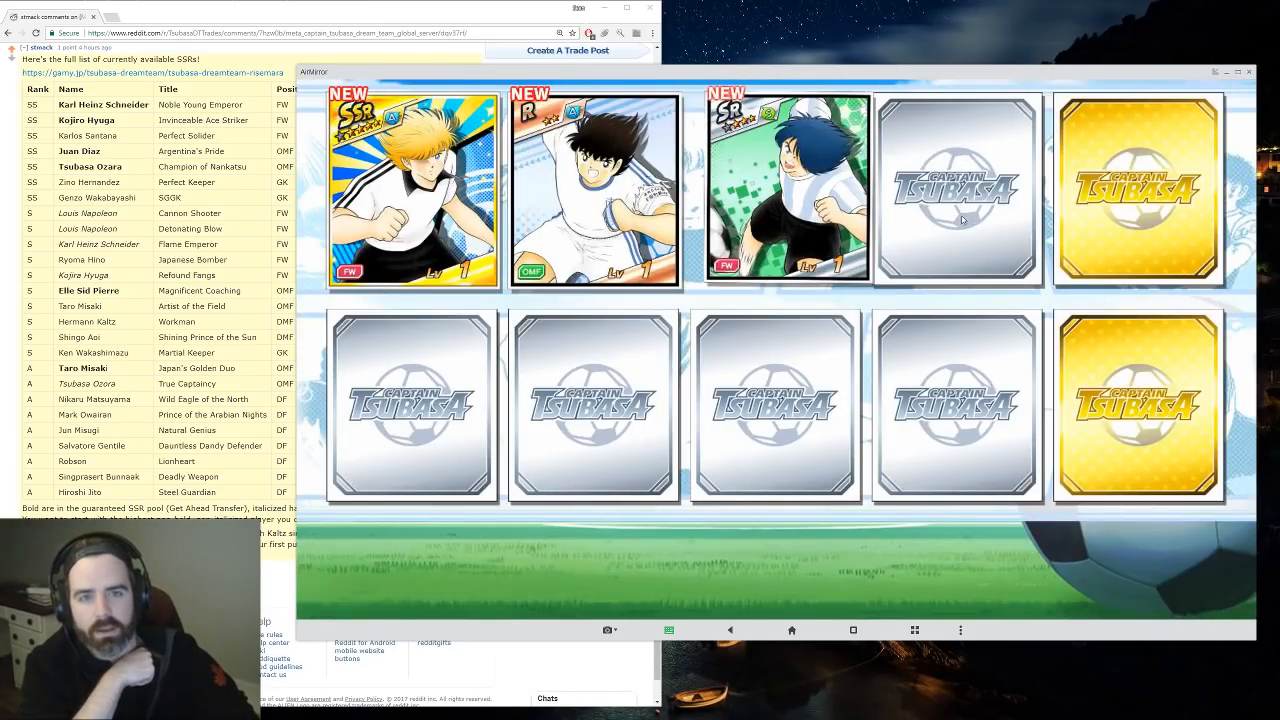
{"action": "left_click", "coordinate": [594, 190]}
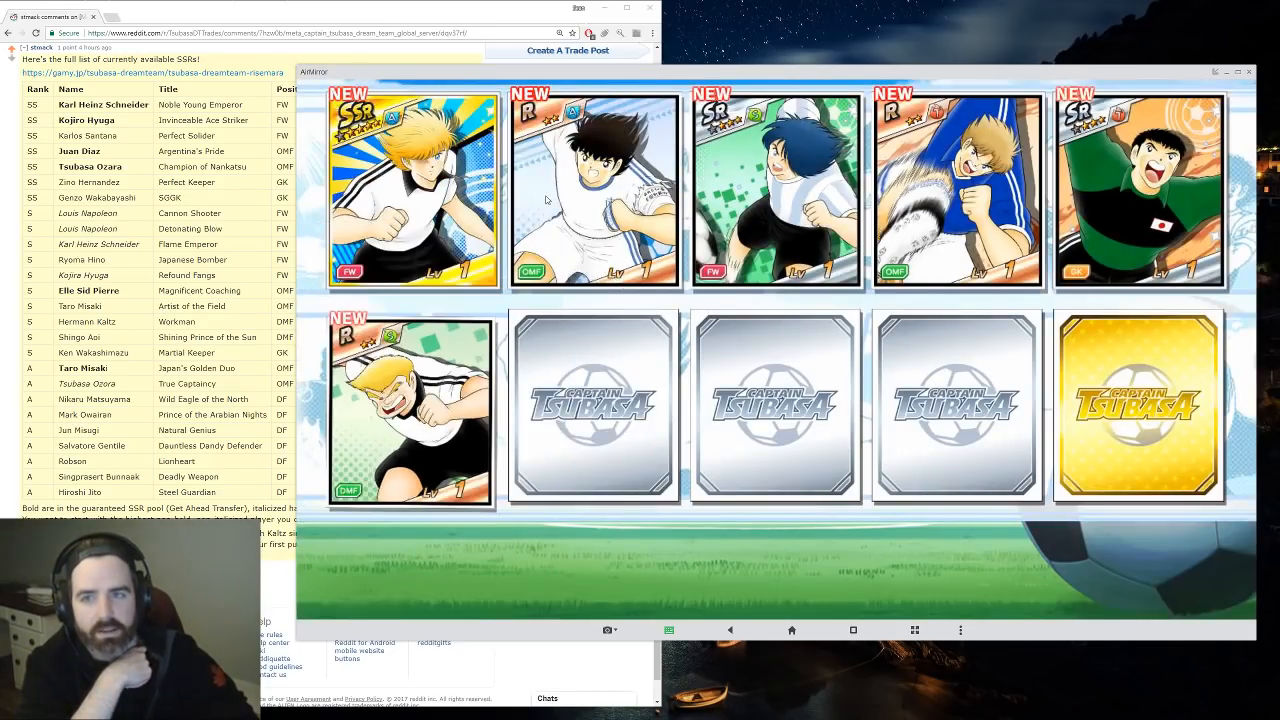
{"action": "left_click", "coordinate": [594, 190]}
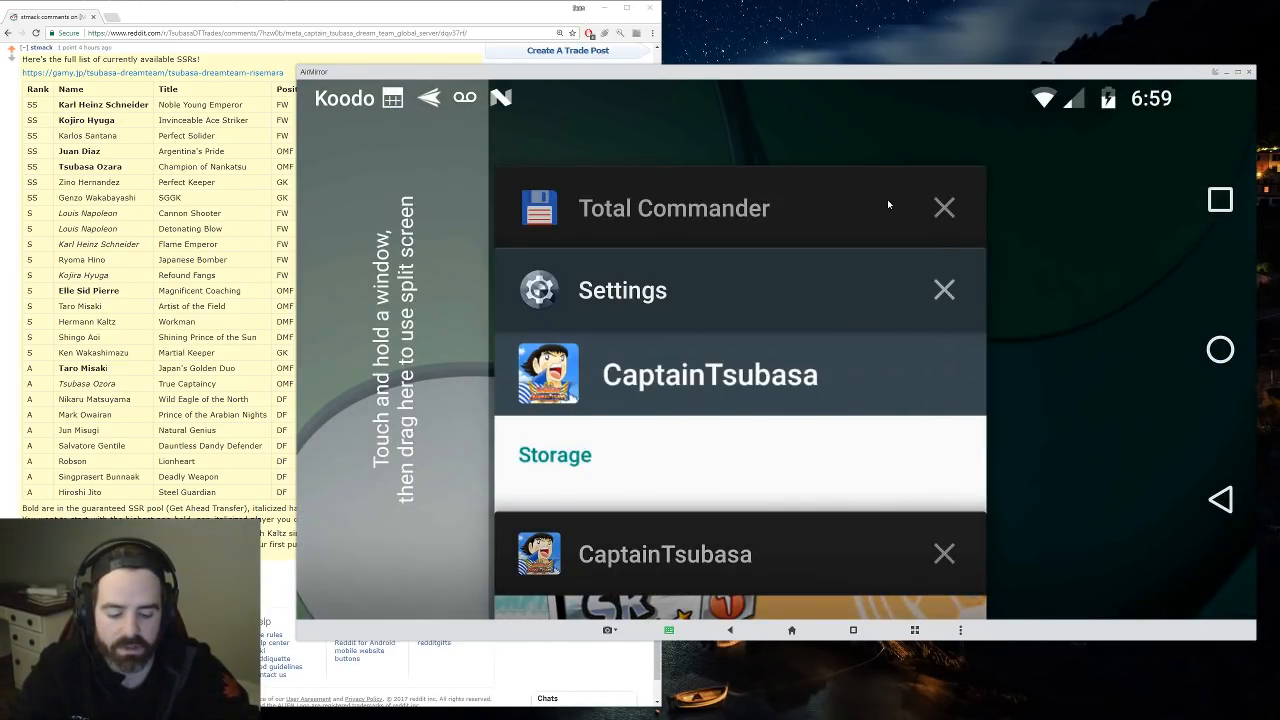
- View CaptainTsubasa's App info (version 1.5.2) through Settings Apps, then return to recent apps
{"action": "left_click", "coordinate": [622, 290]}
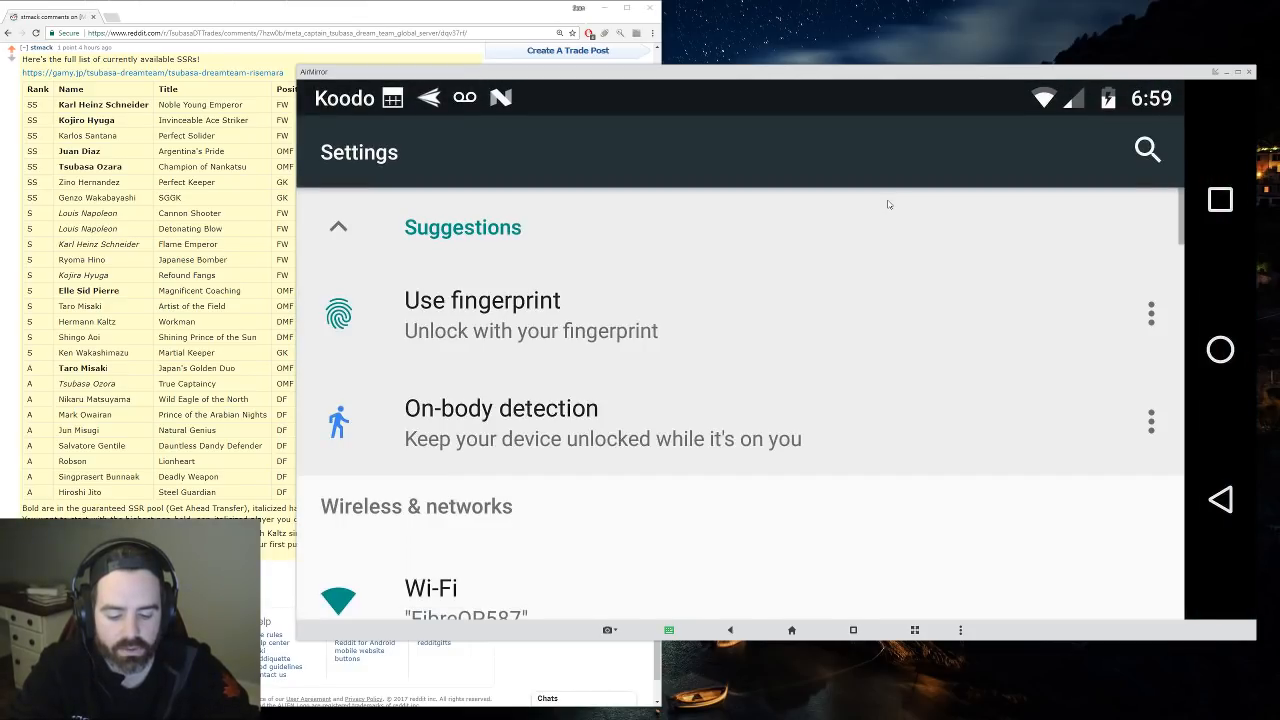
{"action": "scroll", "scroll_direction": "down", "scroll_amount": 3}
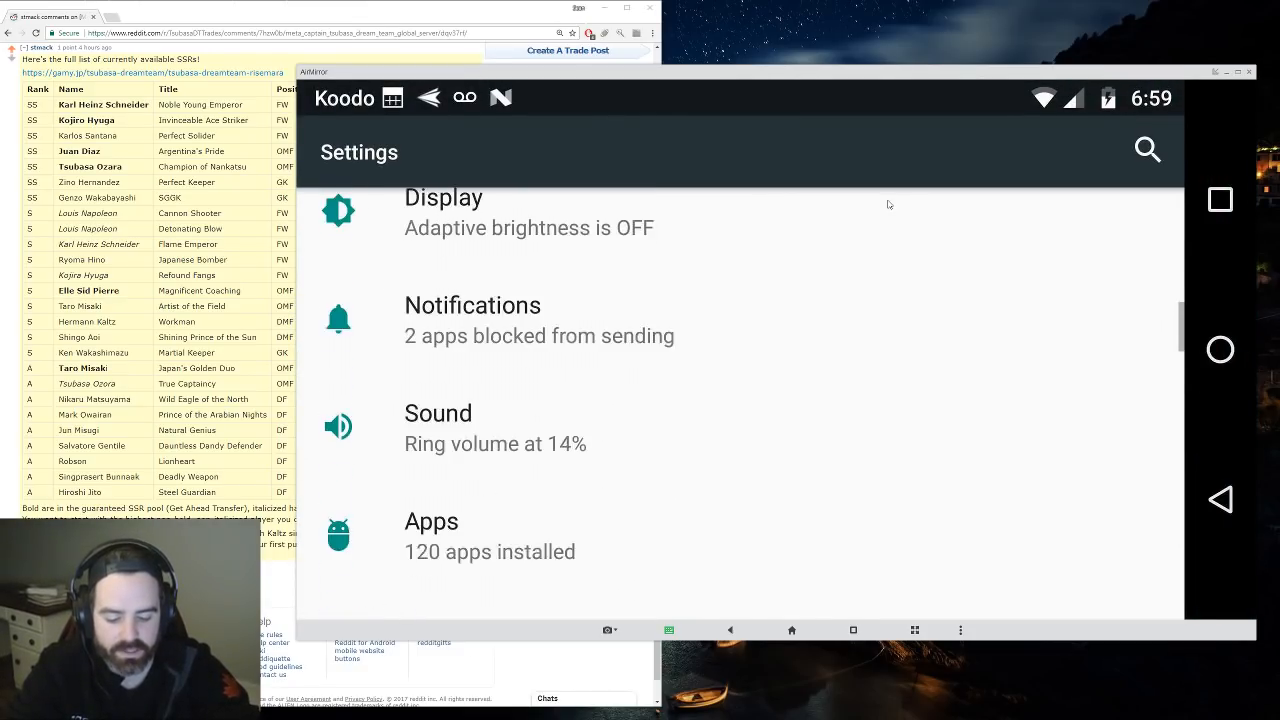
{"action": "left_click", "coordinate": [431, 521]}
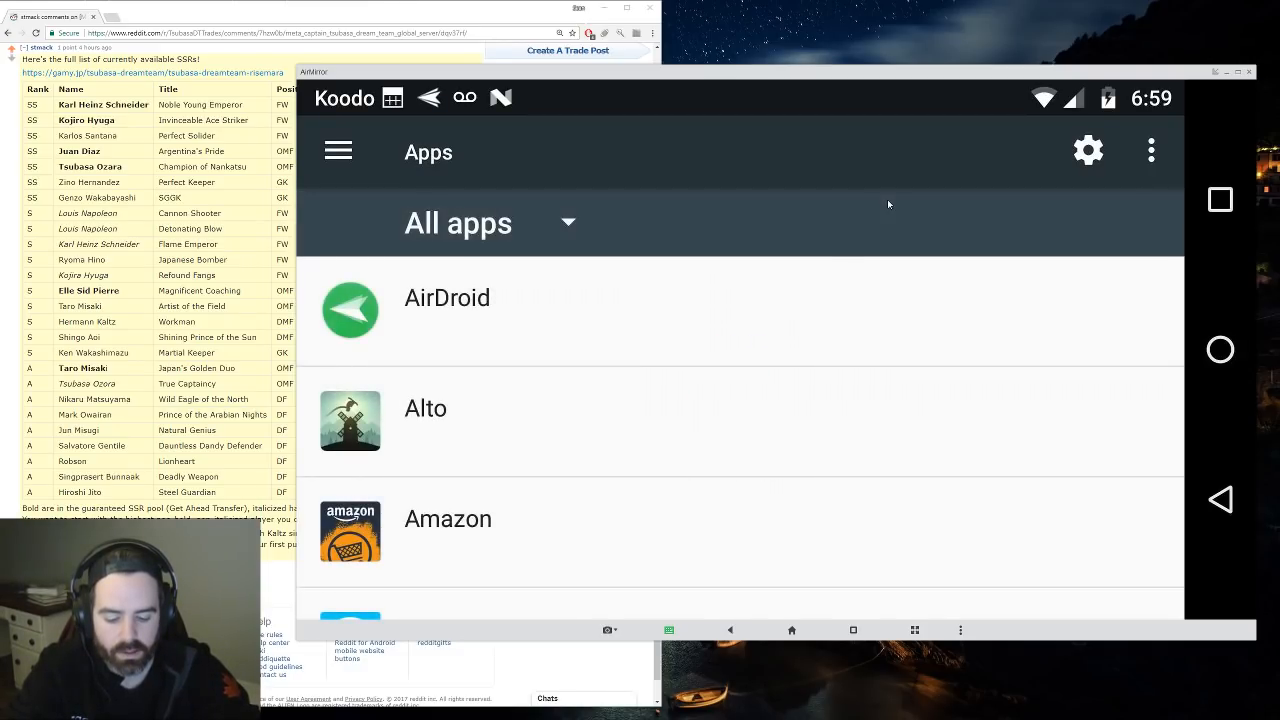
{"action": "scroll", "scroll_direction": "down", "scroll_amount": 3}
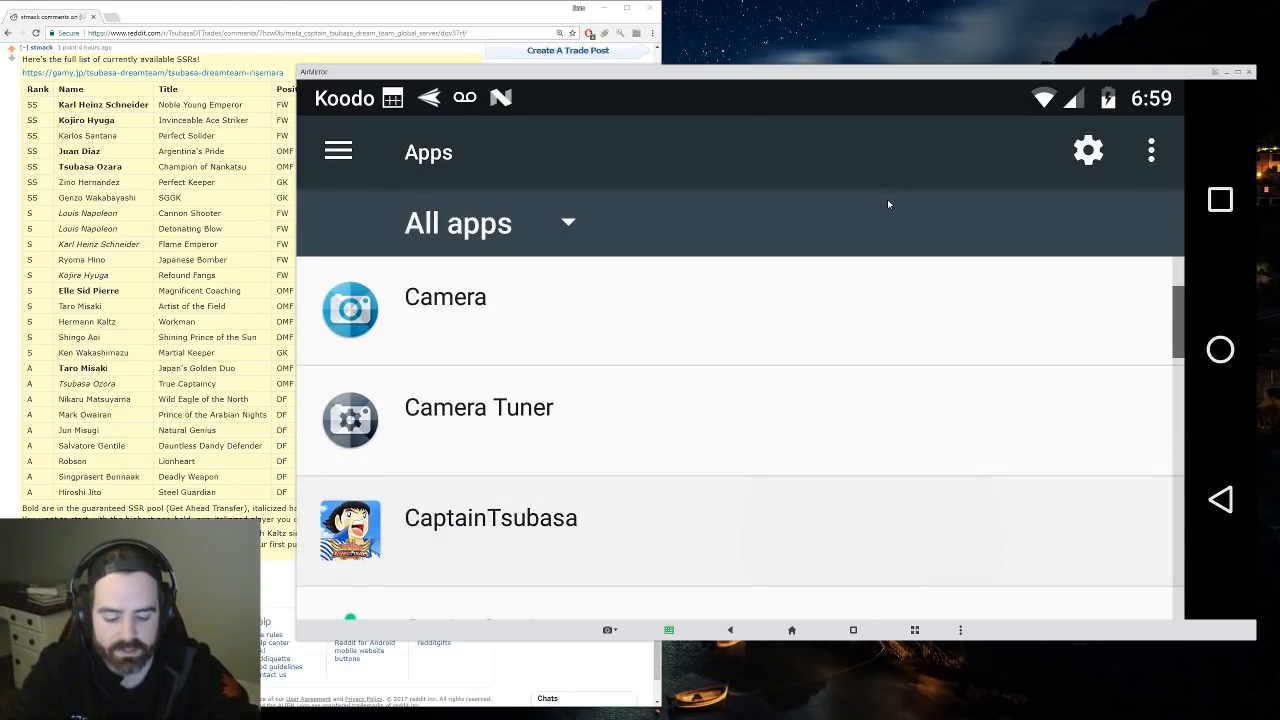
{"action": "left_click", "coordinate": [490, 517]}
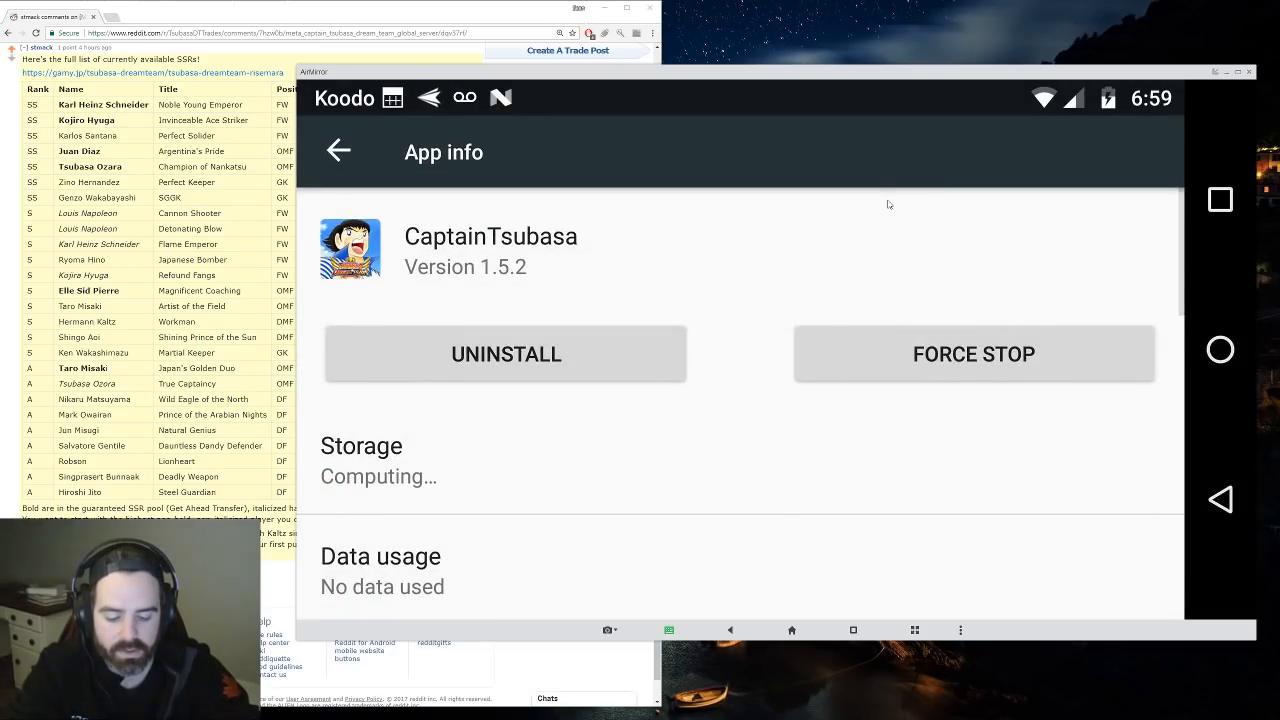
{"action": "left_click", "coordinate": [378, 460]}
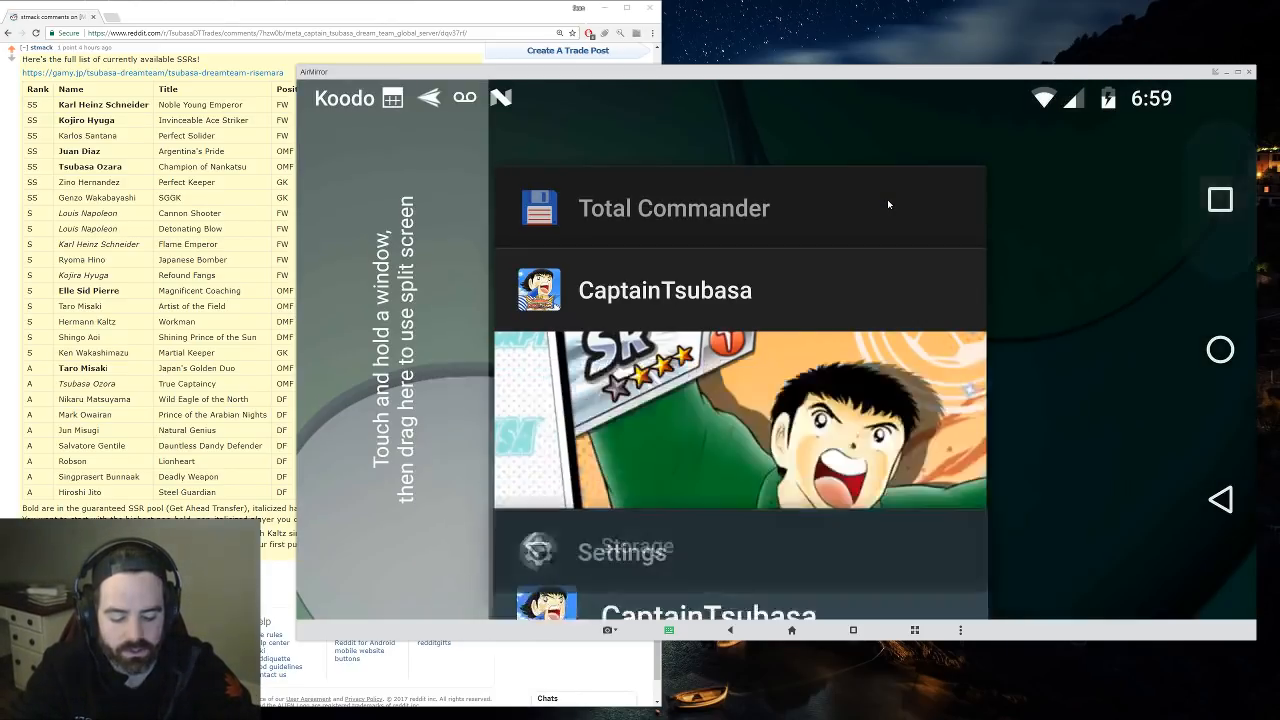
- In Total Commander's Android/data, choose Rename on com.klab.captain283.global
{"action": "left_click", "coordinate": [674, 207]}
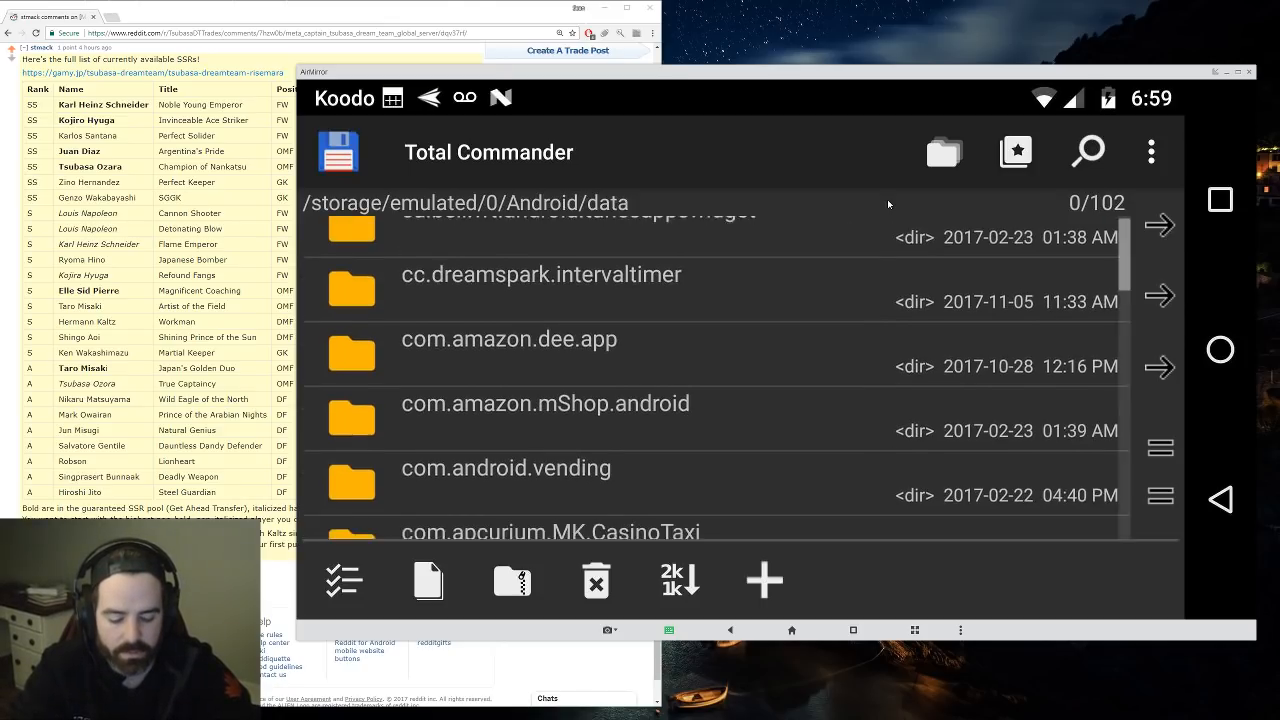
{"action": "scroll", "scroll_direction": "down", "scroll_amount": 3}
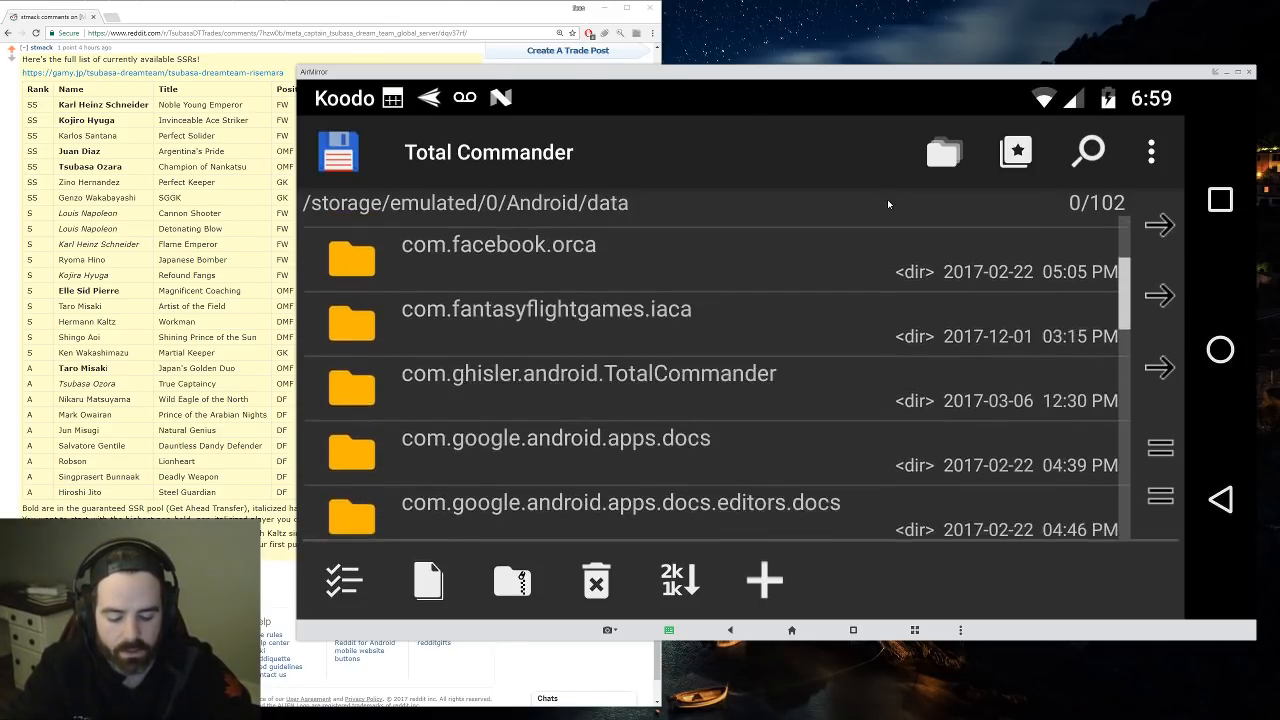
{"action": "scroll", "scroll_direction": "down", "scroll_amount": 3}
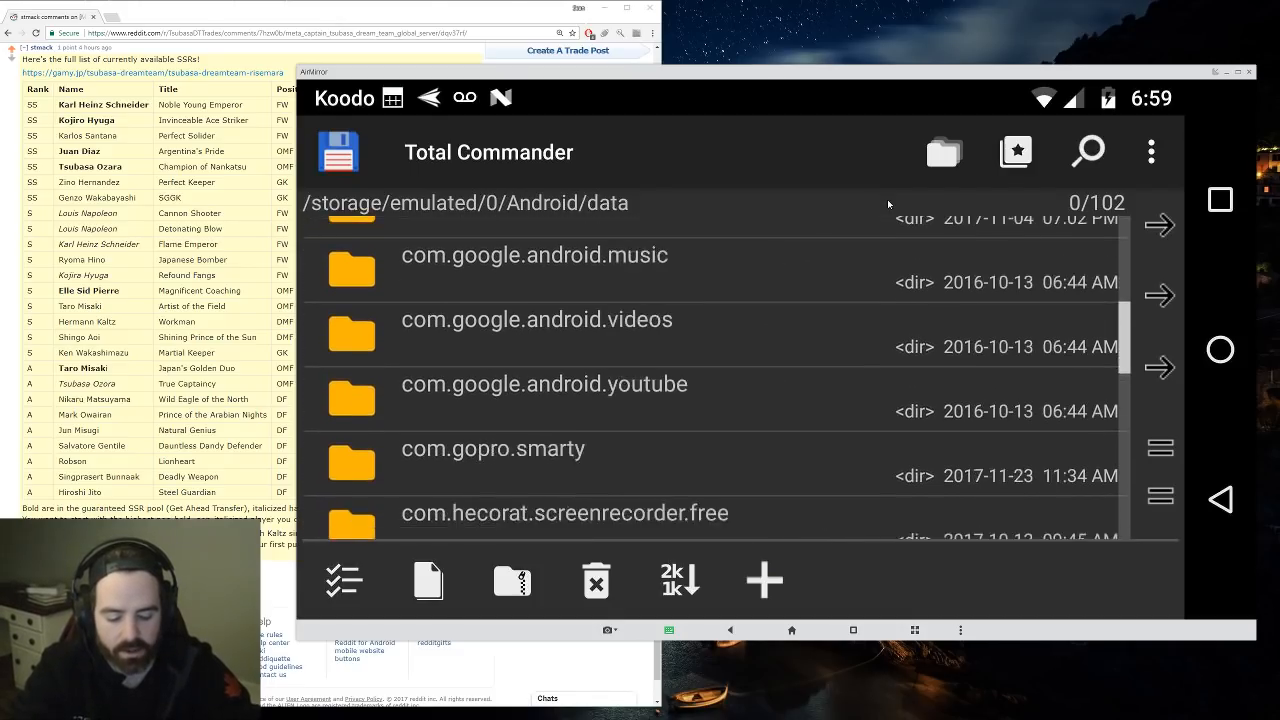
{"action": "scroll", "scroll_direction": "down", "scroll_amount": 3}
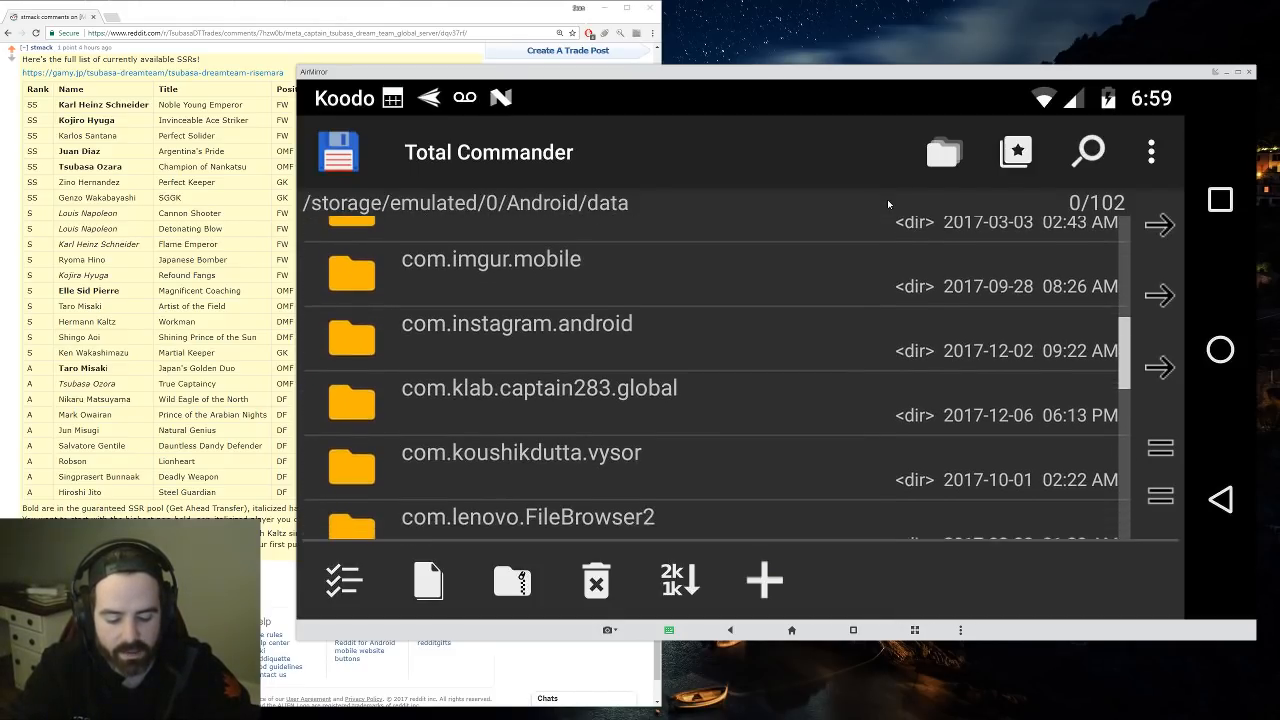
{"action": "left_click", "coordinate": [538, 388]}
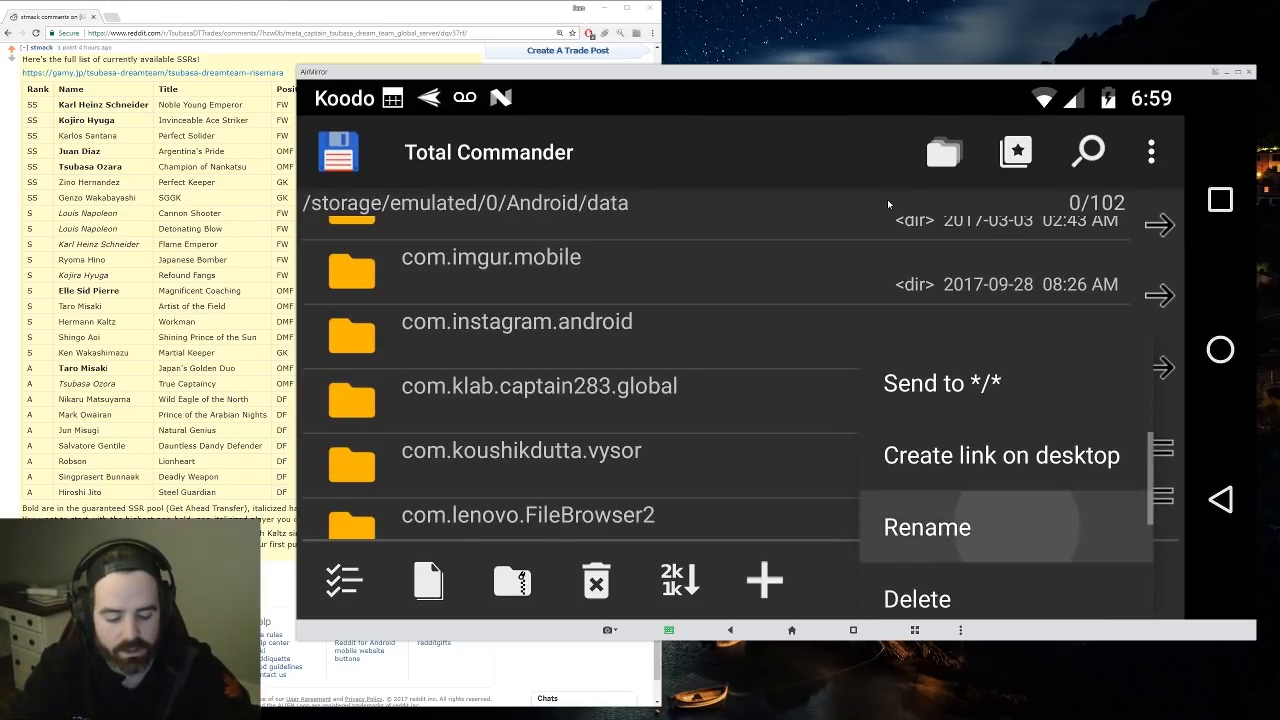
{"action": "left_click", "coordinate": [926, 527]}
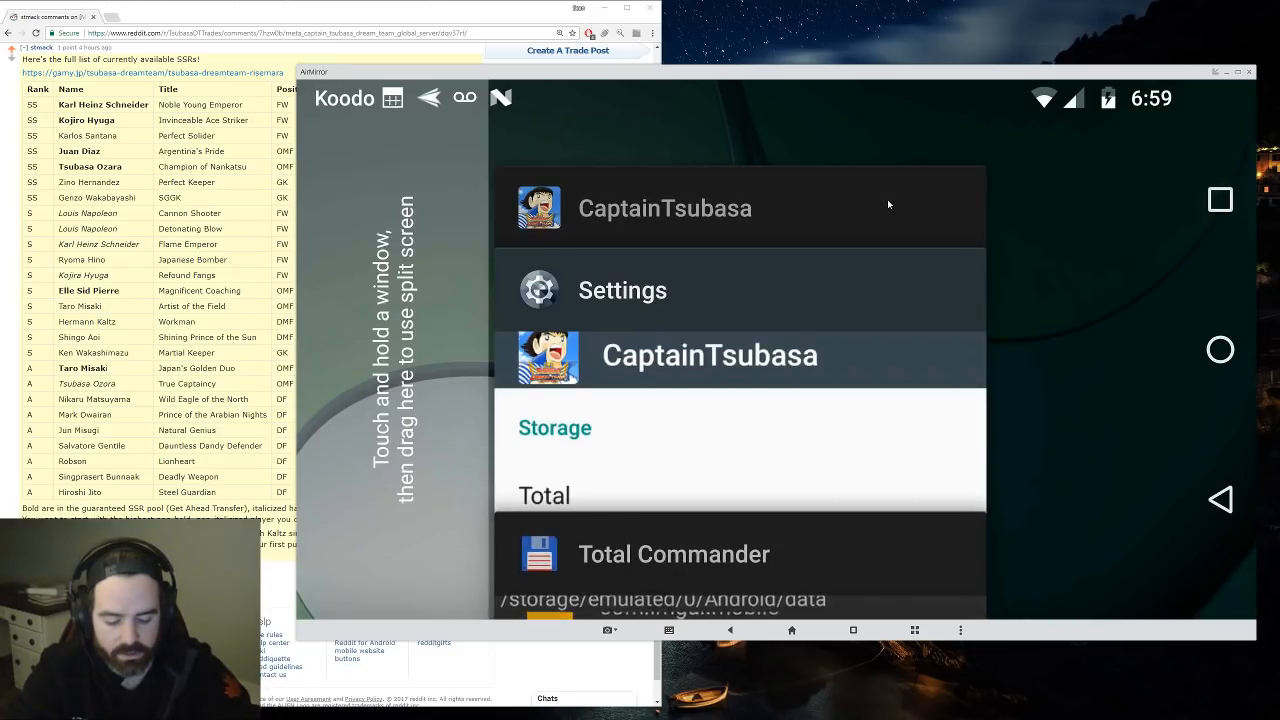
- Check CaptainTsubasa's storage (472 KB data) in Settings, then switch back to Total Commander
{"action": "left_click", "coordinate": [555, 427]}
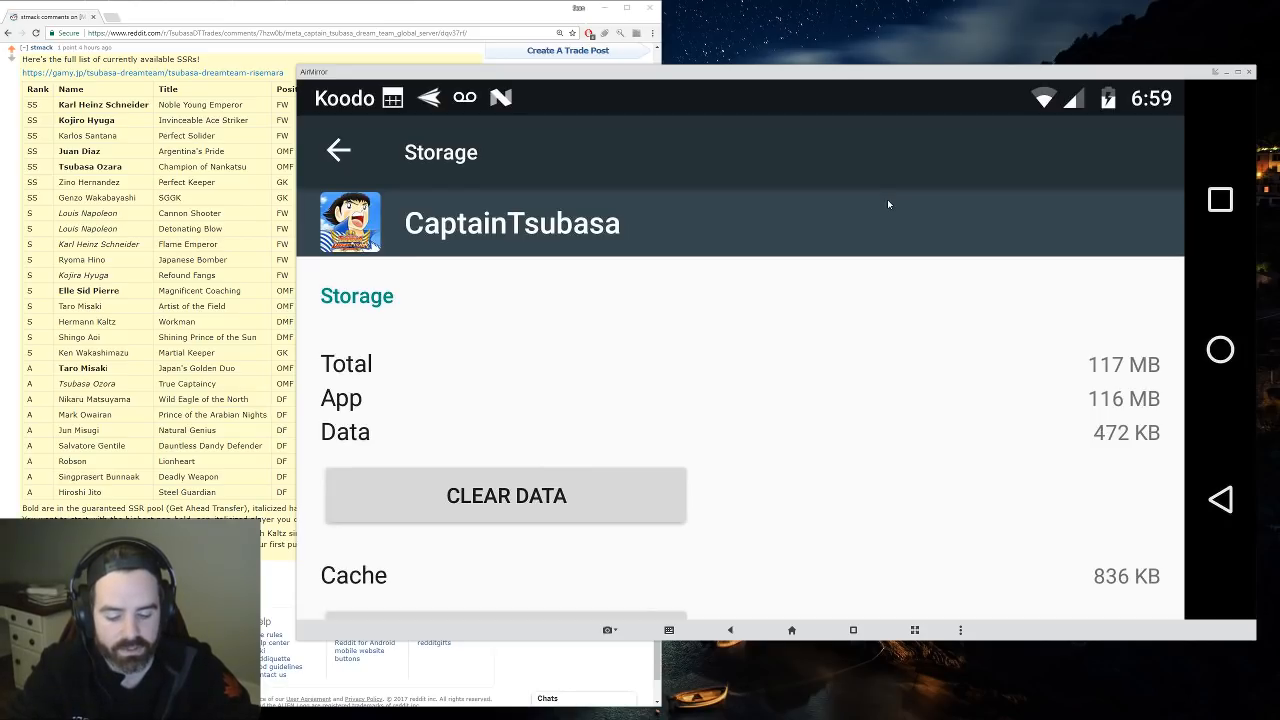
{"action": "left_click", "coordinate": [506, 495]}
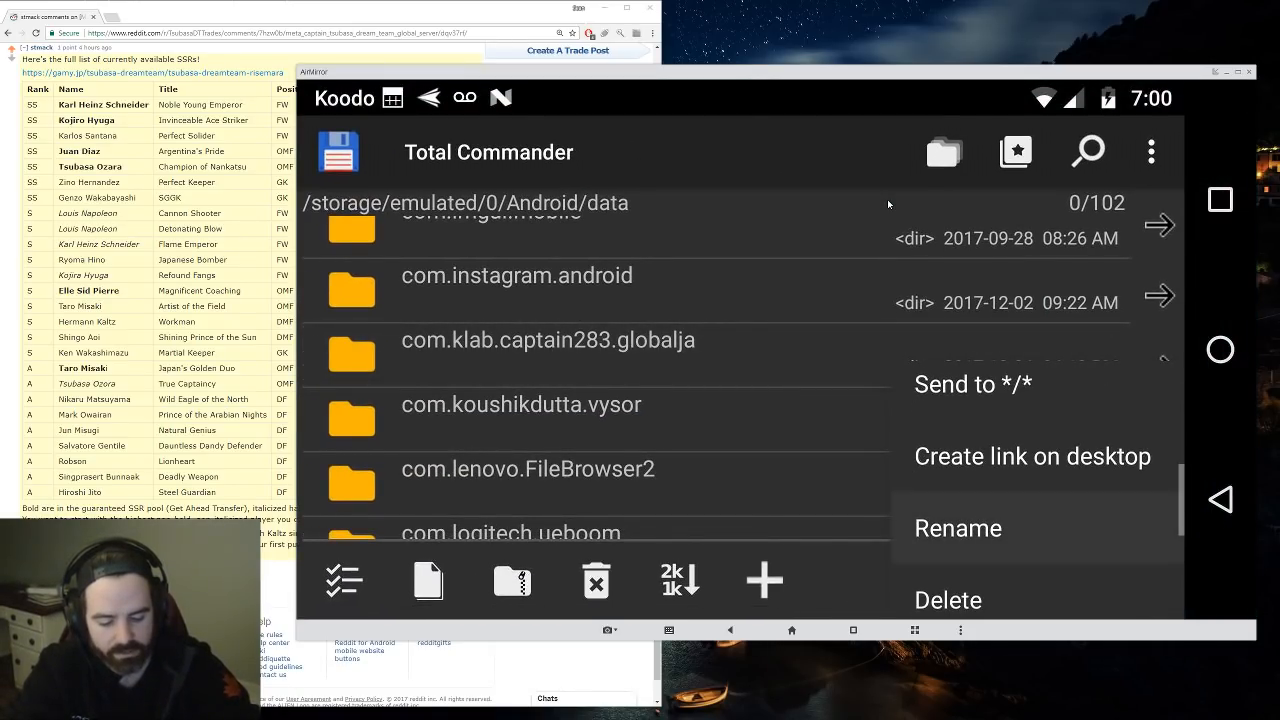
- Rename com.klab.captain283.globalja back and confirm CaptainTsubasa storage shows 1.10 GB
{"action": "left_click", "coordinate": [957, 527]}
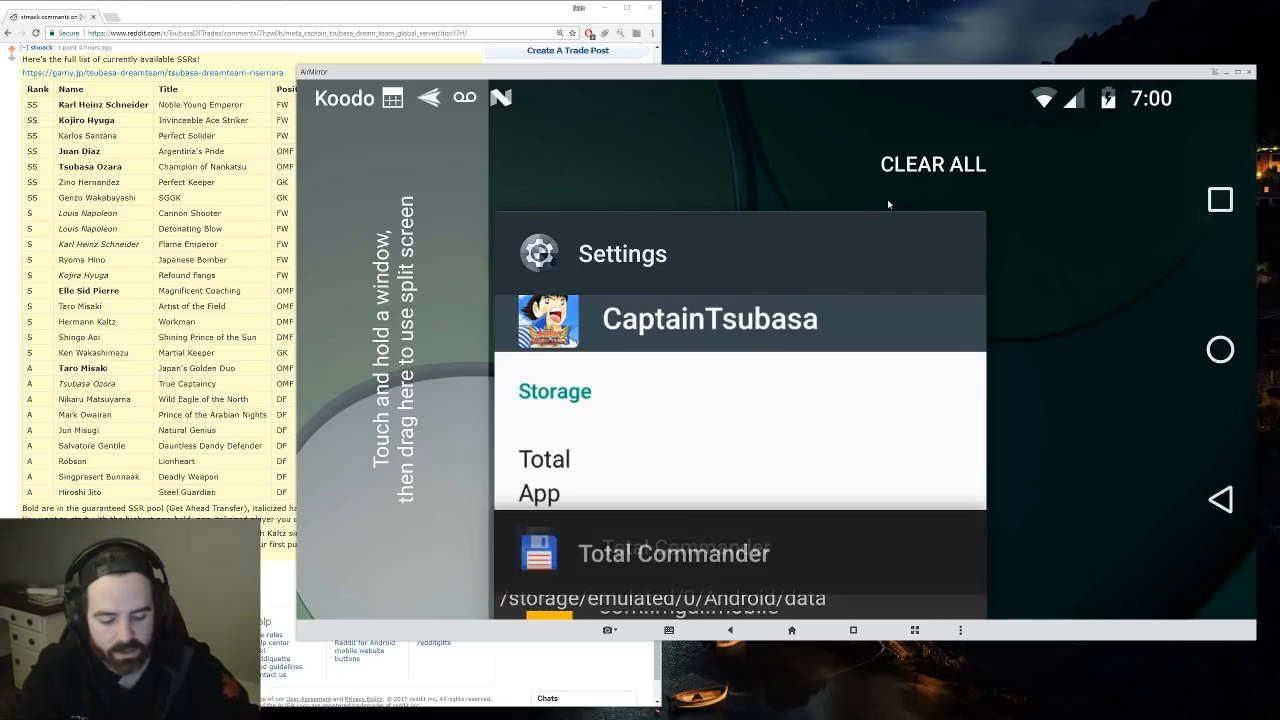
{"action": "left_click", "coordinate": [710, 318]}
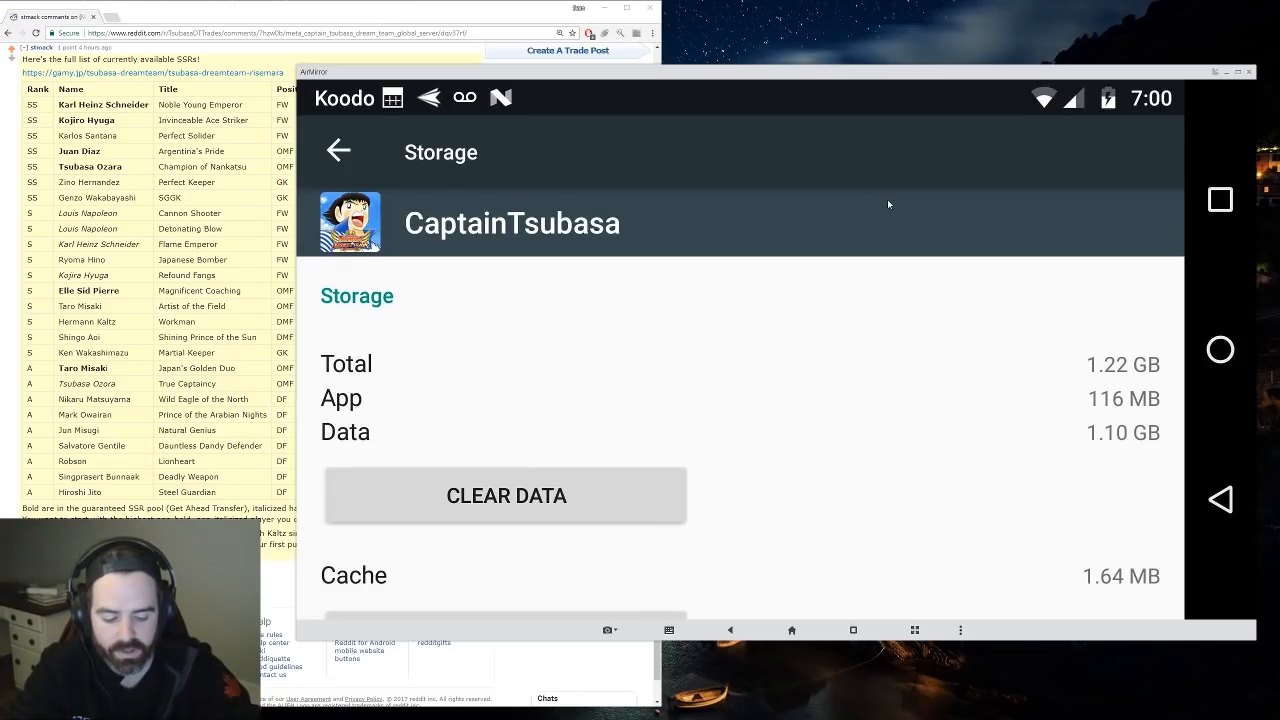
{"action": "scroll", "scroll_direction": "down", "scroll_amount": 3}
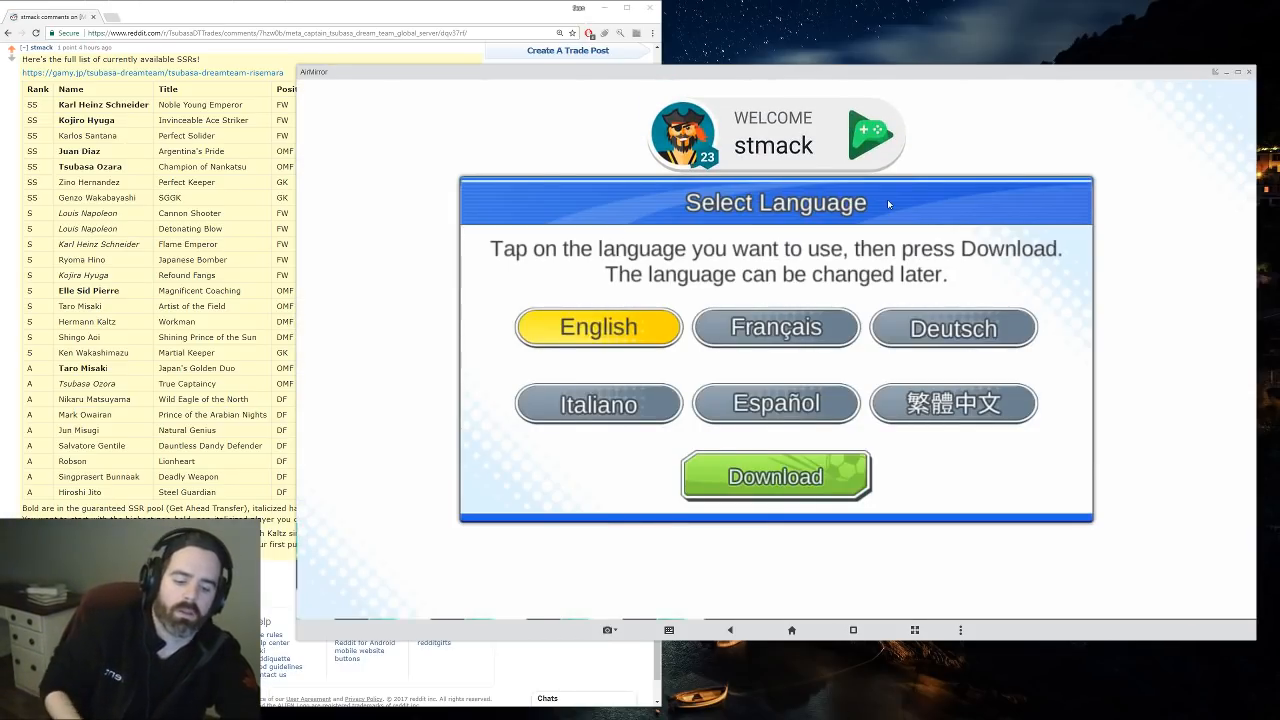
- Download the game in English and load through to the Select Synced Data prompt
{"action": "left_click", "coordinate": [775, 476]}
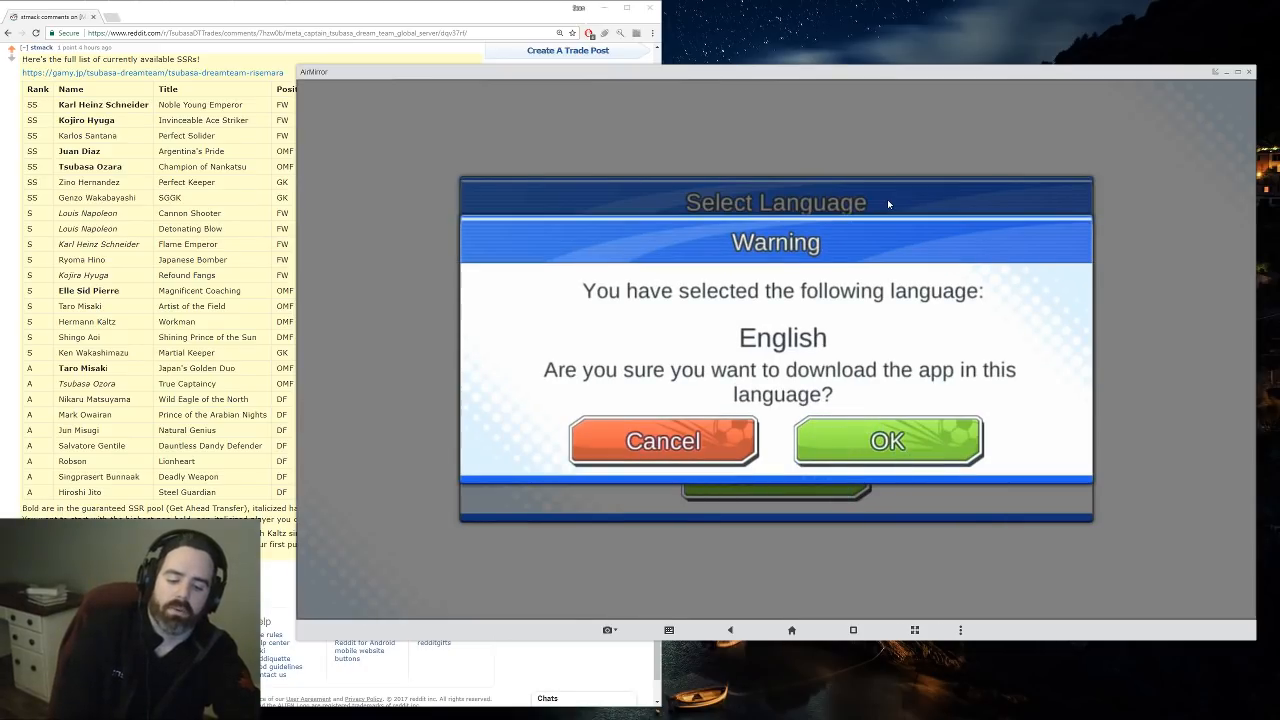
{"action": "left_click", "coordinate": [663, 441]}
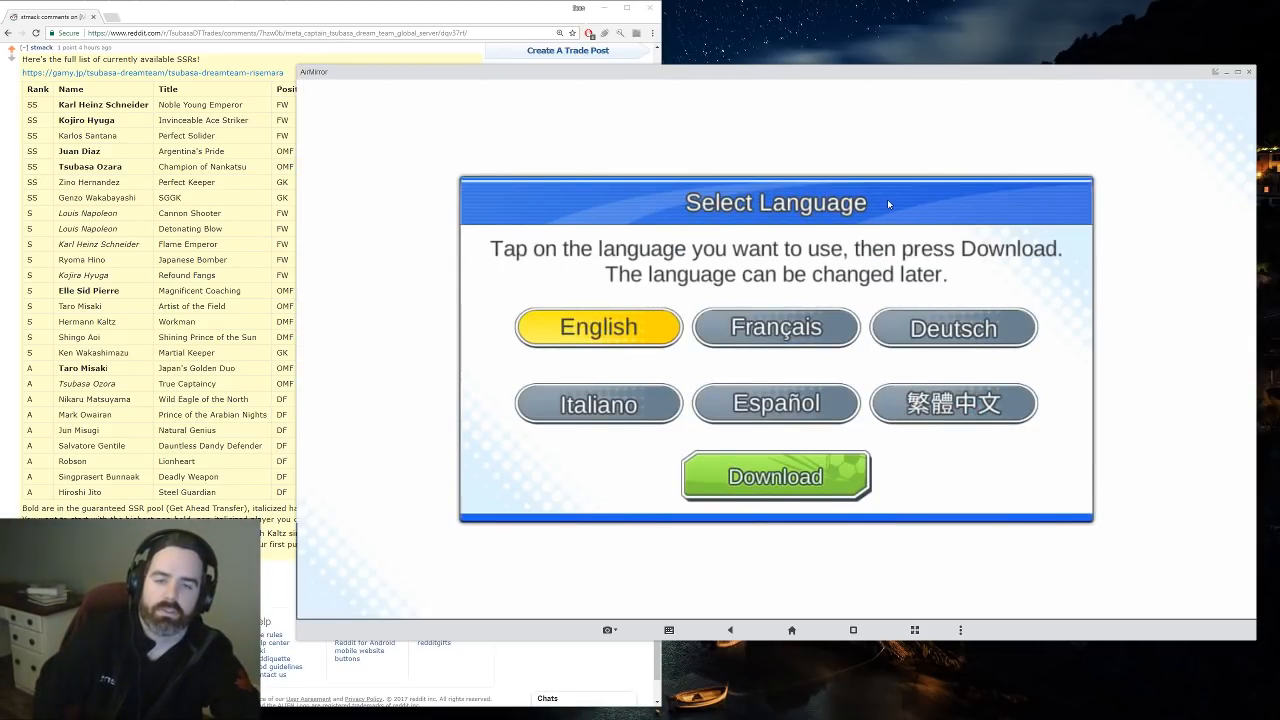
{"action": "left_click", "coordinate": [775, 476]}
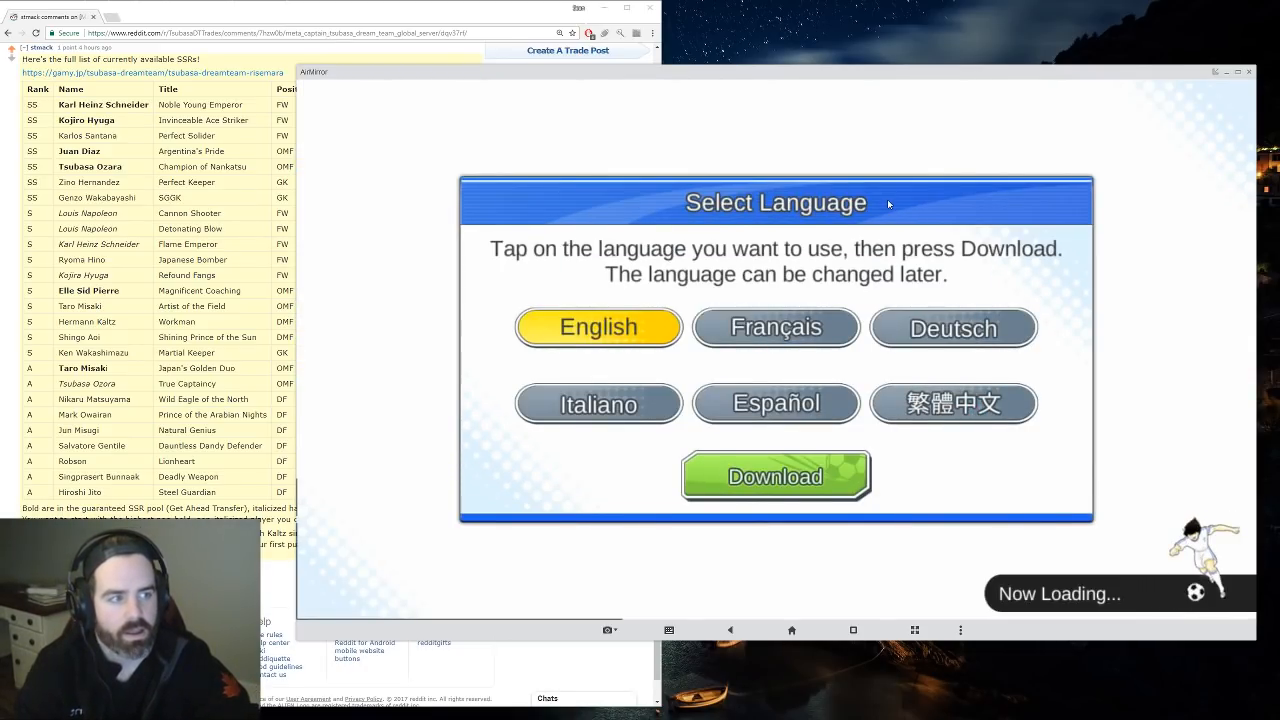
{"action": "left_click", "coordinate": [775, 476]}
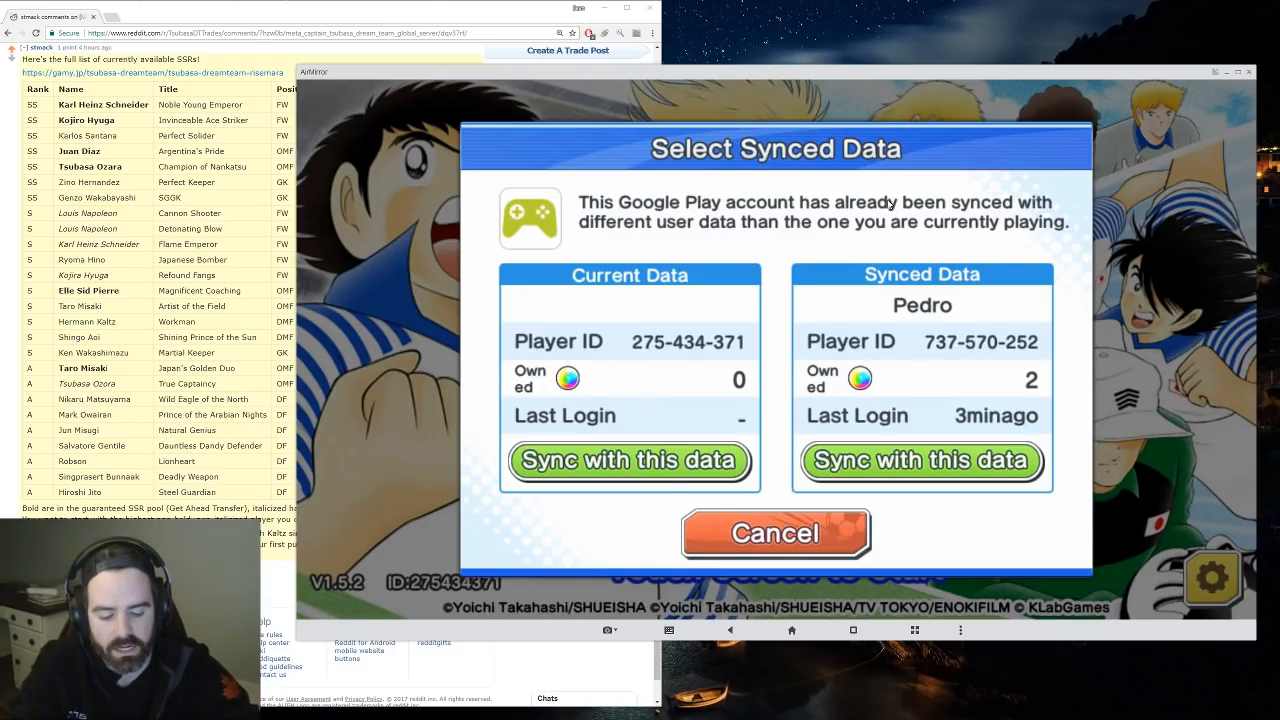
- Keep the new account's data over the synced one, confirm, and agree to the Terms of Use
{"action": "left_click", "coordinate": [920, 461]}
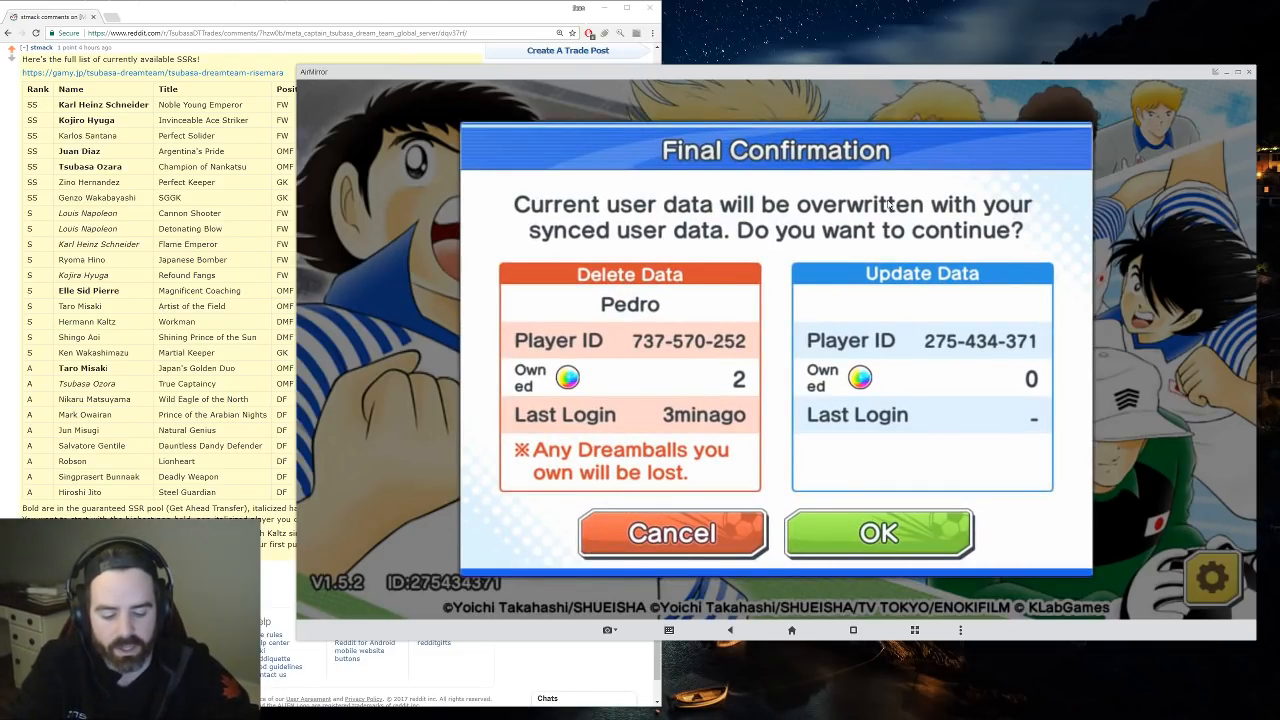
{"action": "left_click", "coordinate": [878, 533]}
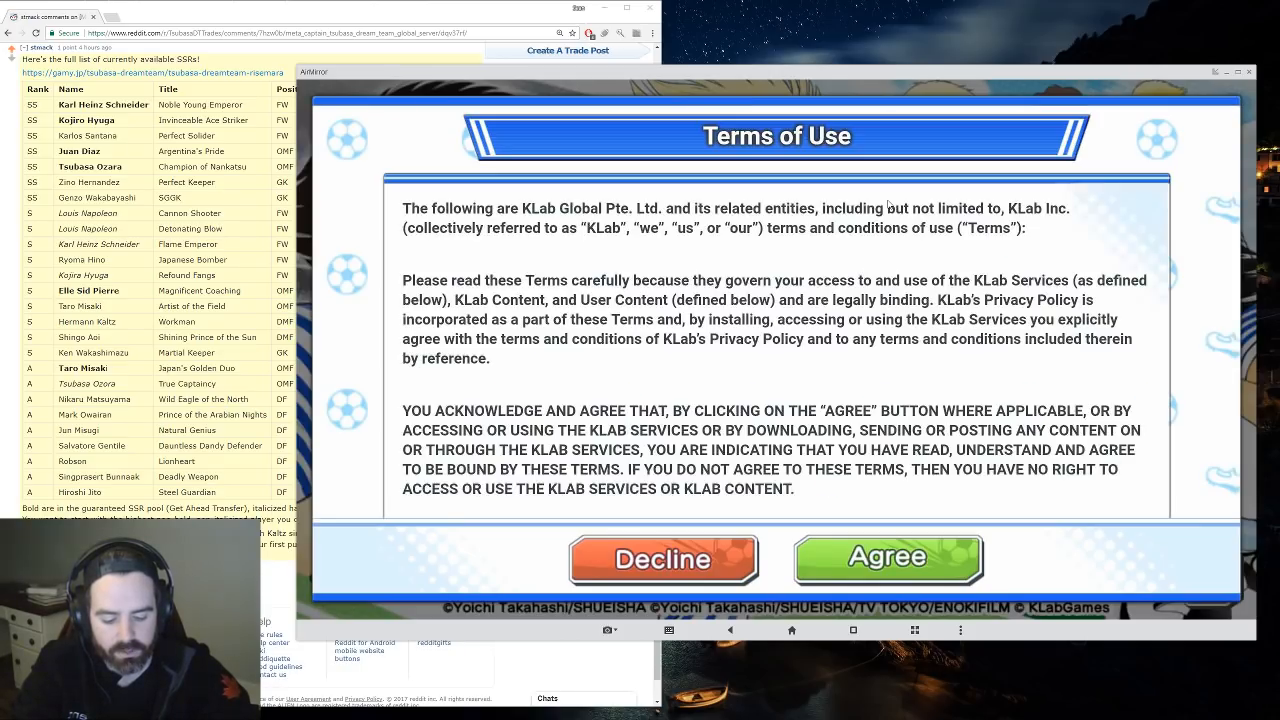
{"action": "left_click", "coordinate": [886, 558]}
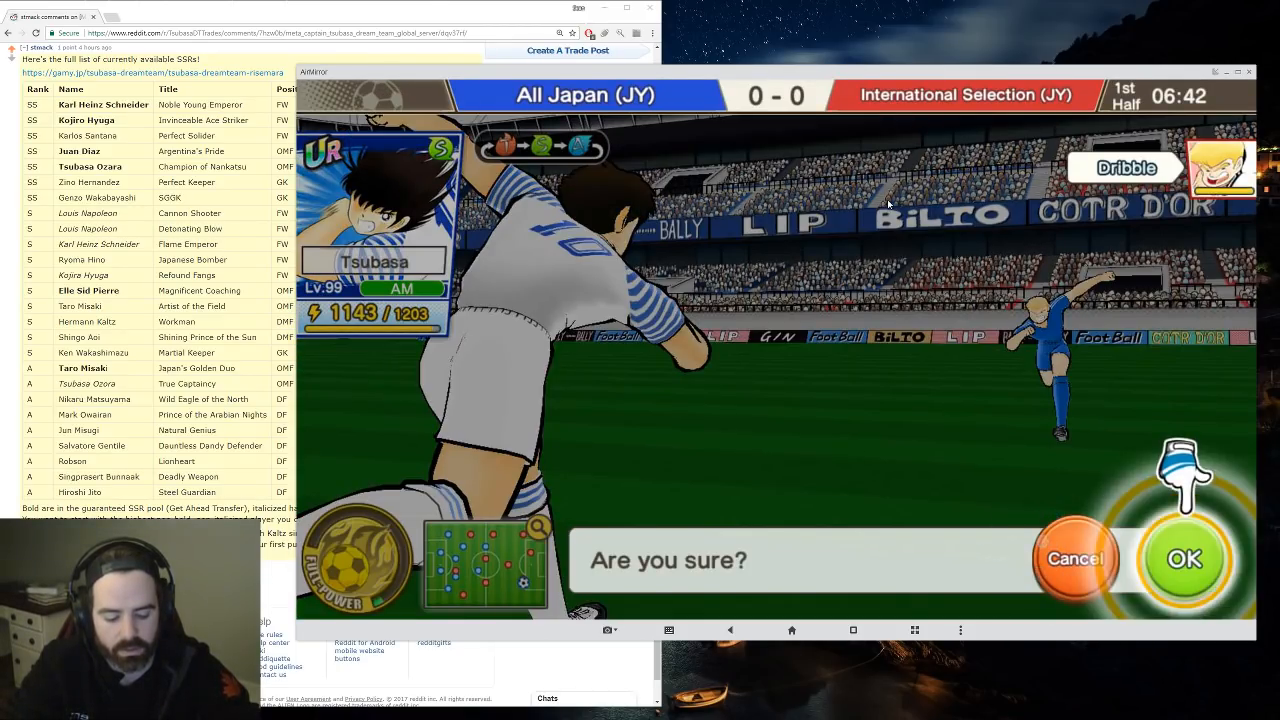
- Dribble with Tsubasa and score with his Drive Shot special shot for a 1-0 lead
{"action": "left_click", "coordinate": [1184, 558]}
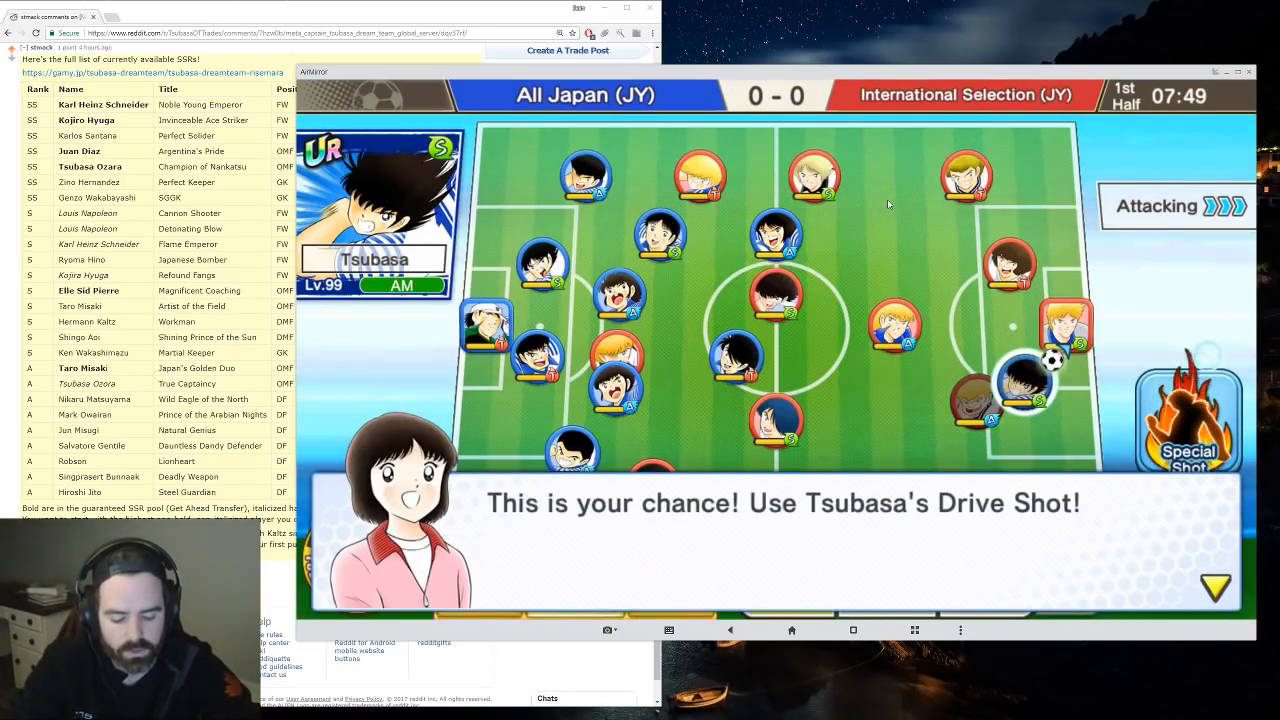
{"action": "left_click", "coordinate": [1188, 410]}
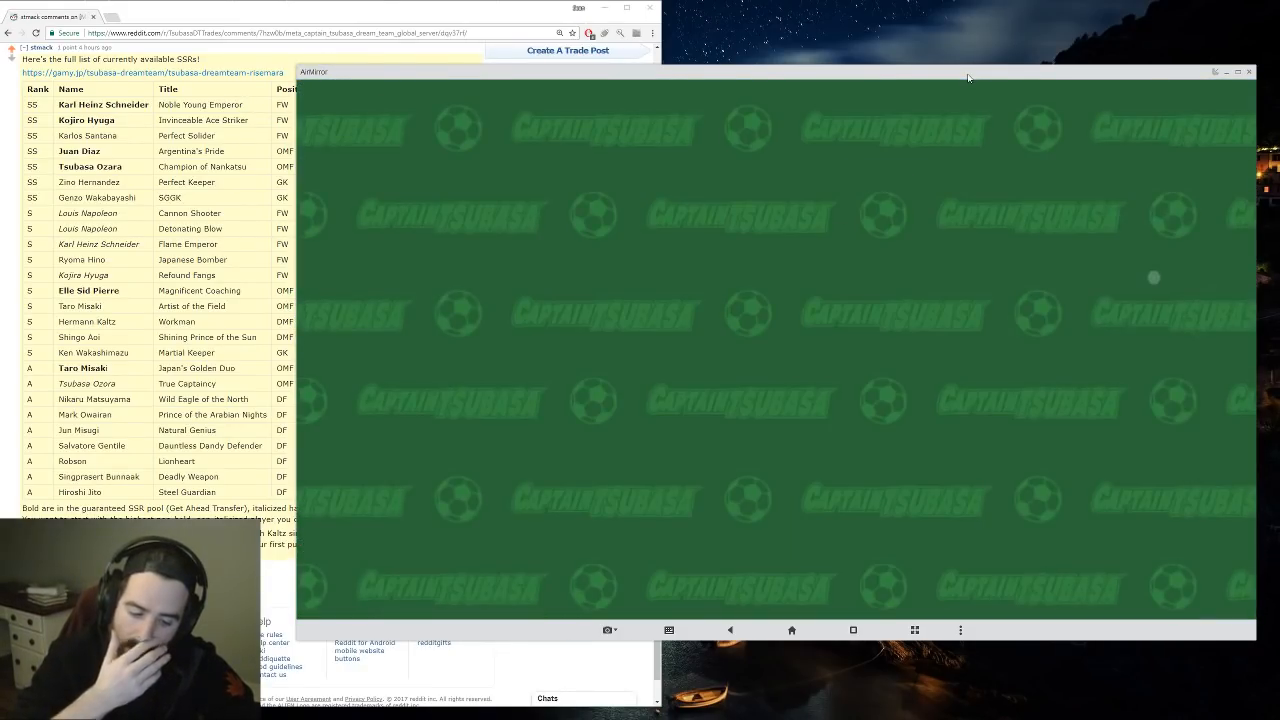
{"action": "left_click", "coordinate": [1153, 250]}
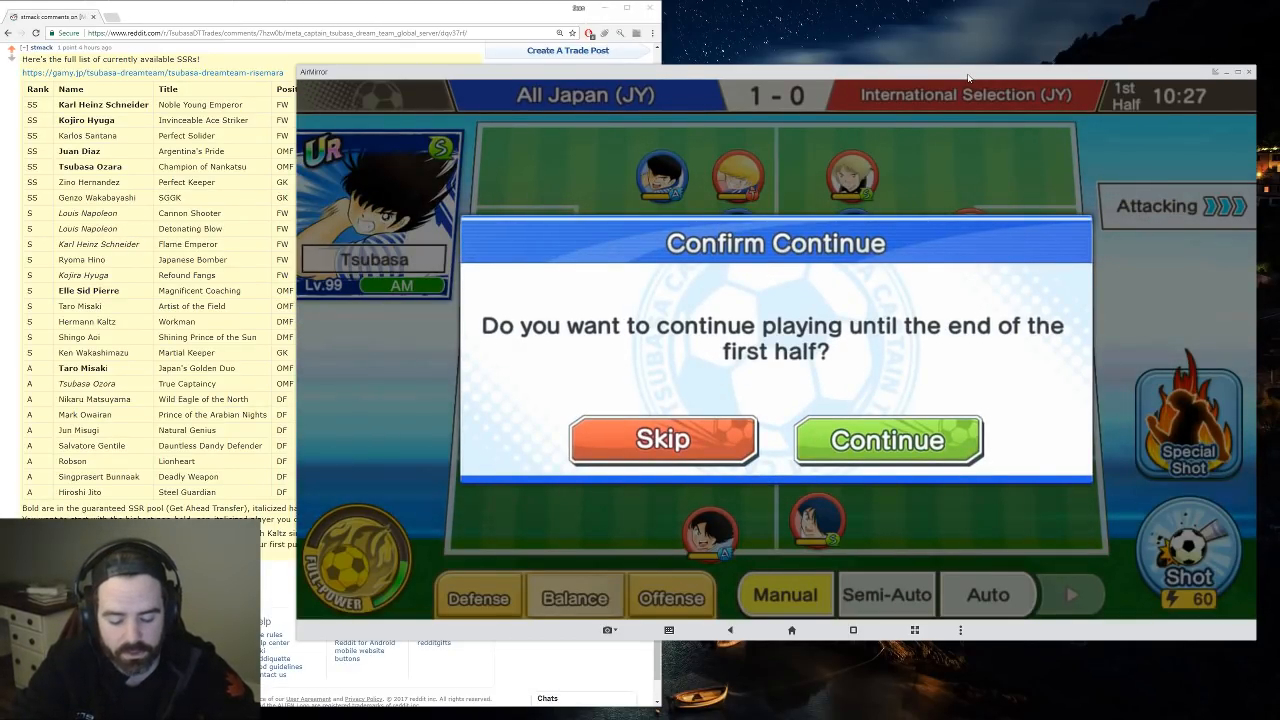
- Skip the rest of the first half and go to Transfers from the home screen
{"action": "left_click", "coordinate": [886, 440]}
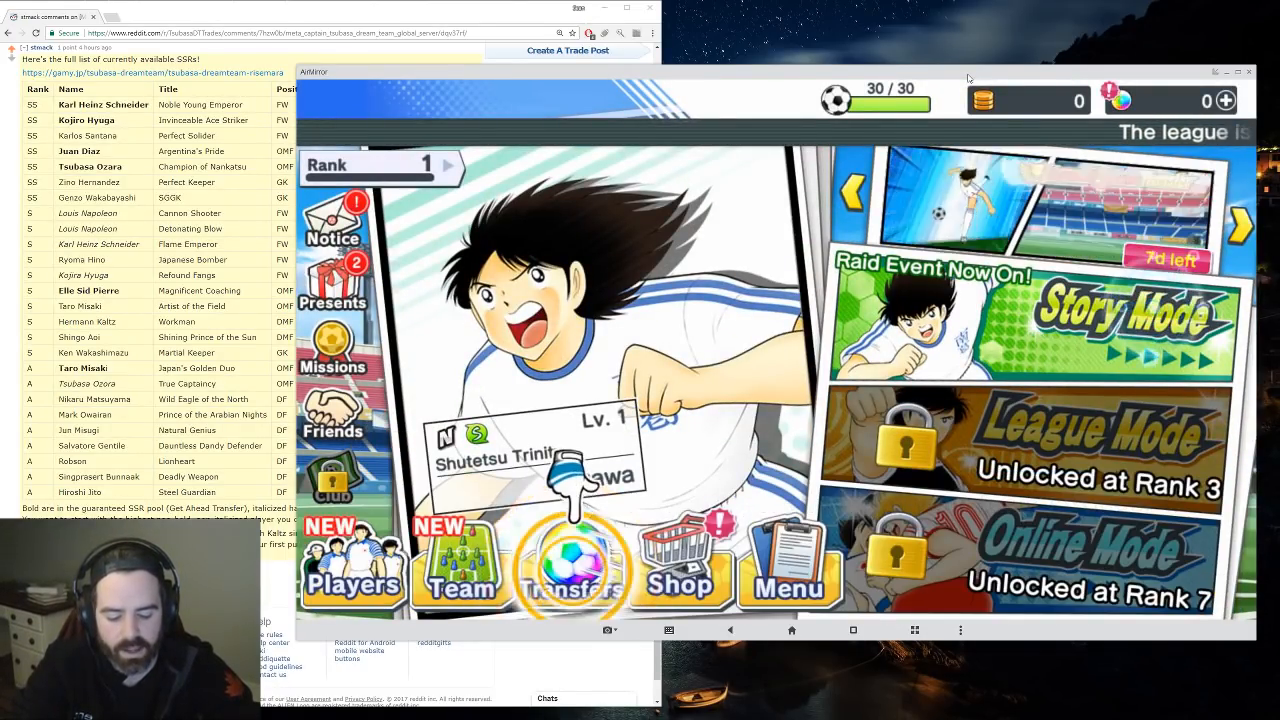
{"action": "left_click", "coordinate": [573, 565]}
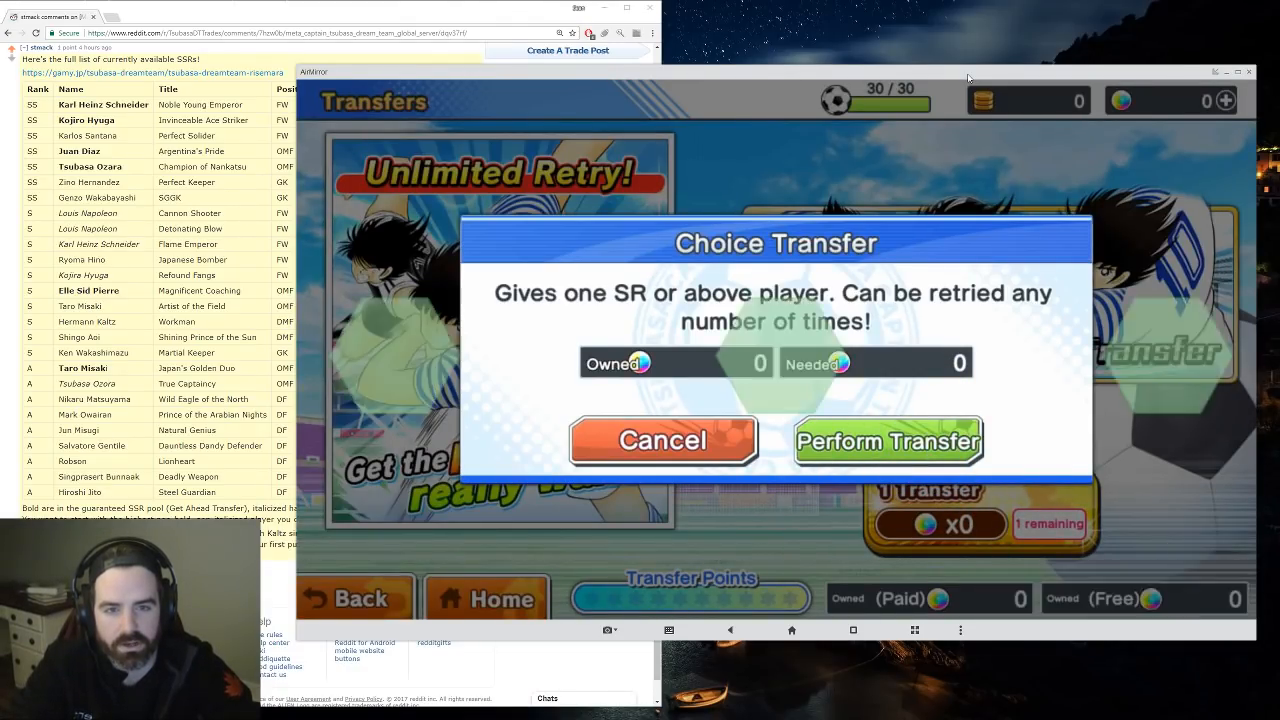
- Do the free Choice Transfer, retry after the first SSR midfielder, and reveal a new SSR DMF
{"action": "left_click", "coordinate": [886, 441]}
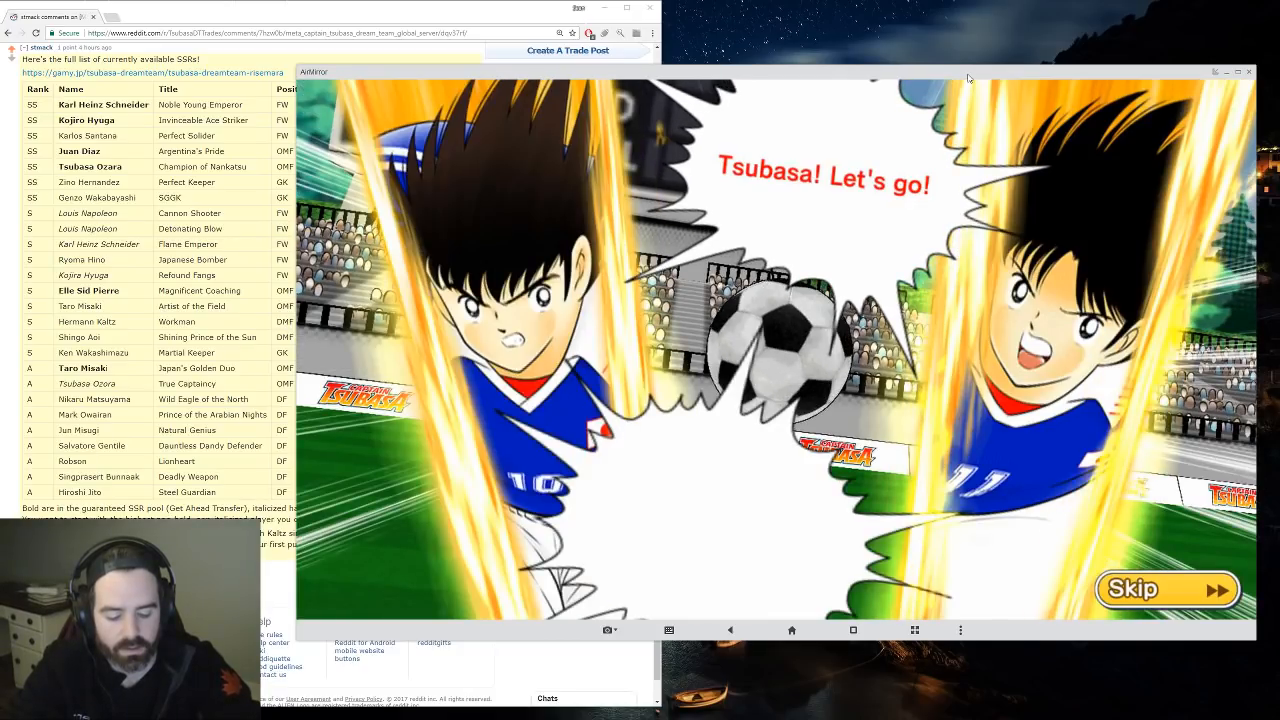
{"action": "left_click", "coordinate": [1167, 589]}
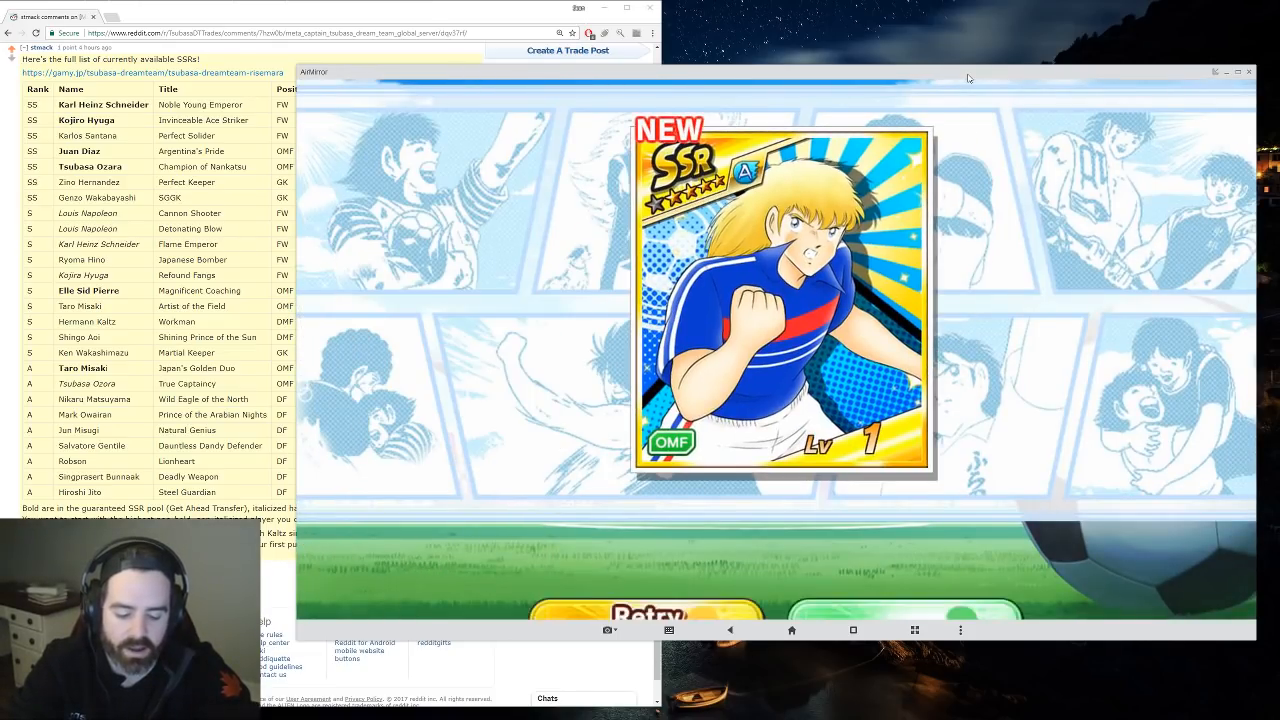
{"action": "left_click", "coordinate": [647, 540]}
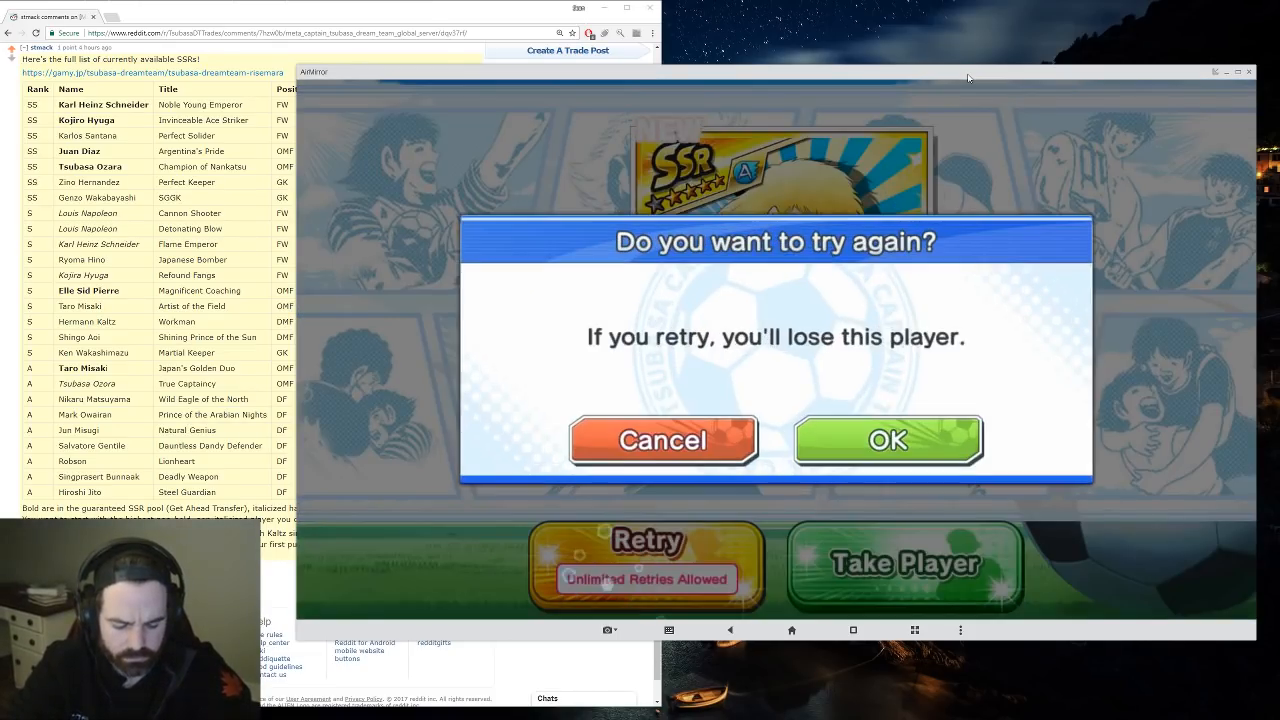
{"action": "left_click", "coordinate": [886, 441]}
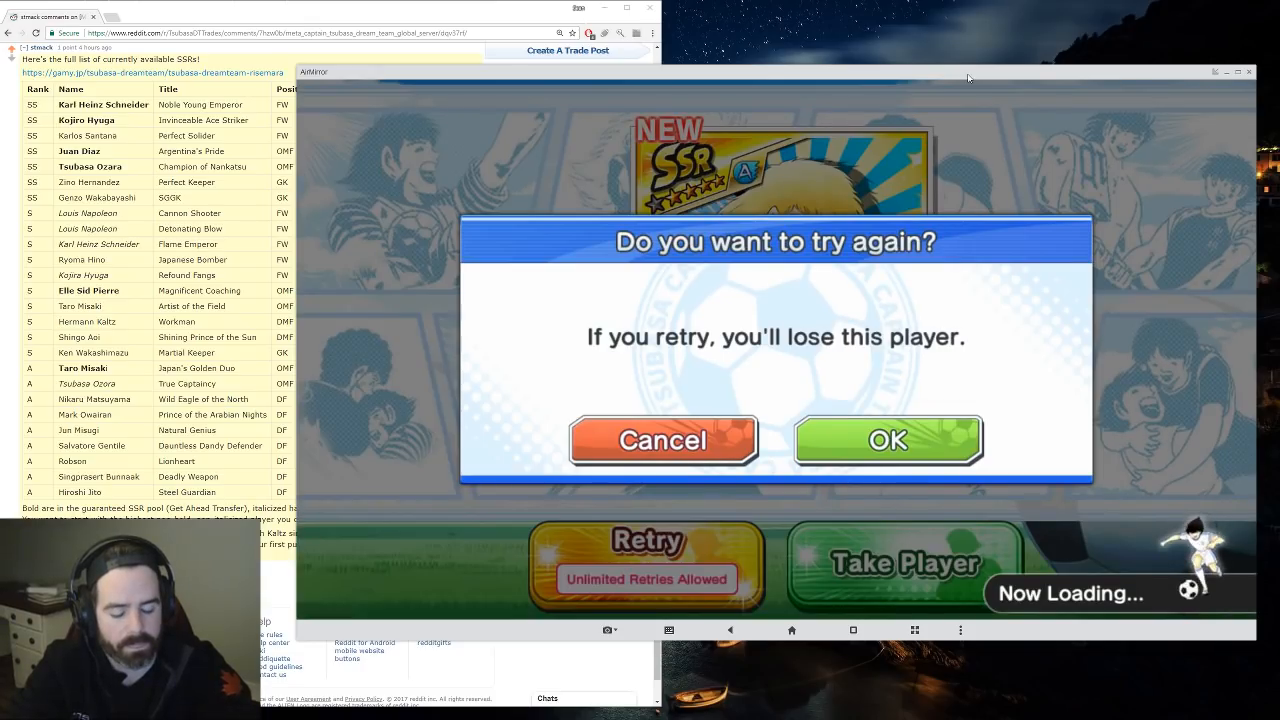
{"action": "left_click", "coordinate": [886, 440]}
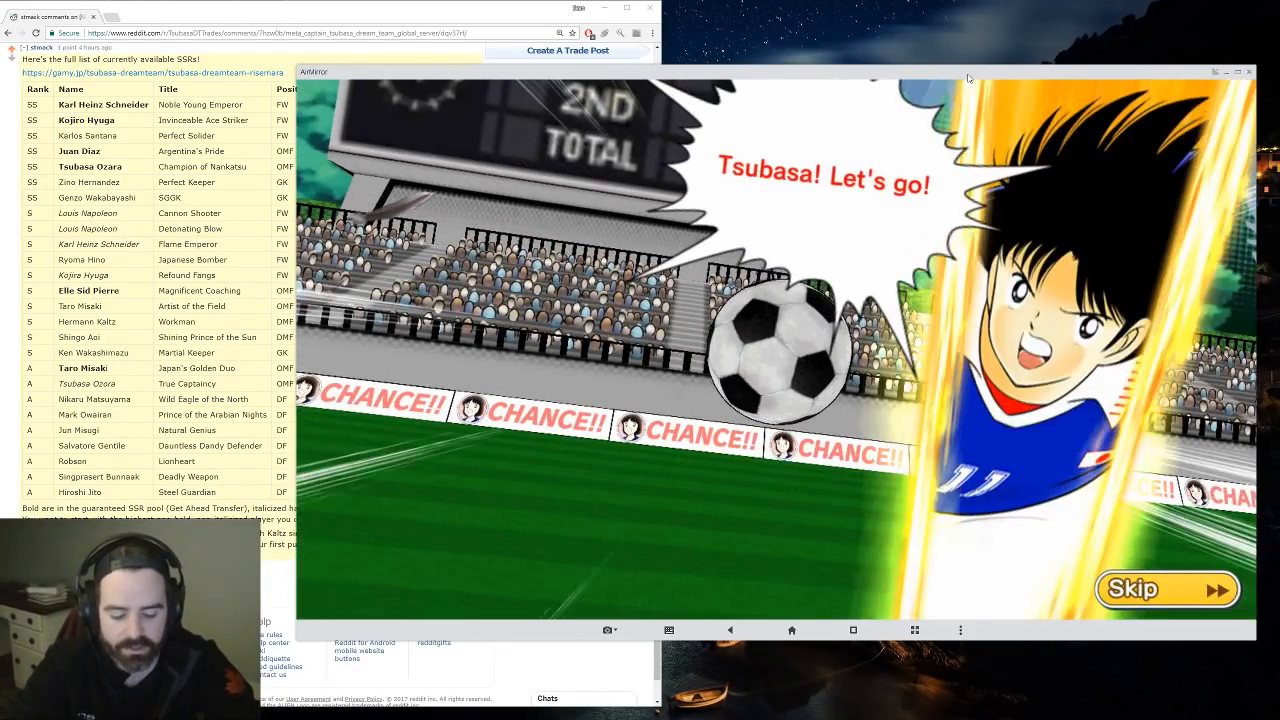
{"action": "left_click", "coordinate": [1167, 588]}
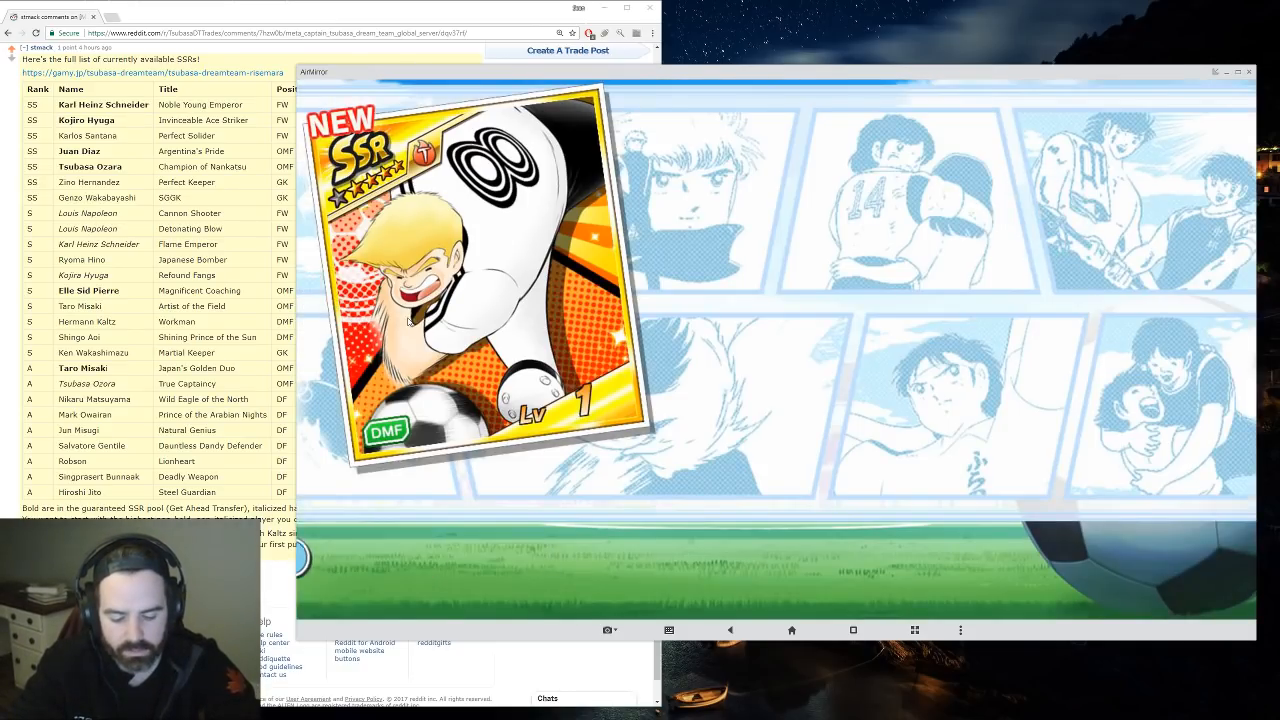
- Take the new SSR DMF player, bringing Deck 1 power to 9,907
{"action": "left_click", "coordinate": [903, 563]}
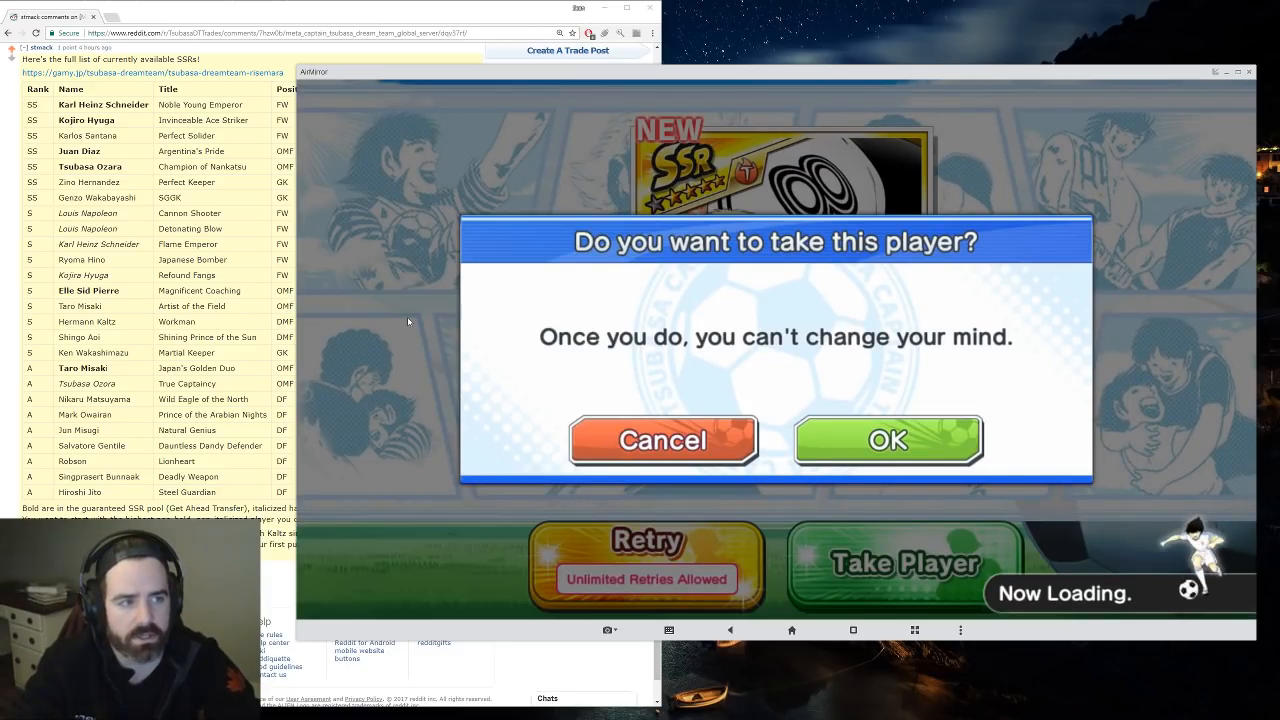
{"action": "left_click", "coordinate": [887, 440]}
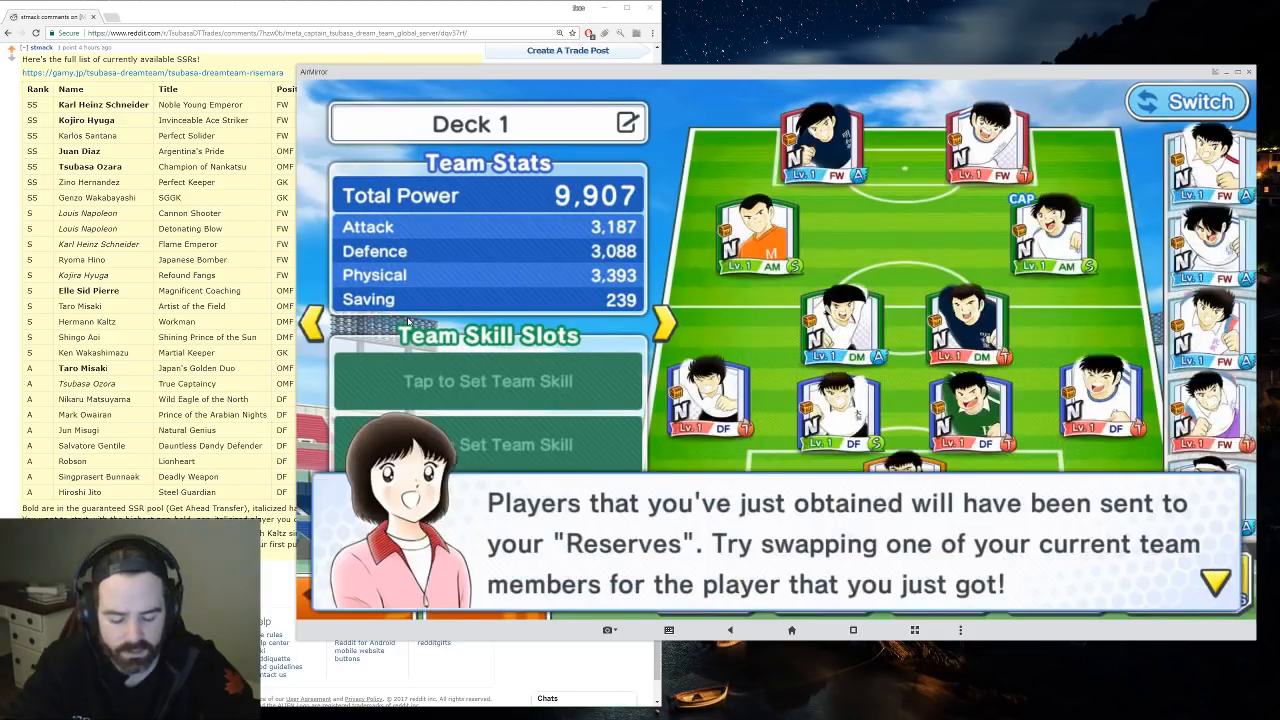
- Replace Takeshi Kishida with Hermann Kaltz in Deck 1, raising team power to 14,796
{"action": "left_click", "coordinate": [1216, 583]}
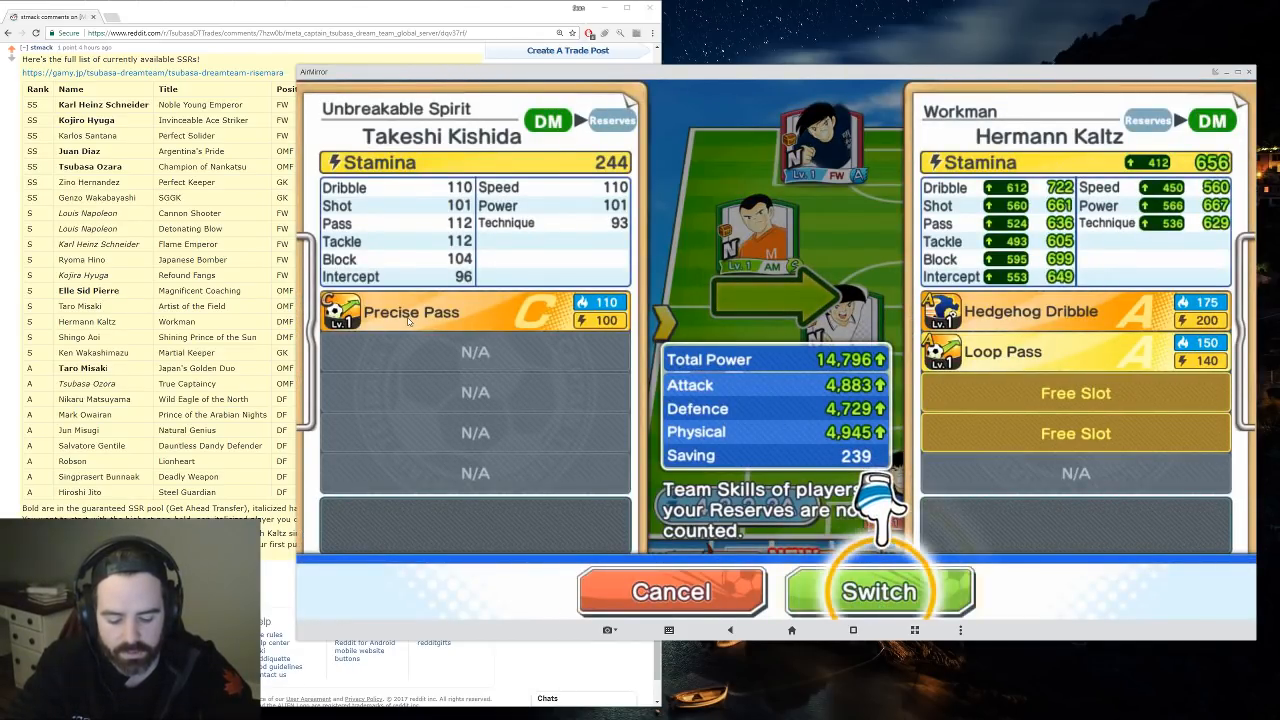
{"action": "left_click", "coordinate": [878, 591]}
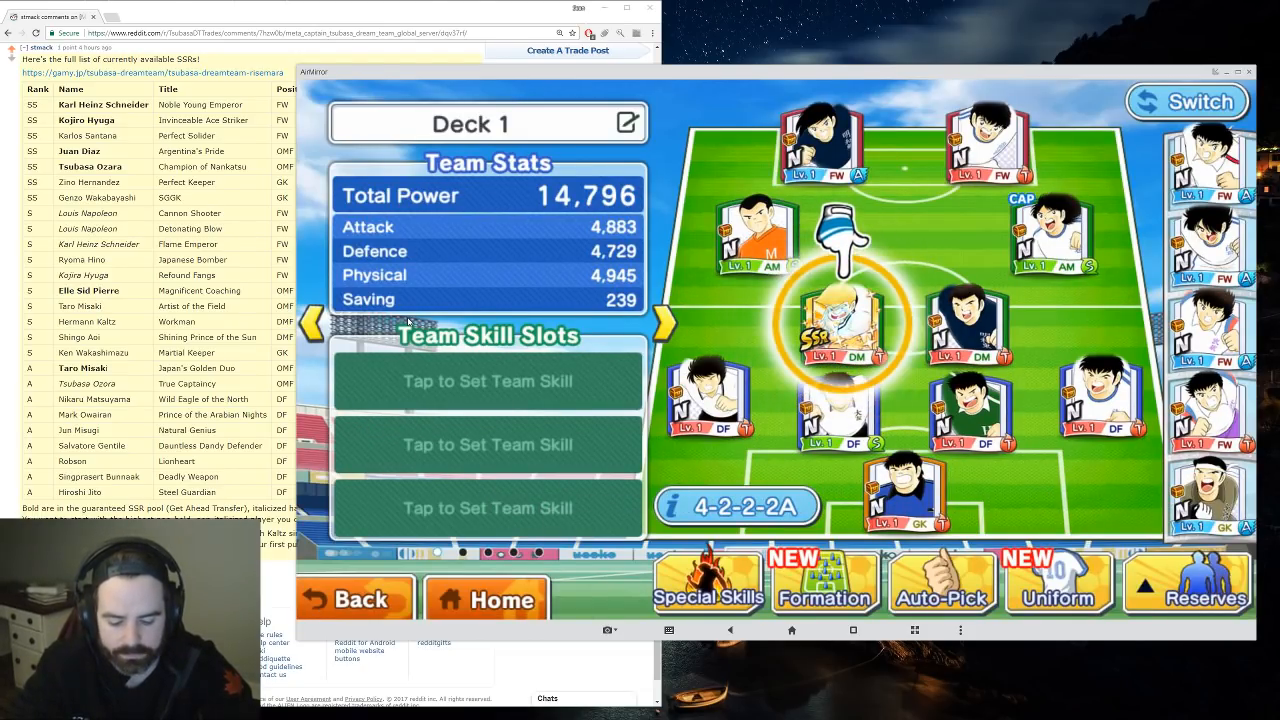
{"action": "left_click", "coordinate": [845, 330]}
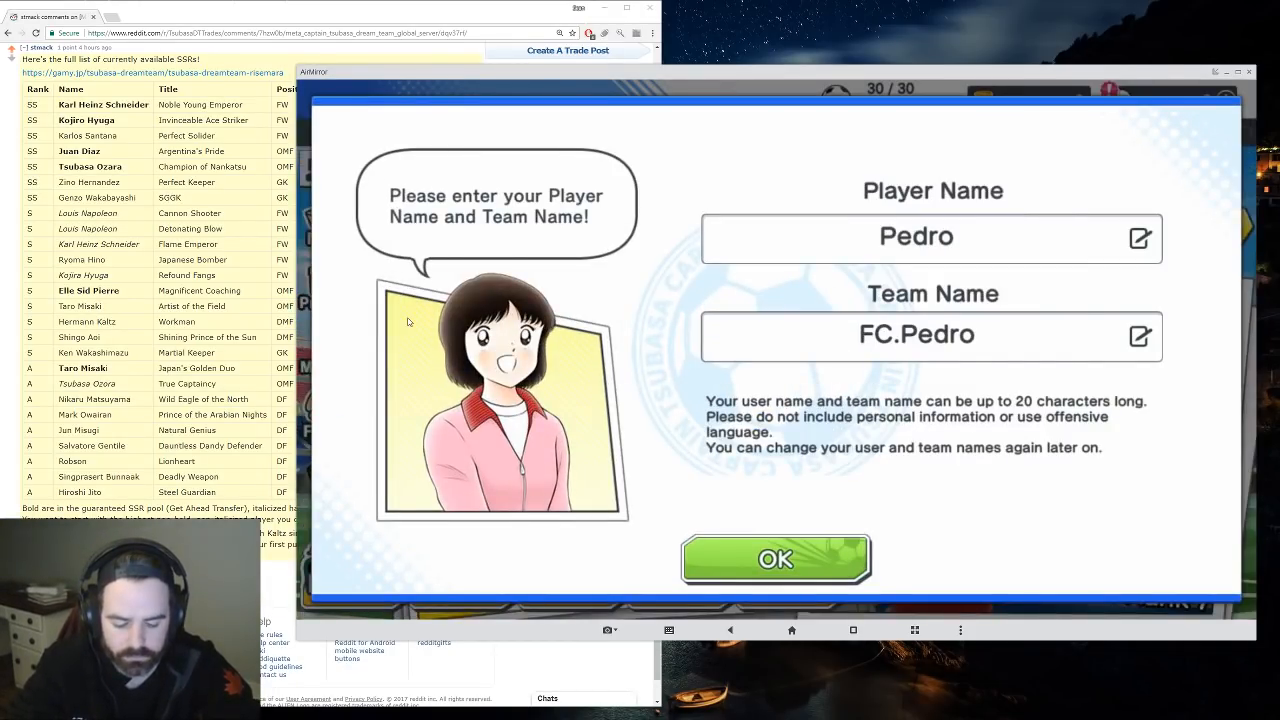
- Confirm the Player Name and Team Name dialog, then close the announcement notice after loading
{"action": "left_click", "coordinate": [775, 558]}
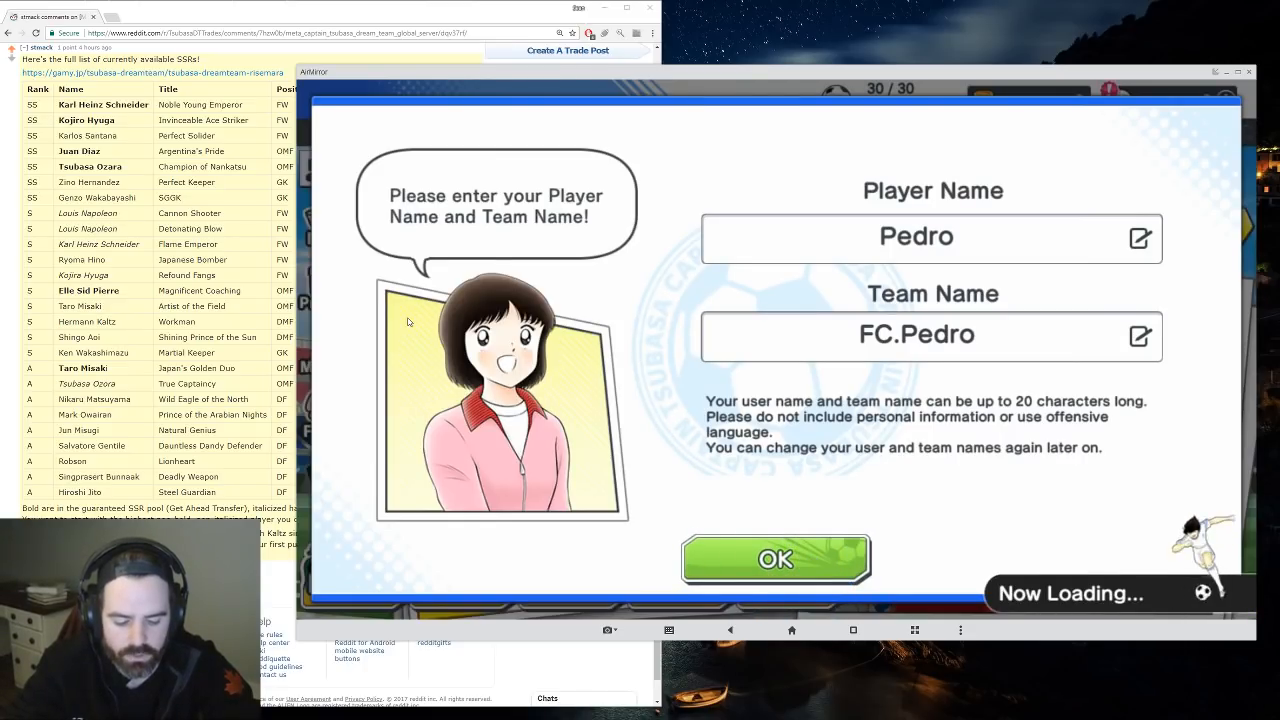
{"action": "left_click", "coordinate": [775, 558]}
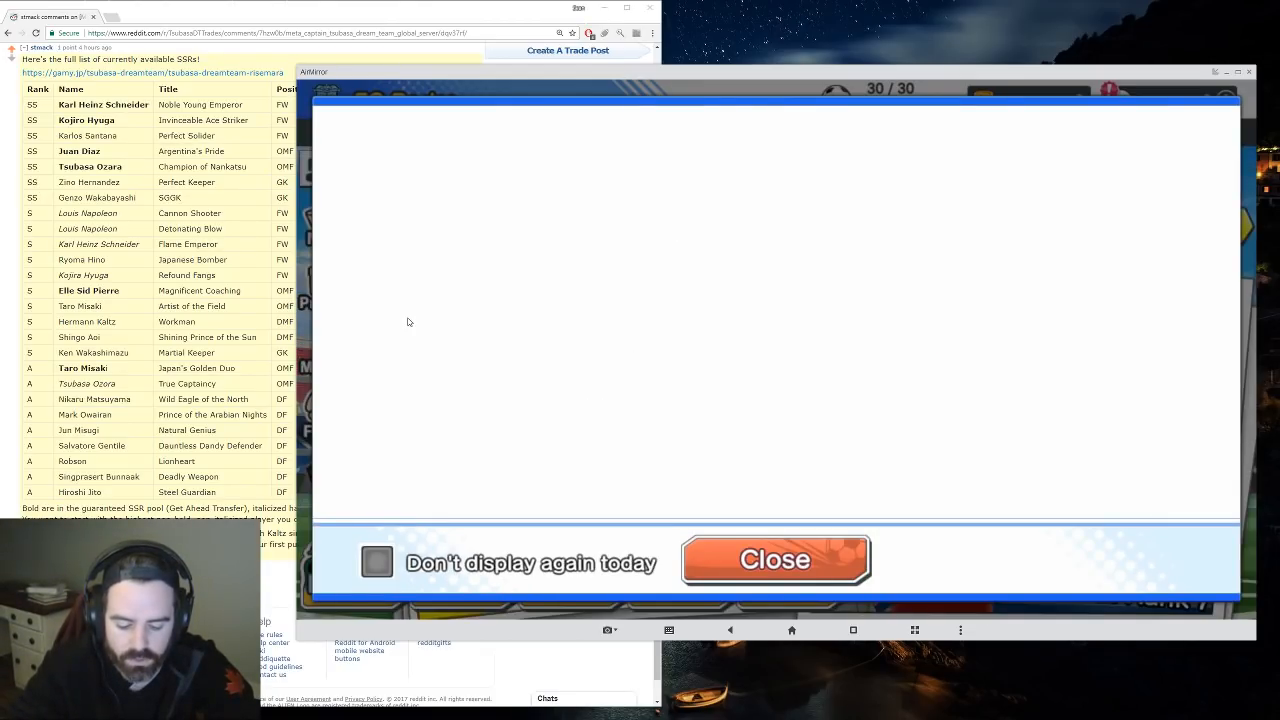
{"action": "left_click", "coordinate": [775, 560]}
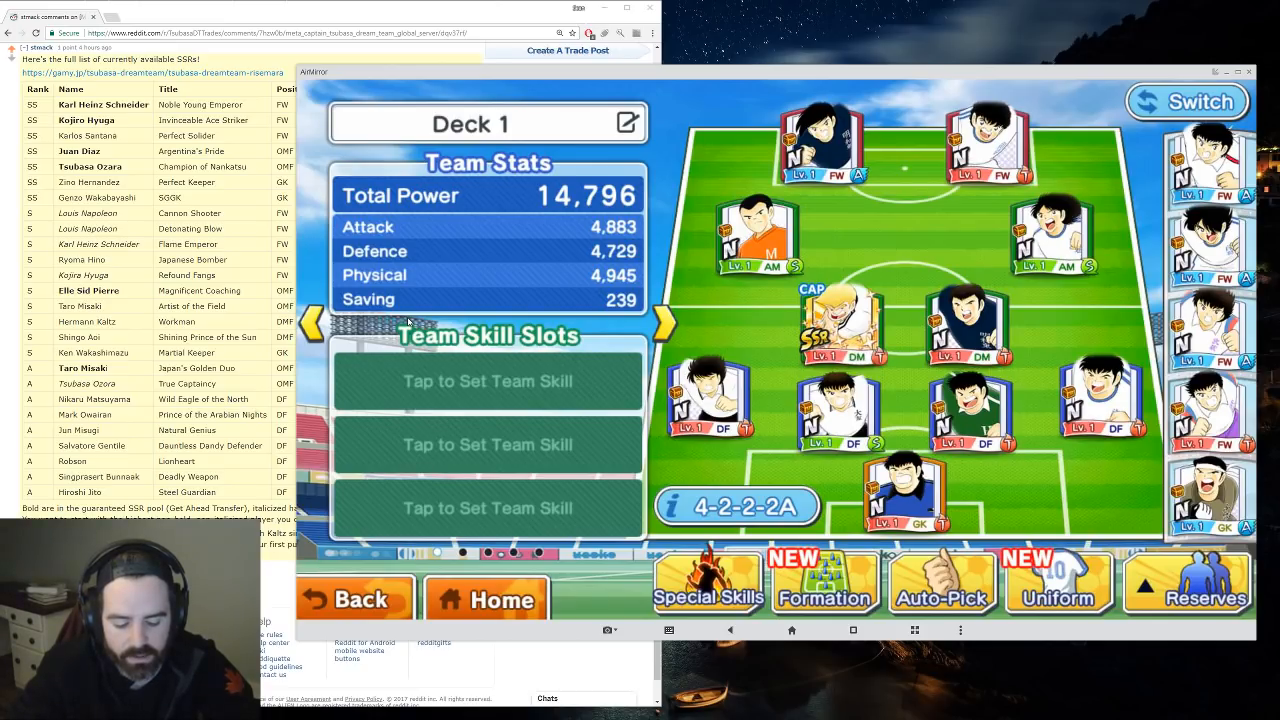
- Run Full Auto team selection to preview a 3-2-3-2 lineup at 19,328 power
{"action": "left_click", "coordinate": [940, 590]}
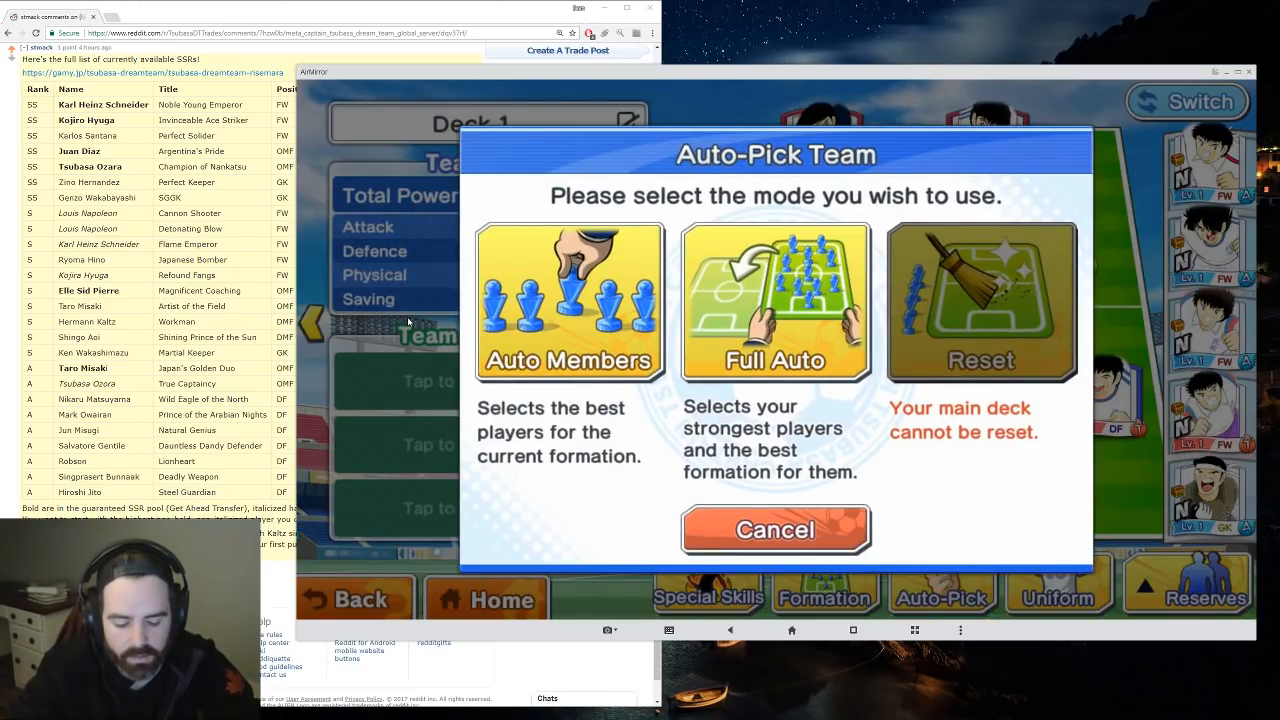
{"action": "left_click", "coordinate": [775, 303]}
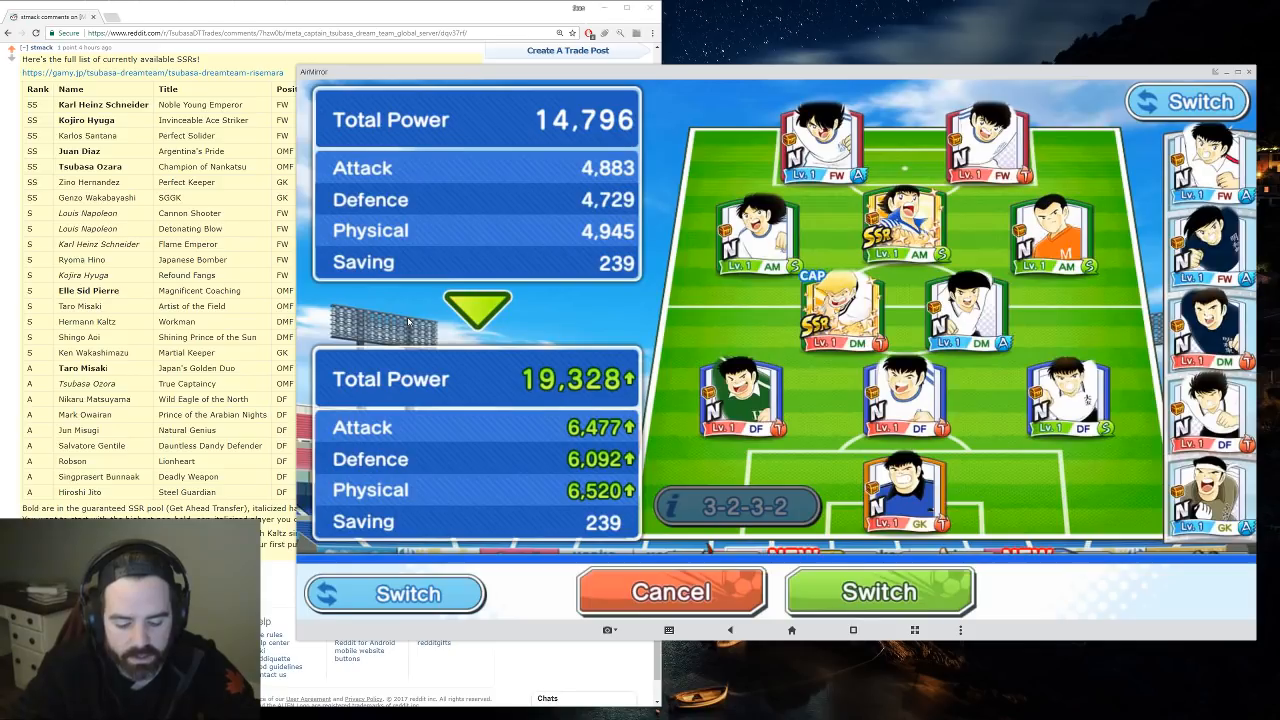
{"action": "left_click", "coordinate": [902, 235]}
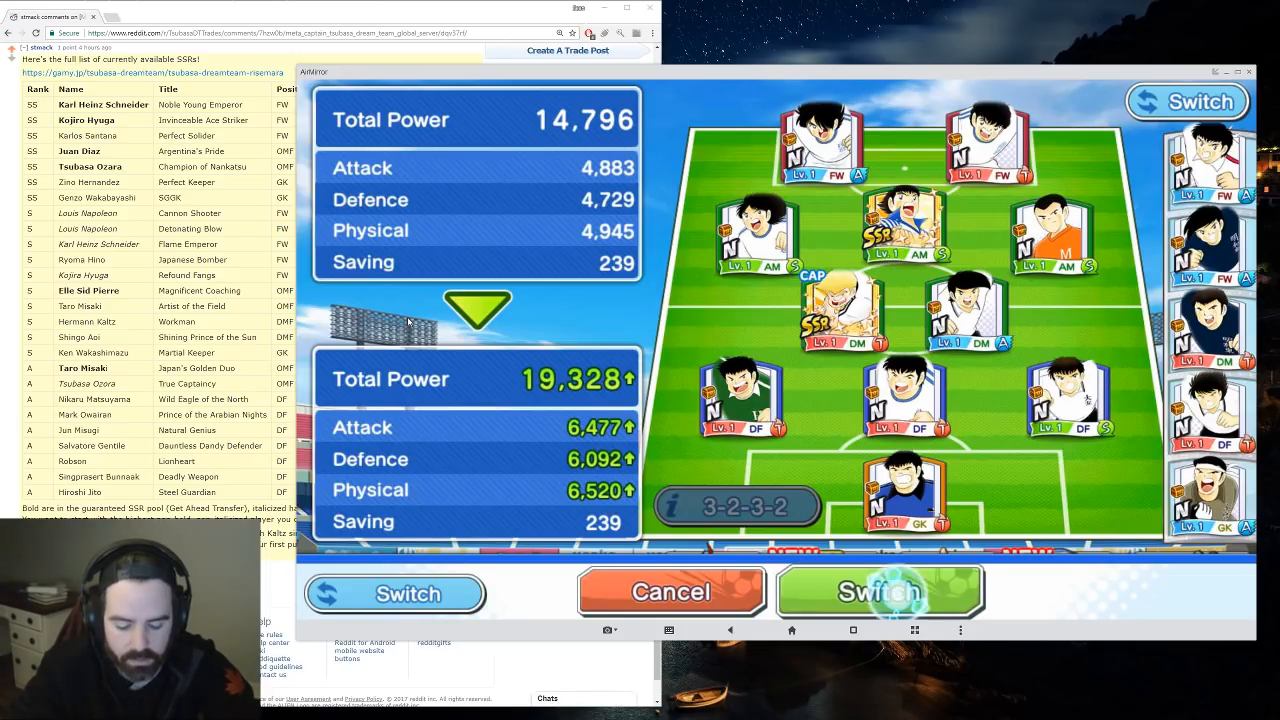
- Apply the 3-2-3-2 lineup, browse the home kit designs, and return to the home screen
{"action": "left_click", "coordinate": [878, 591]}
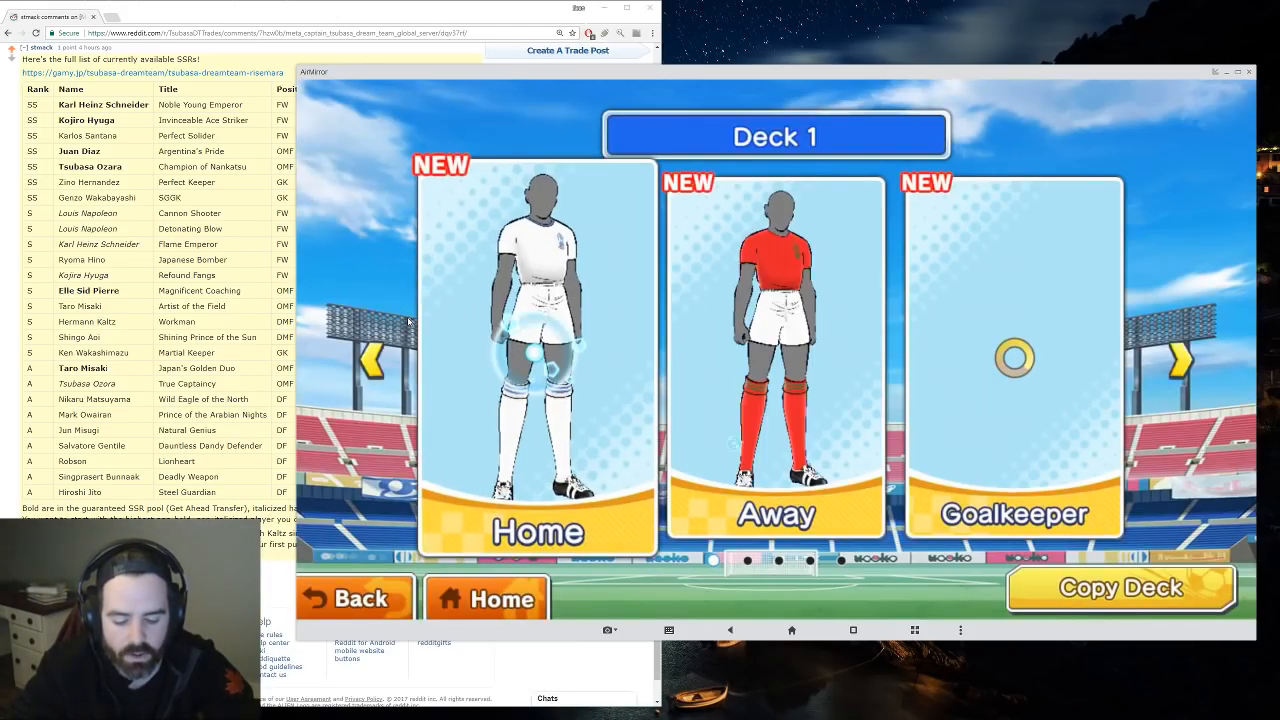
{"action": "left_click", "coordinate": [1120, 587]}
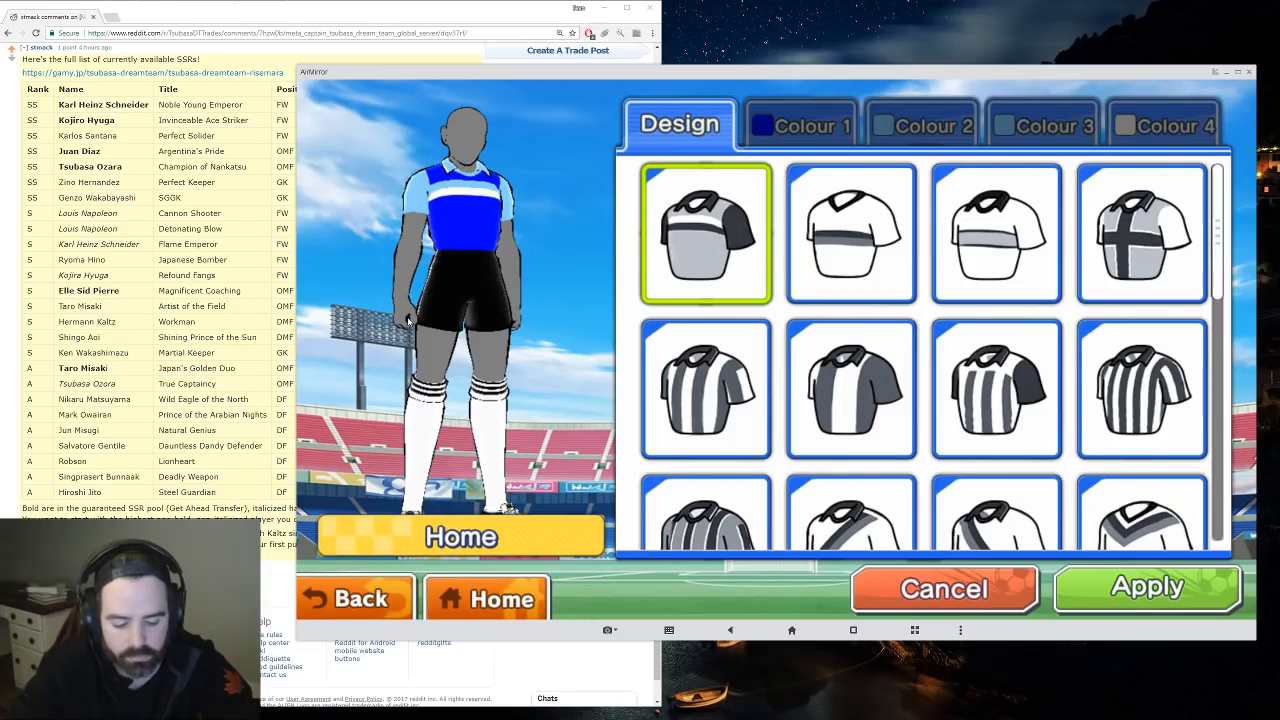
{"action": "left_click", "coordinate": [800, 124]}
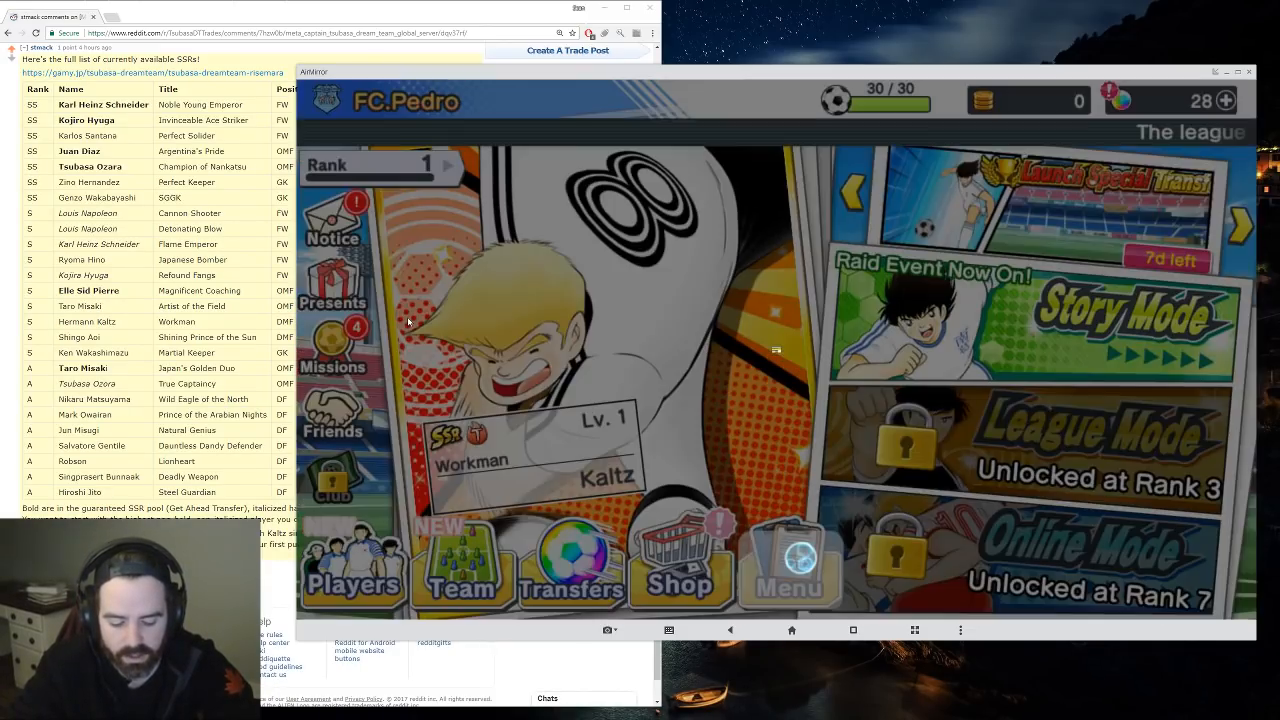
- Replace the team emblem's shield base with the ringed circle design in Profile editing
{"action": "left_click", "coordinate": [789, 565]}
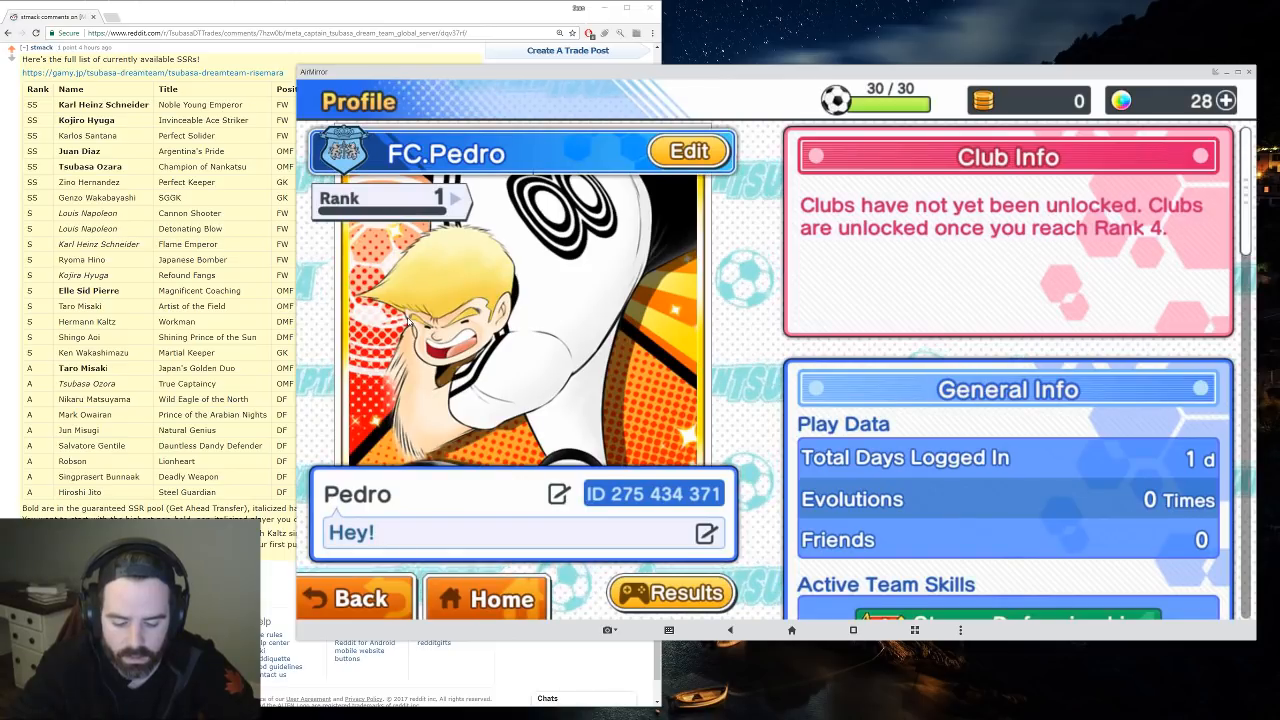
{"action": "left_click", "coordinate": [688, 151]}
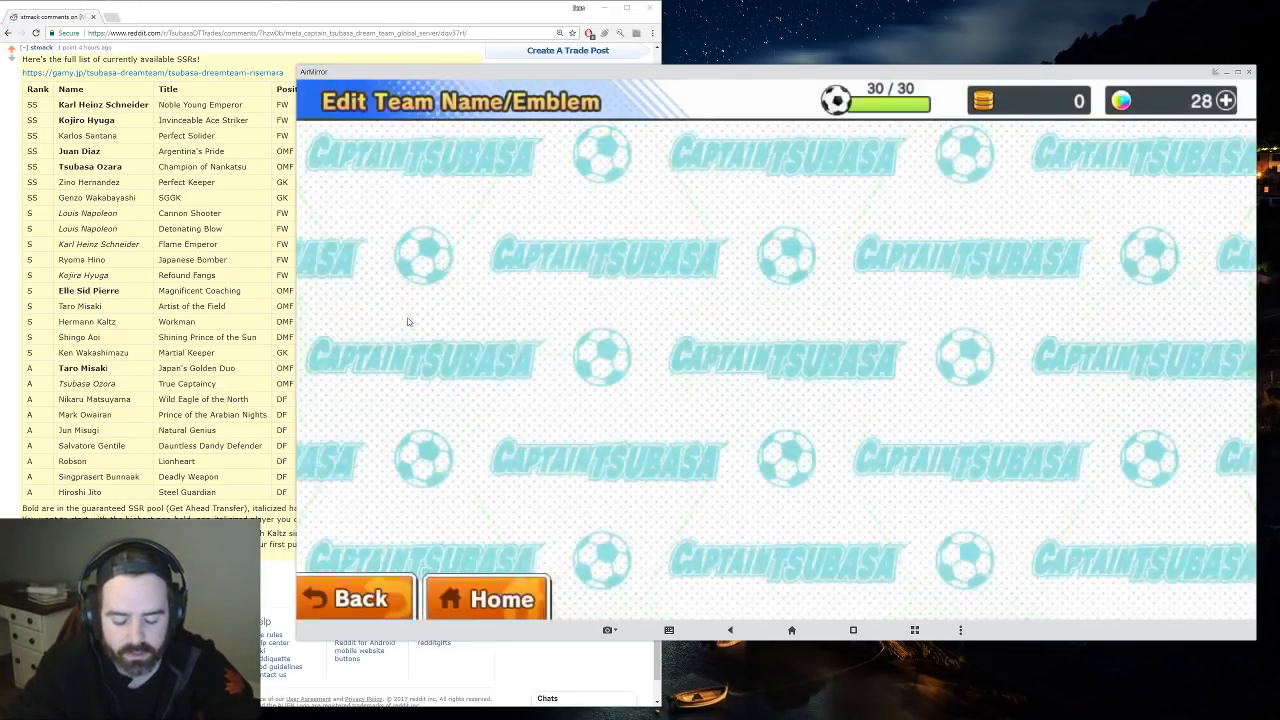
{"action": "left_click", "coordinate": [487, 598]}
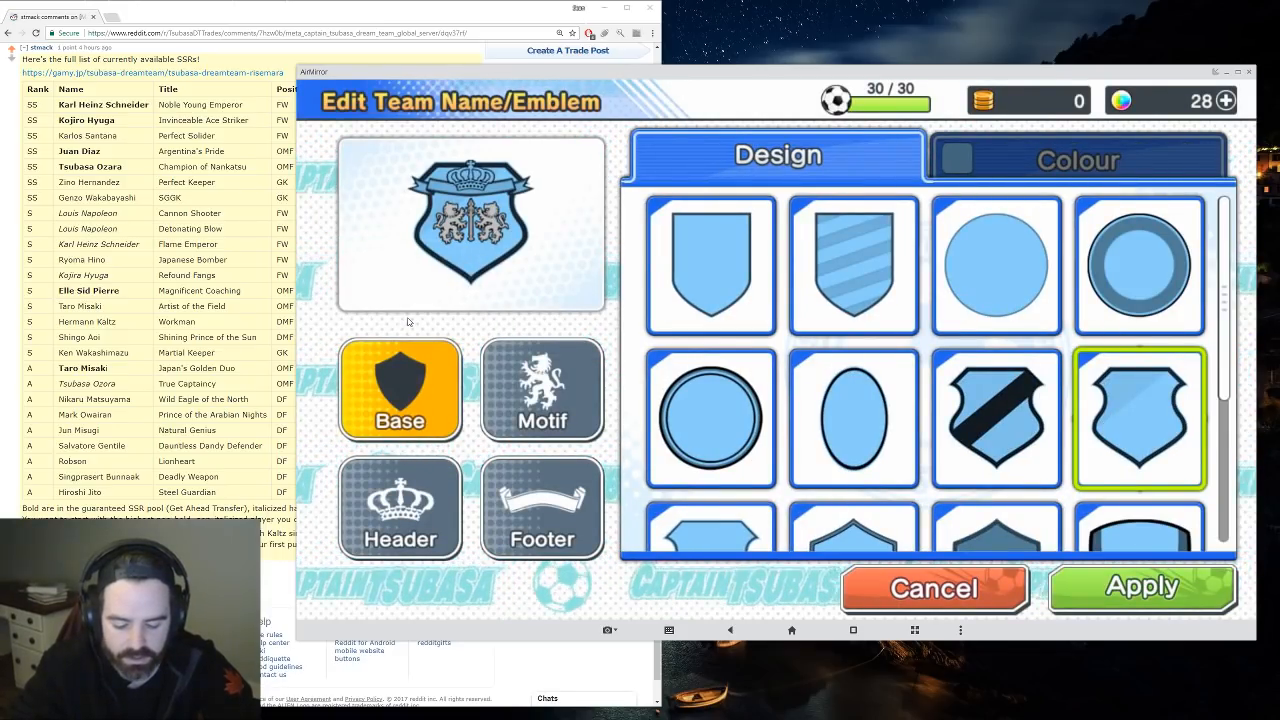
{"action": "left_click", "coordinate": [1139, 265]}
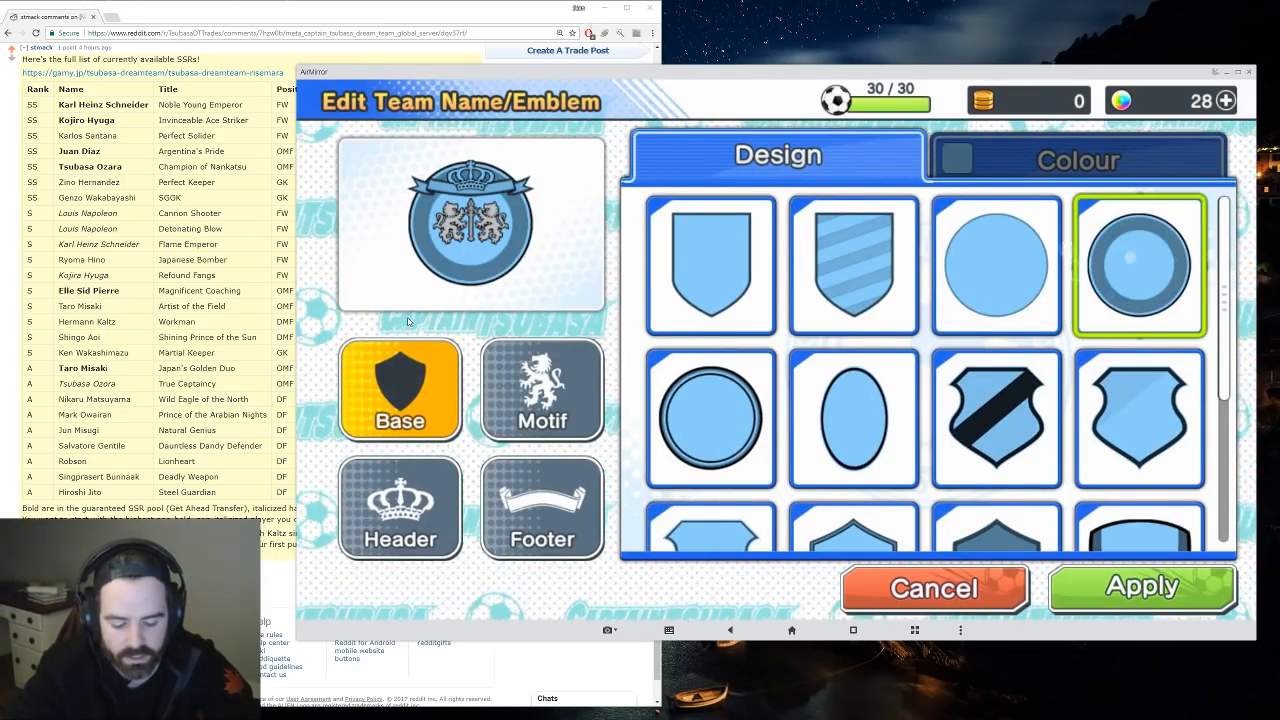
{"action": "left_click", "coordinate": [1141, 586]}
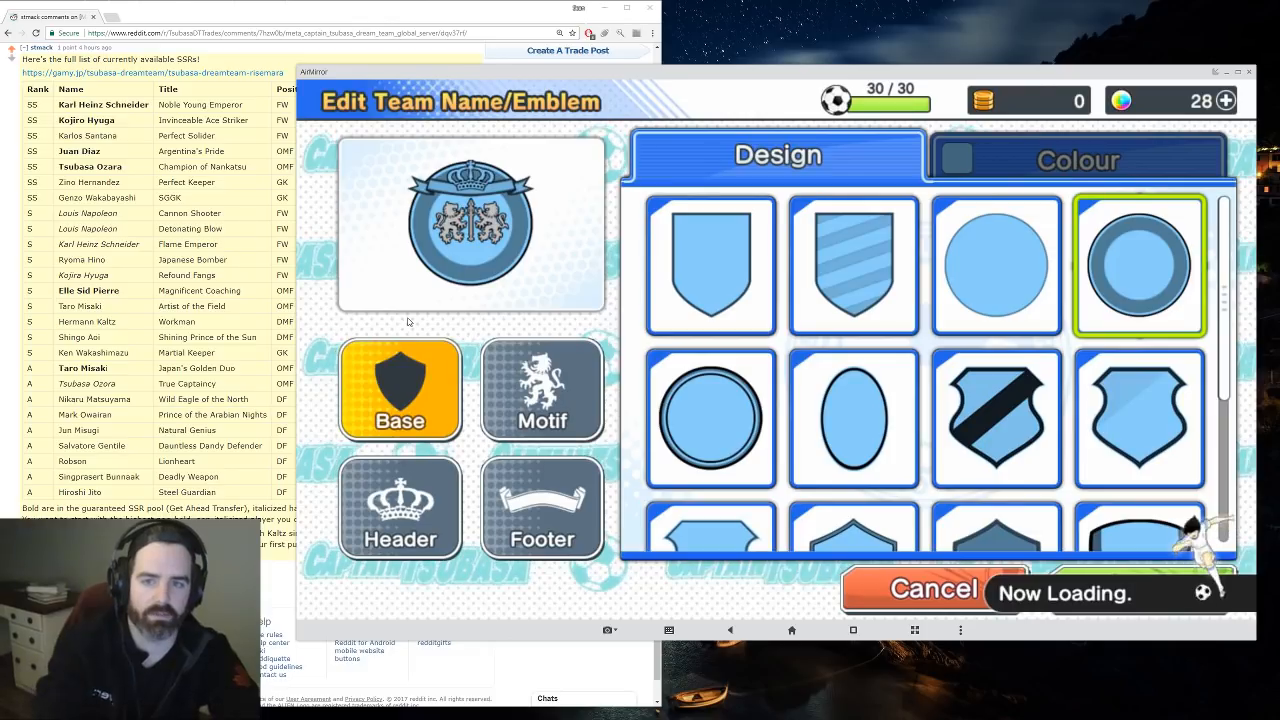
{"action": "left_click", "coordinate": [933, 588]}
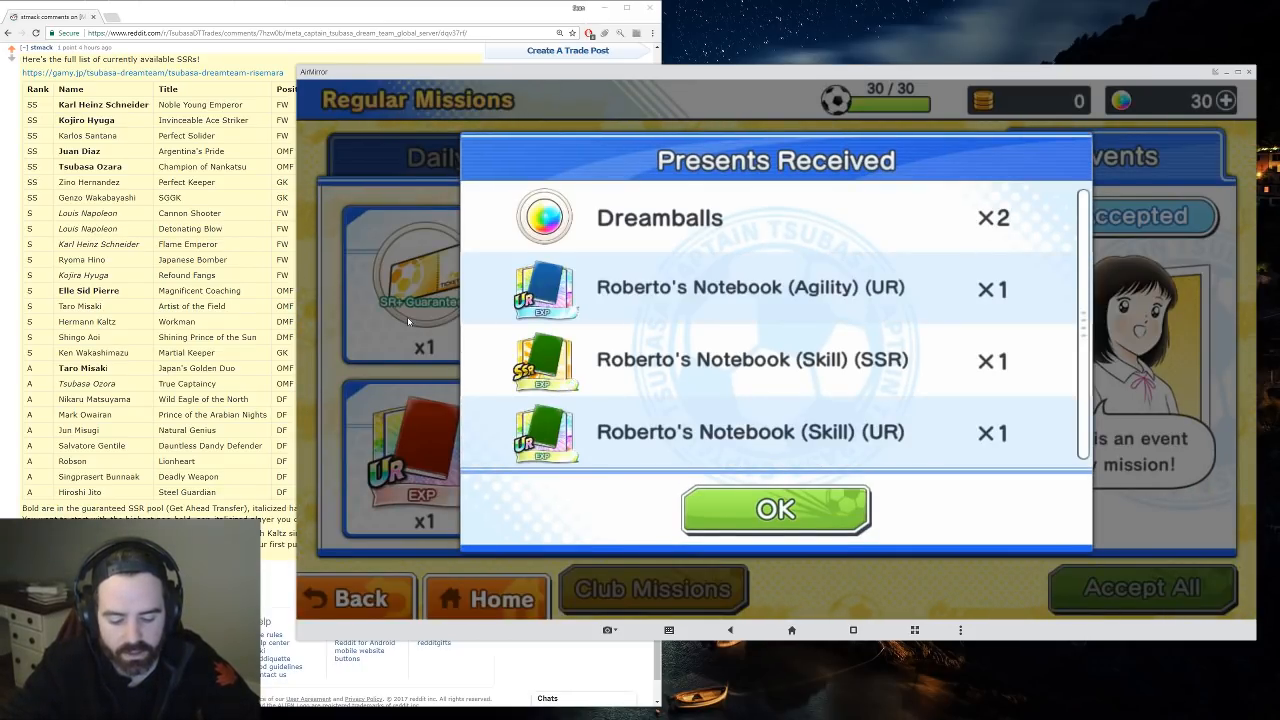
- Accept the mission presents, including two Dreamballs and Roberto's Notebooks
{"action": "left_click", "coordinate": [775, 510]}
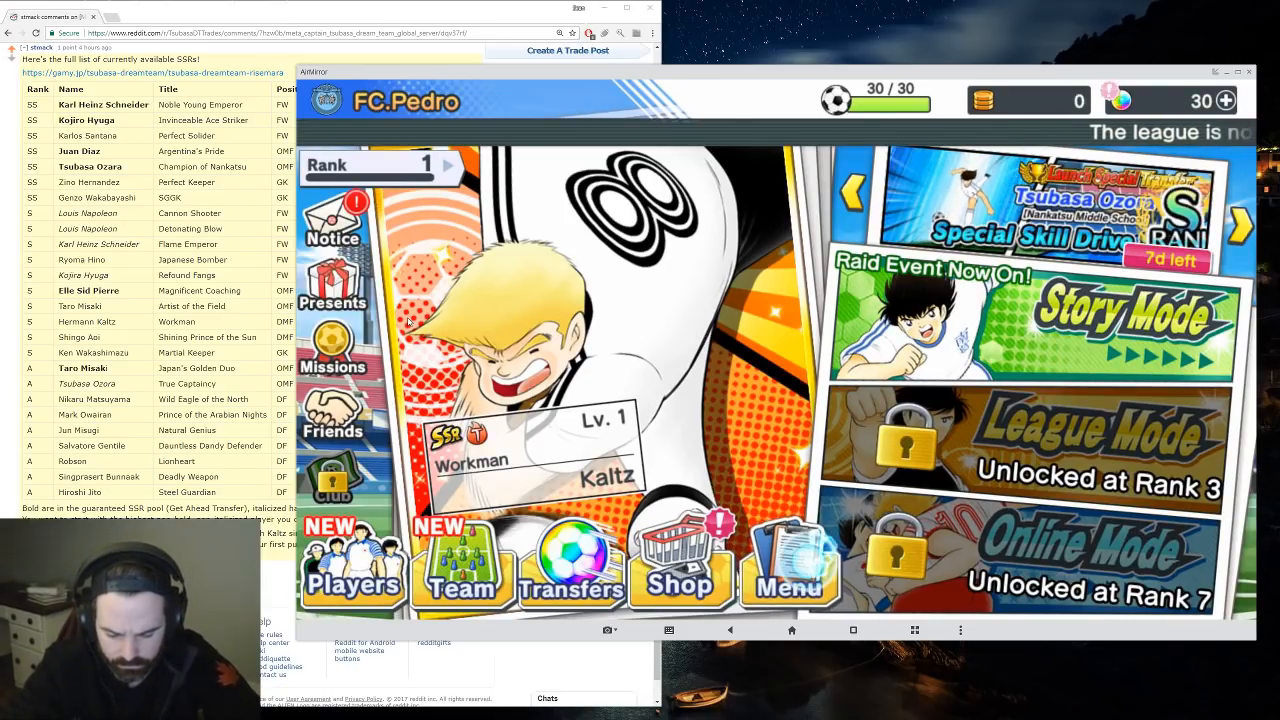
- Turn on Energy Saving Mode and Rewarded Ads in Matches in Options
{"action": "left_click", "coordinate": [789, 565]}
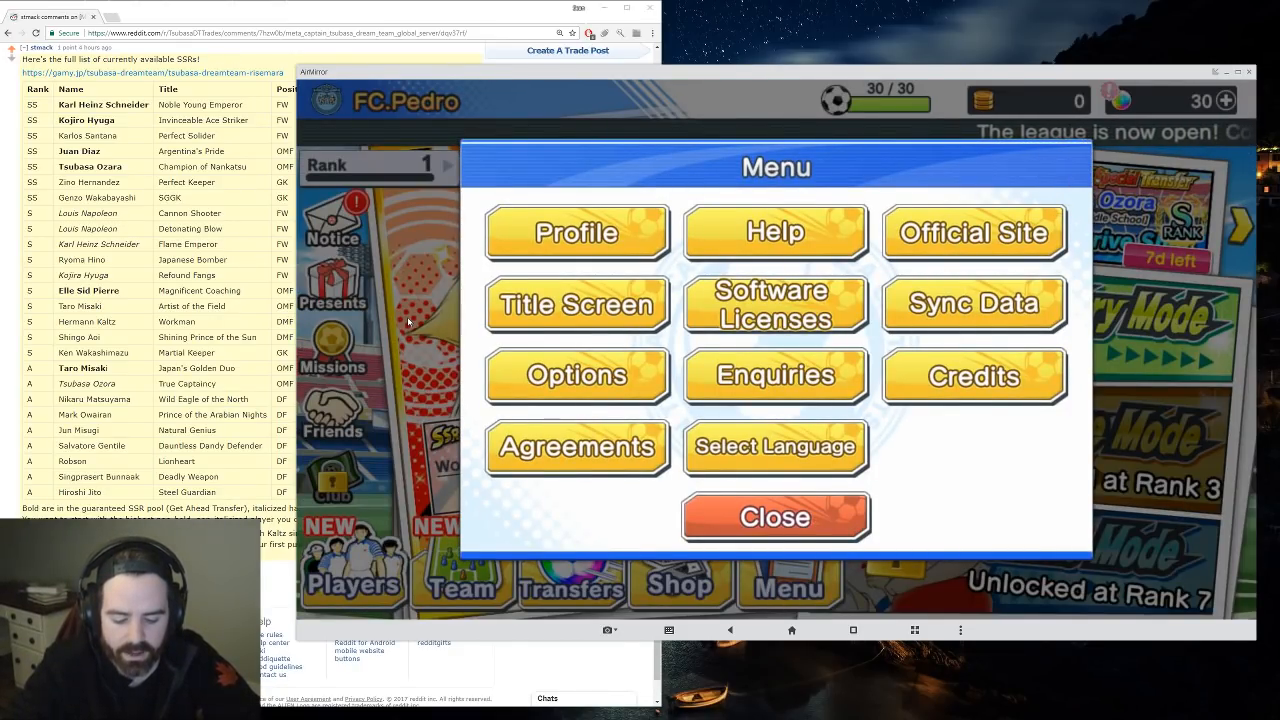
{"action": "left_click", "coordinate": [576, 375]}
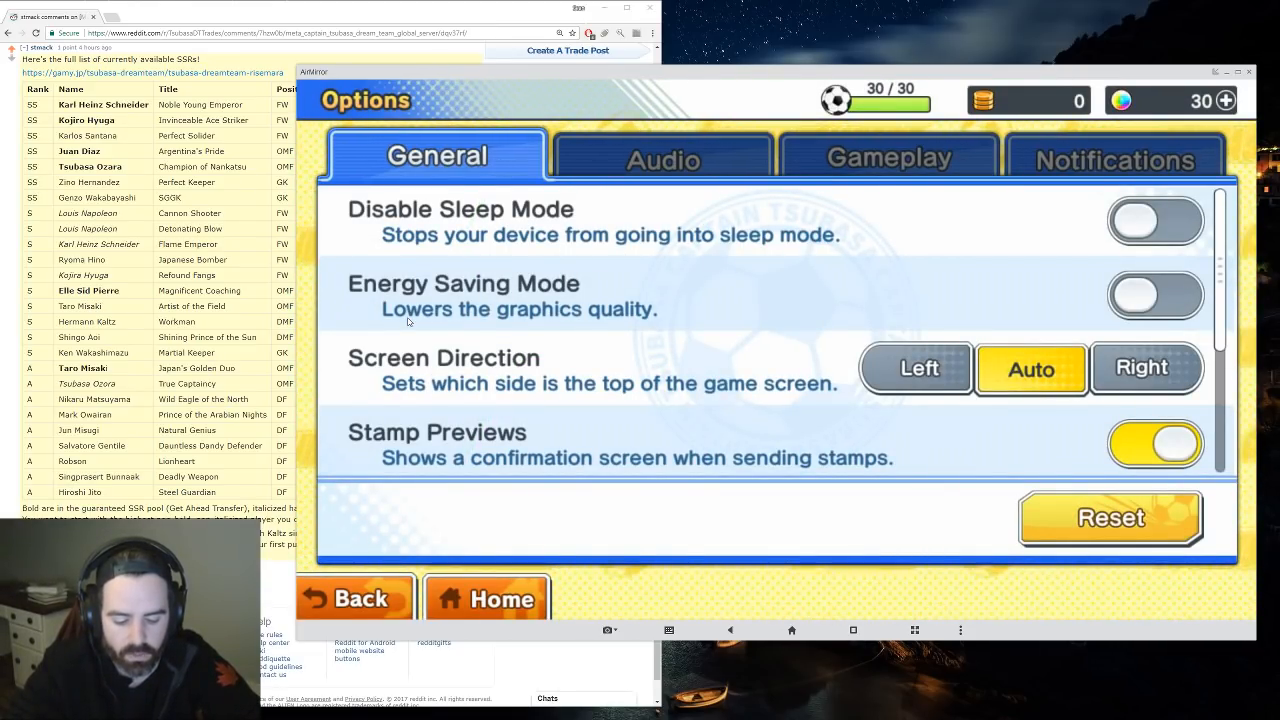
{"action": "left_click", "coordinate": [1155, 295]}
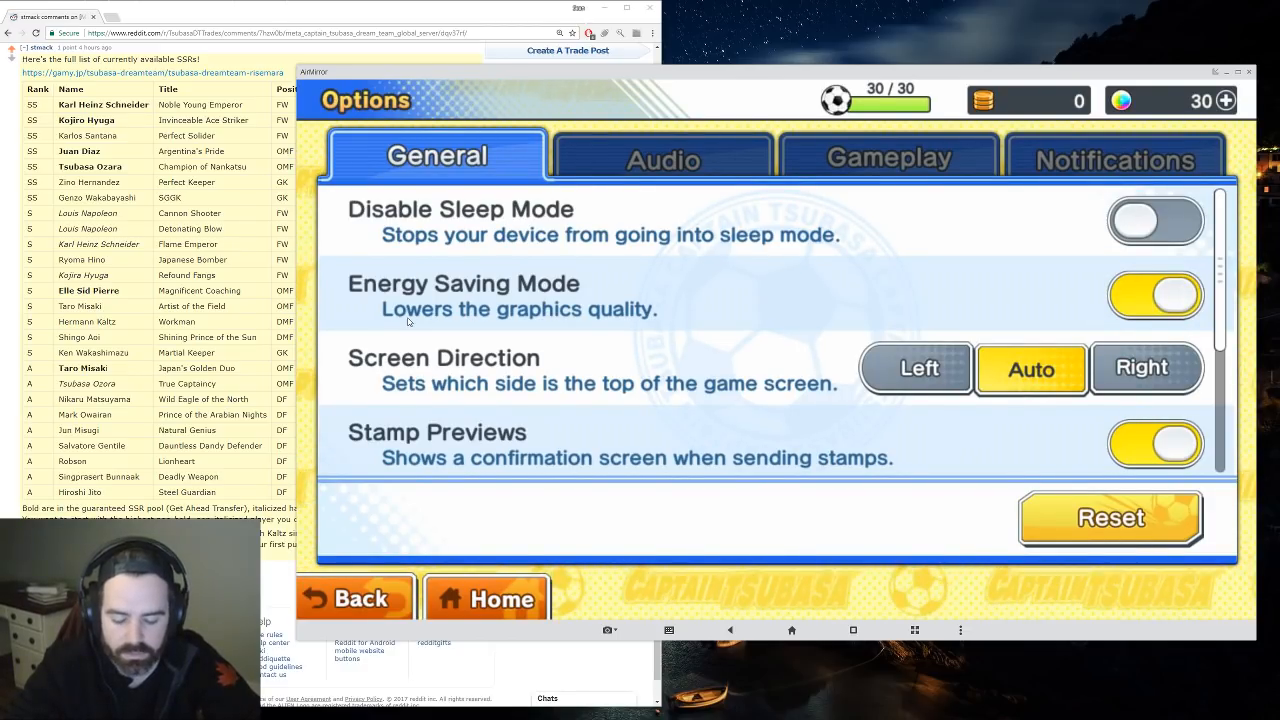
{"action": "scroll", "scroll_direction": "down", "scroll_amount": 3}
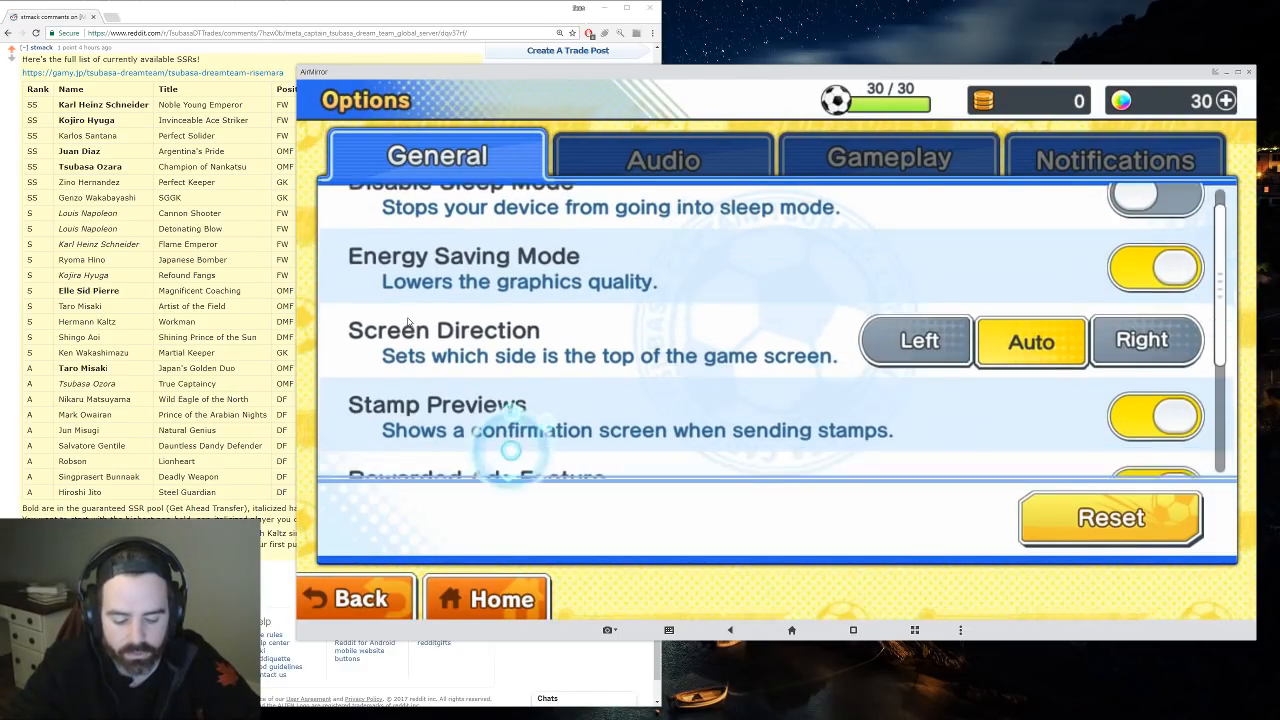
{"action": "scroll", "scroll_direction": "down", "scroll_amount": 3}
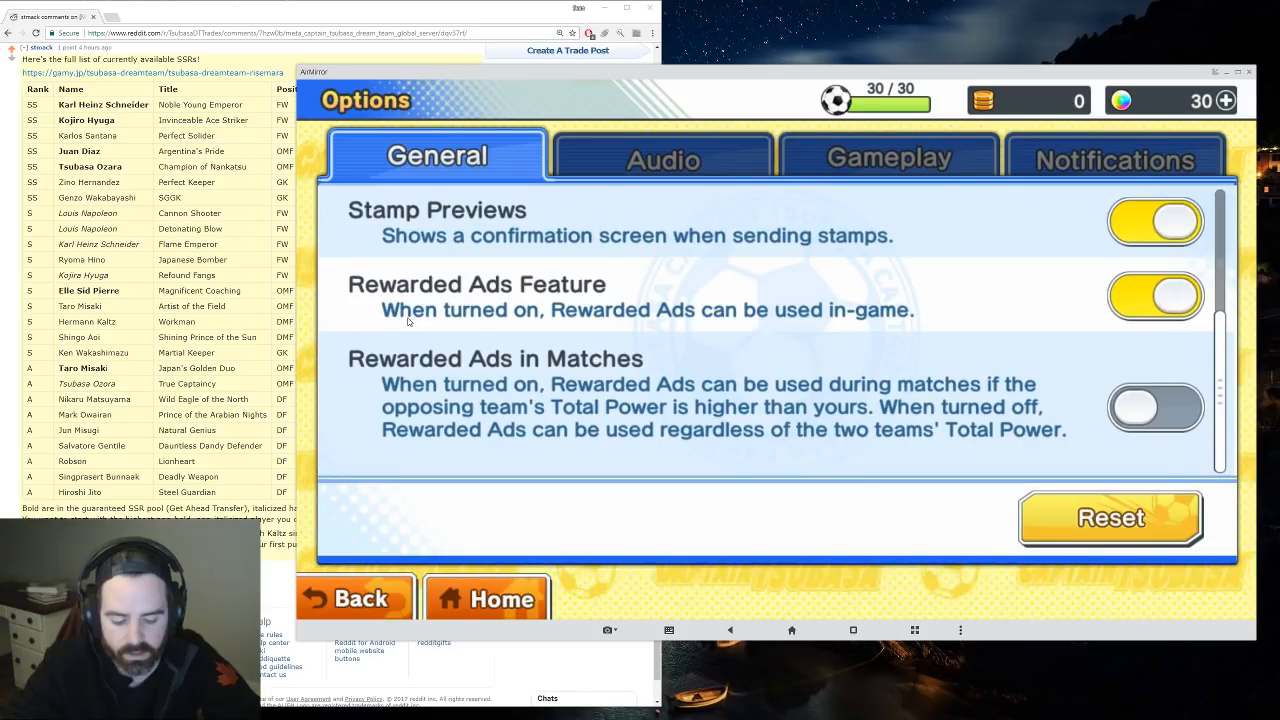
{"action": "left_click", "coordinate": [1155, 407]}
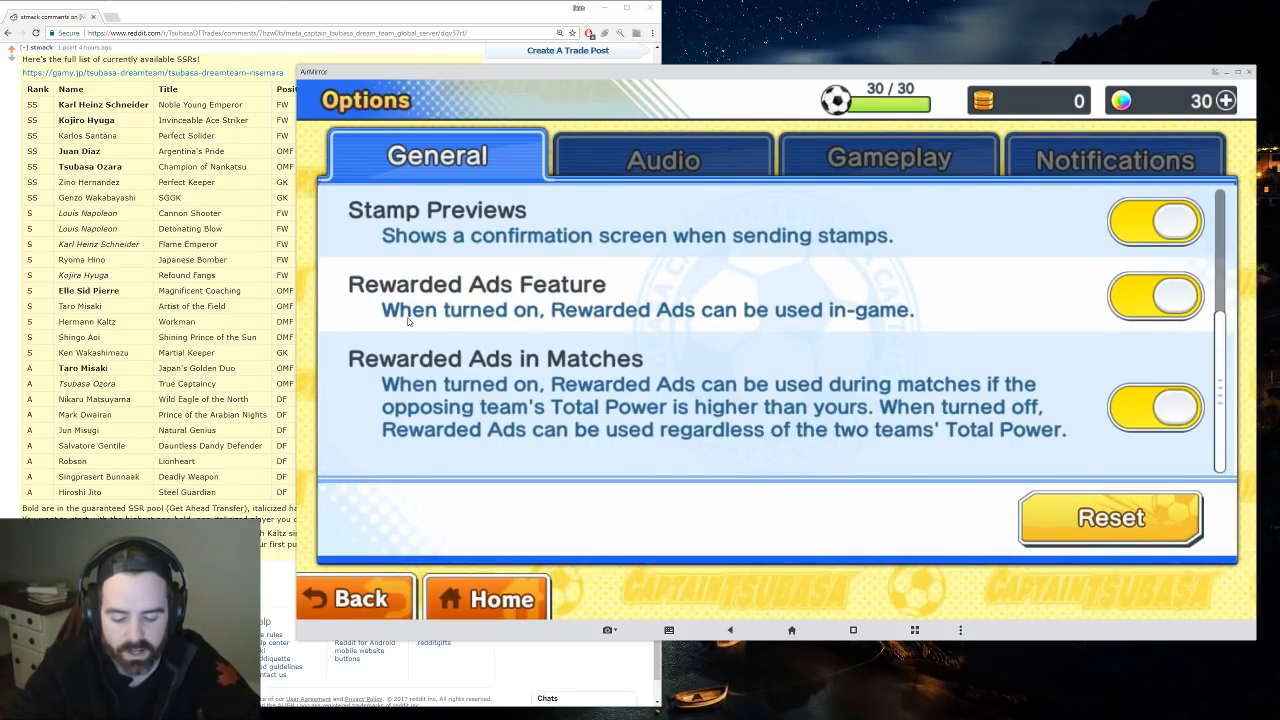
- Set Auto Mode Speed to High-Speed, review the audio and notification tabs, and return to the Menu
{"action": "left_click", "coordinate": [662, 156]}
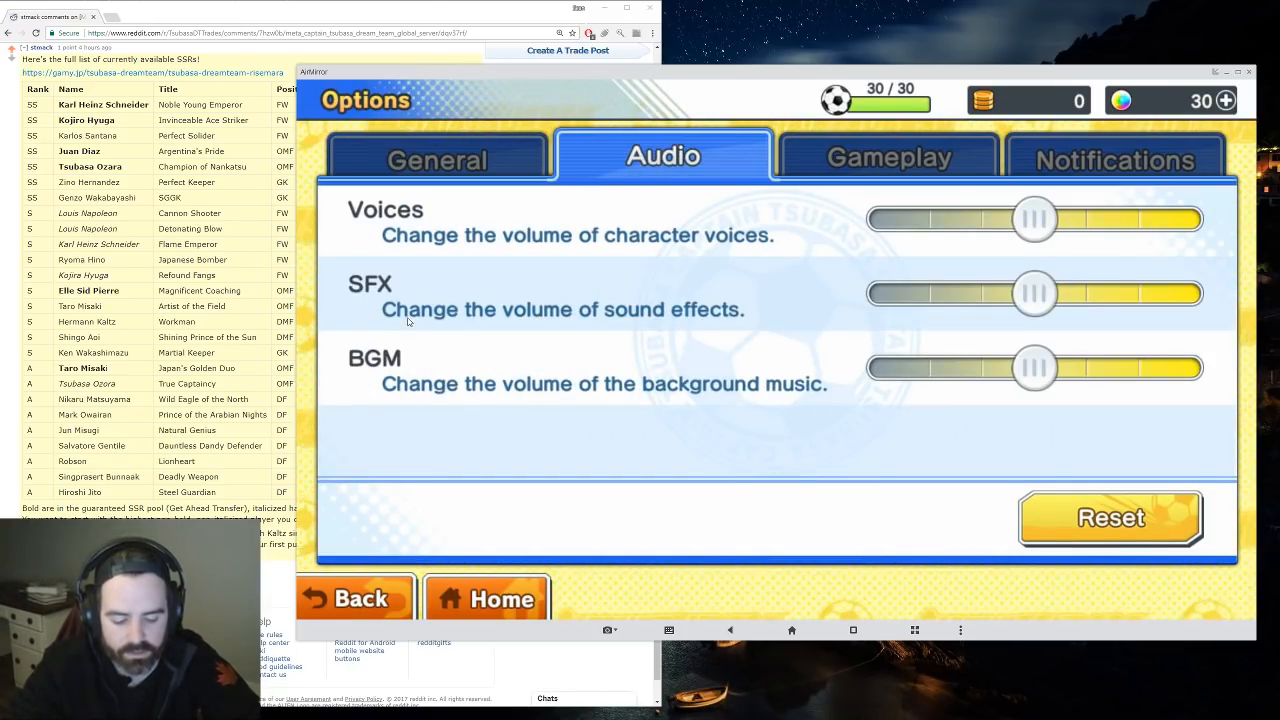
{"action": "left_click", "coordinate": [888, 157]}
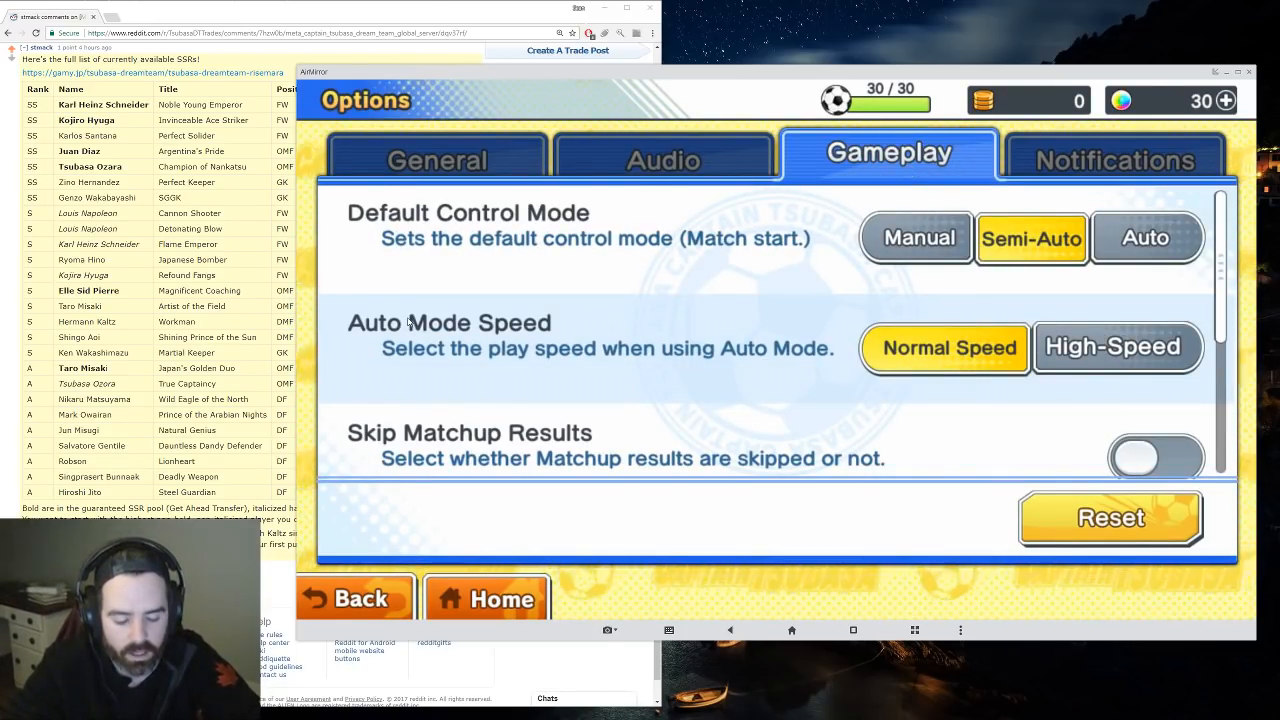
{"action": "left_click", "coordinate": [1146, 237]}
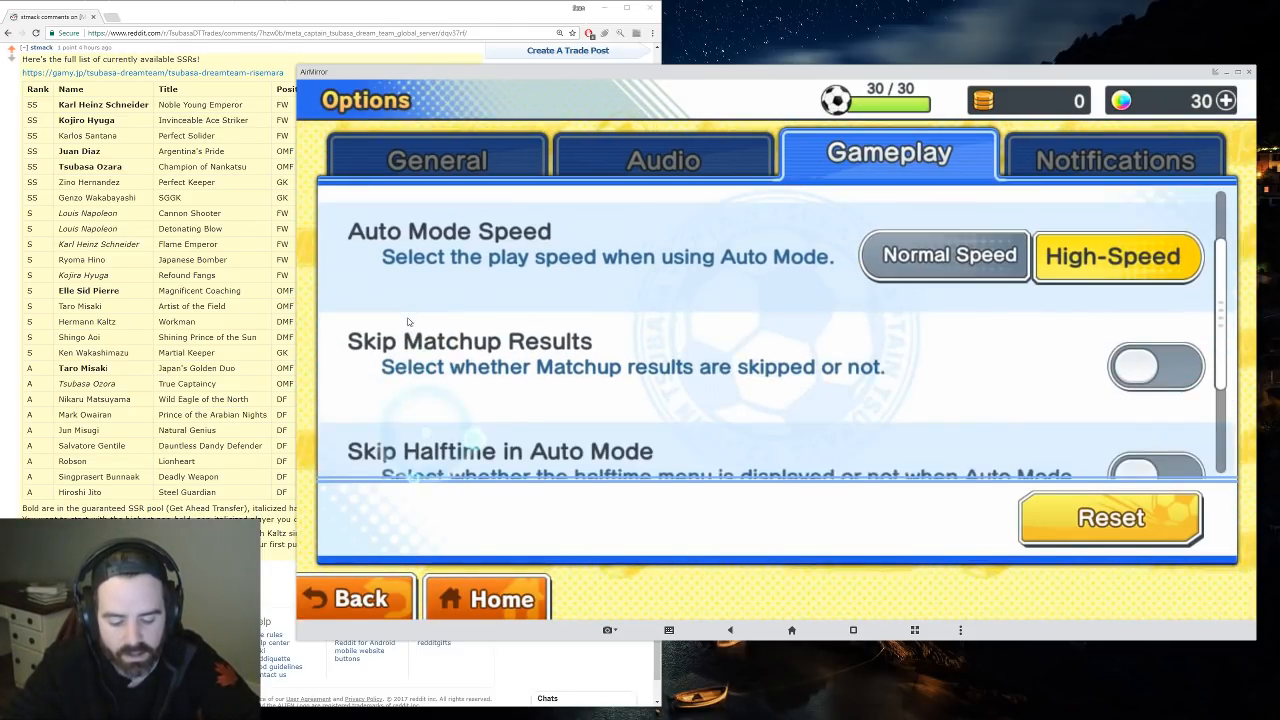
{"action": "left_click", "coordinate": [1155, 366]}
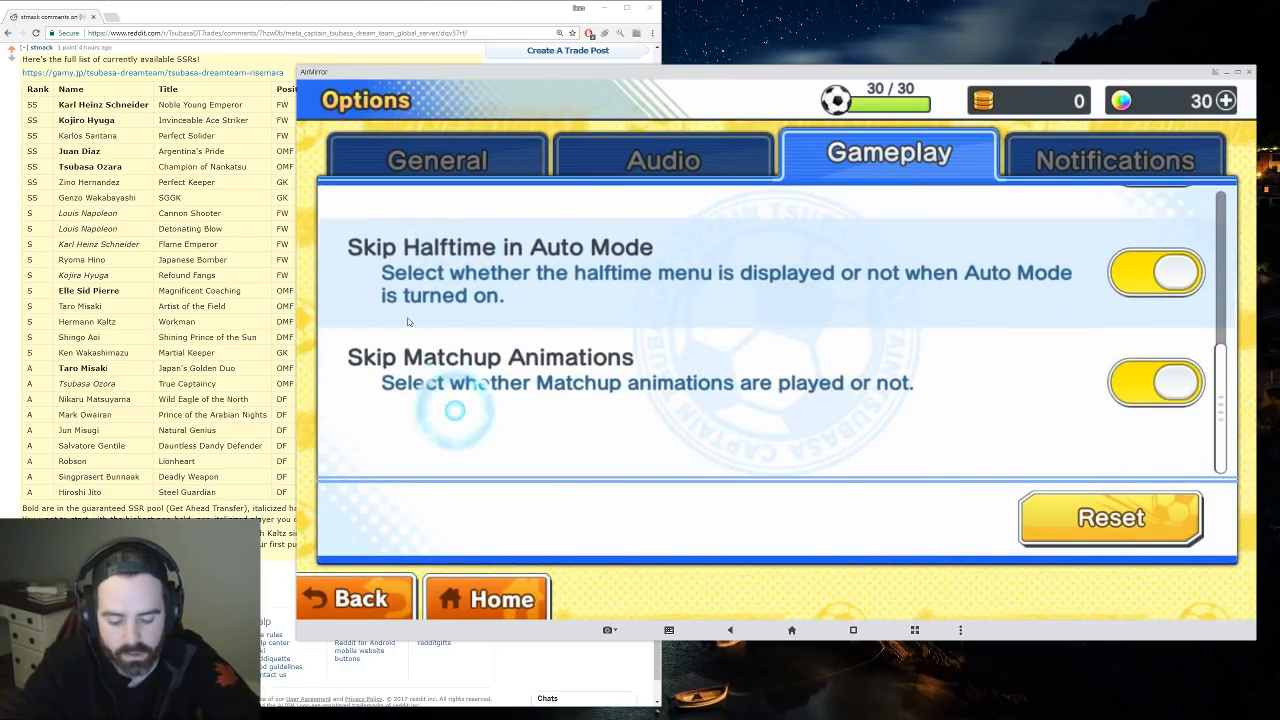
{"action": "left_click", "coordinate": [1114, 155]}
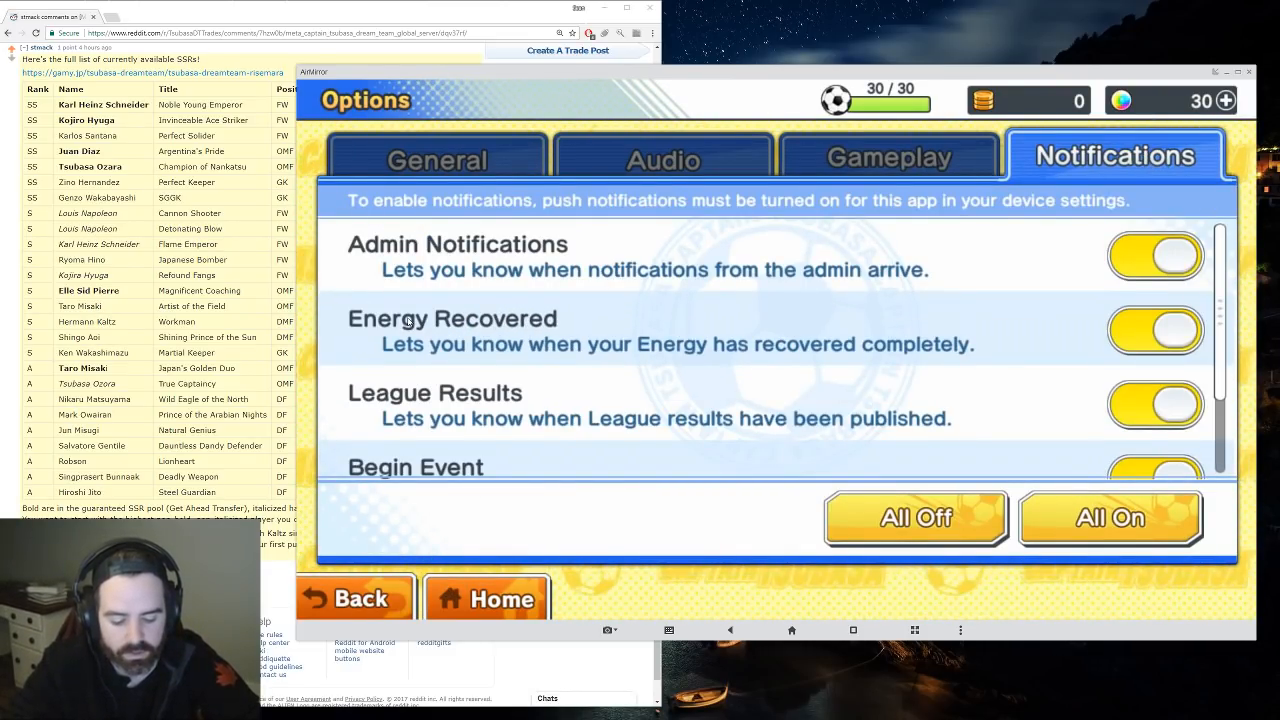
{"action": "left_click", "coordinate": [914, 517]}
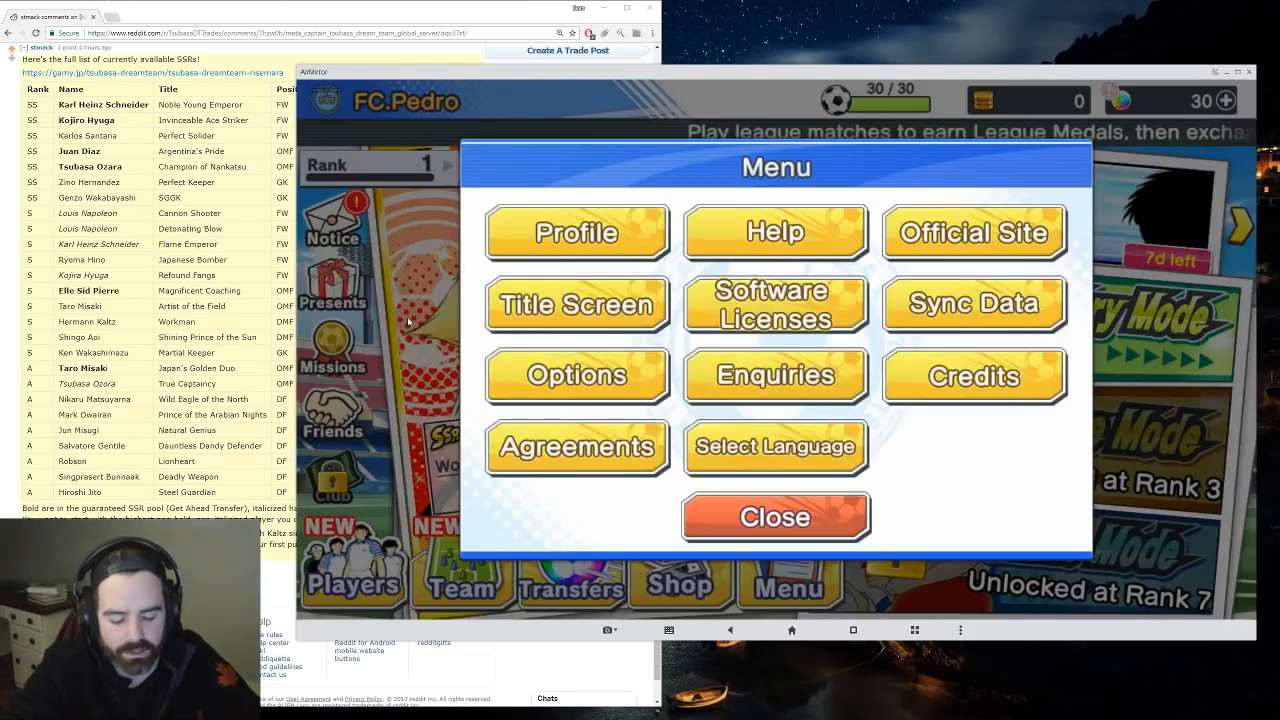
- Finish the Story Mode introduction and enter the Middle School (Part 1/3) chapter
{"action": "left_click", "coordinate": [775, 517]}
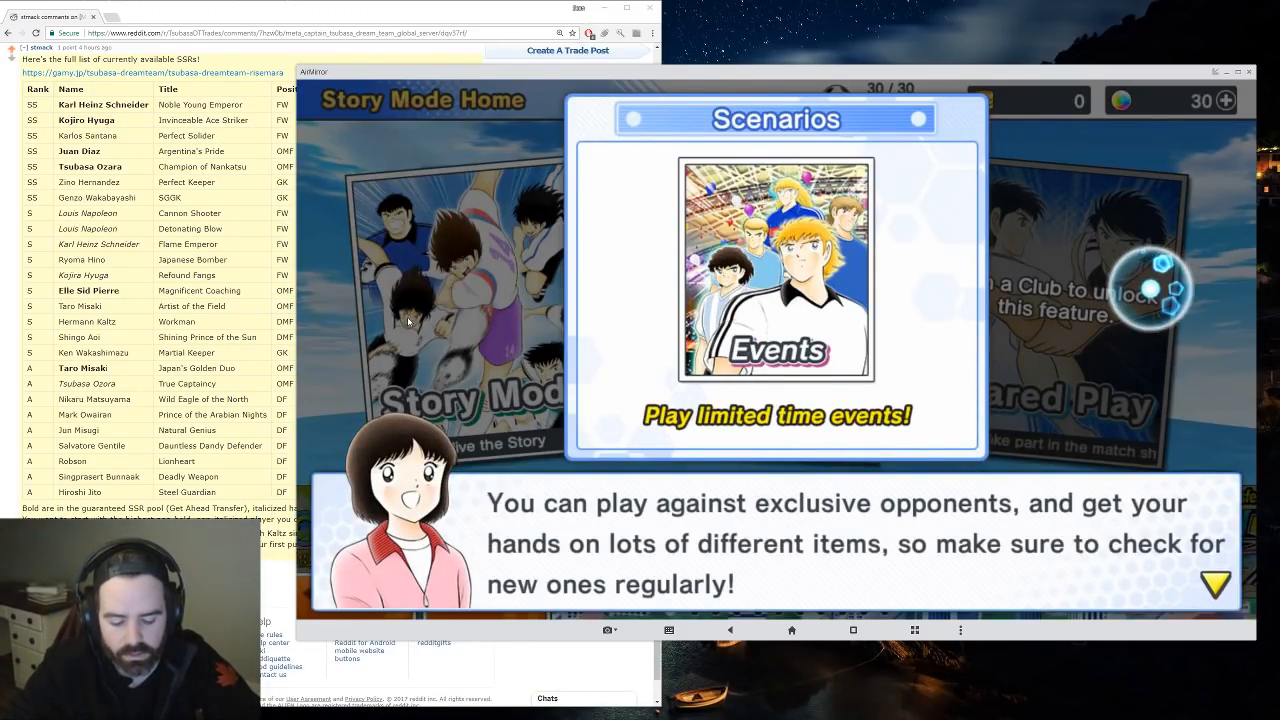
{"action": "left_click", "coordinate": [1214, 585]}
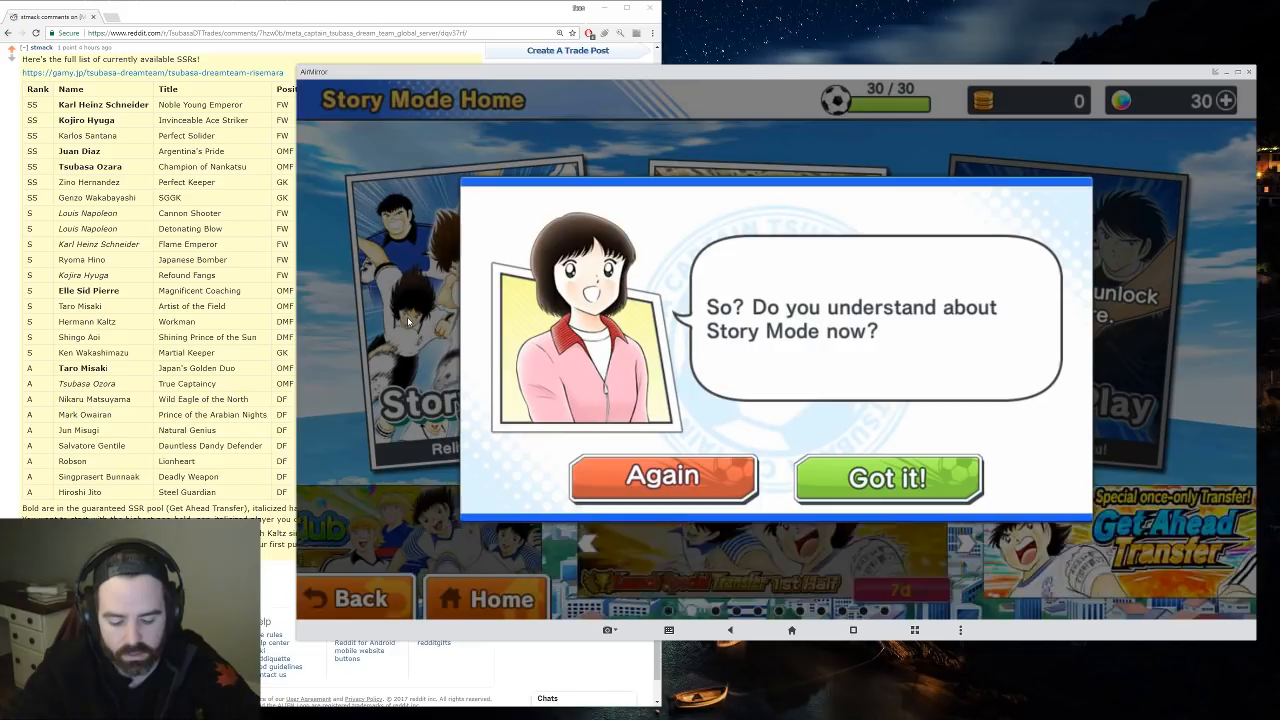
{"action": "left_click", "coordinate": [887, 477]}
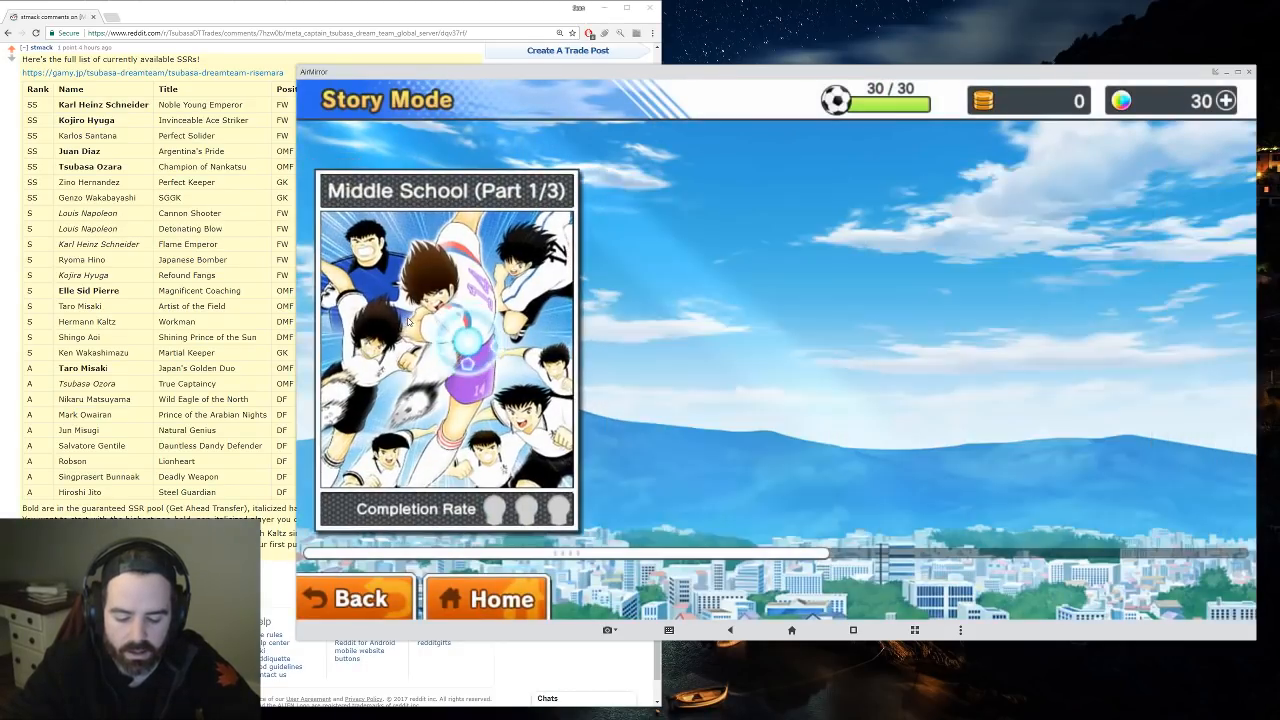
{"action": "left_click", "coordinate": [446, 348]}
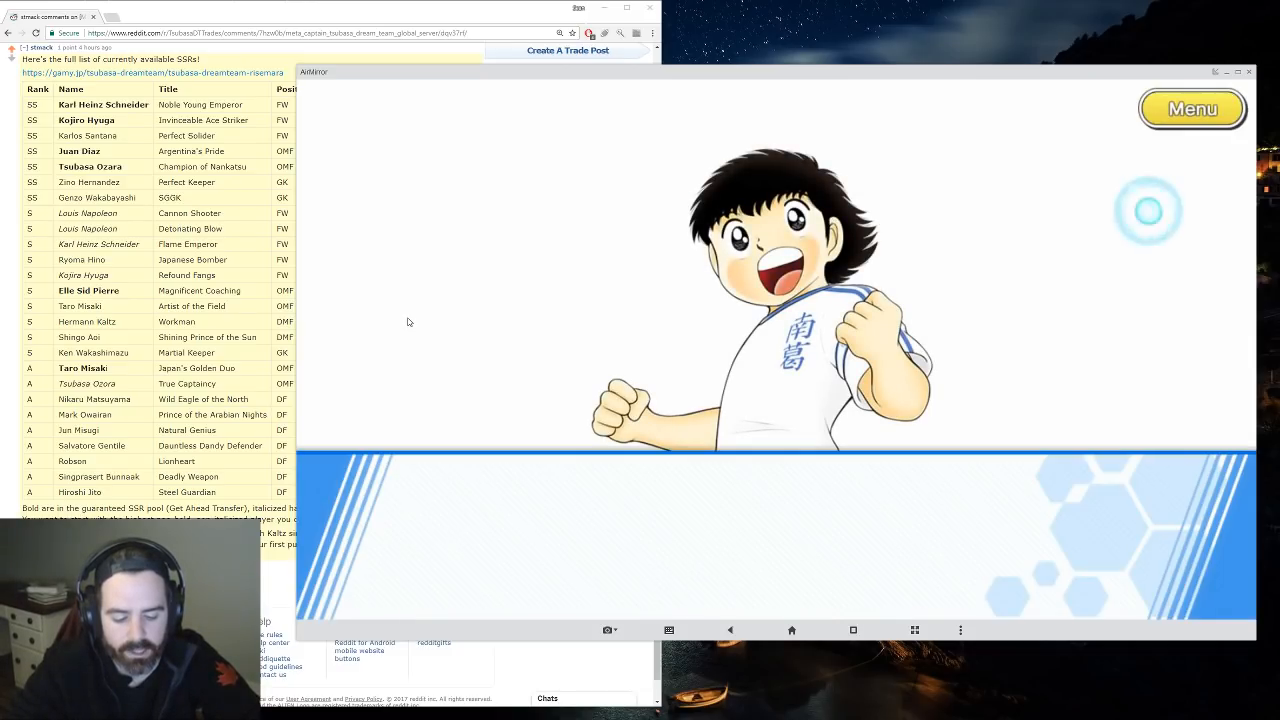
- Advance the opening story scene until the Select Friend list appears
{"action": "left_click", "coordinate": [1191, 108]}
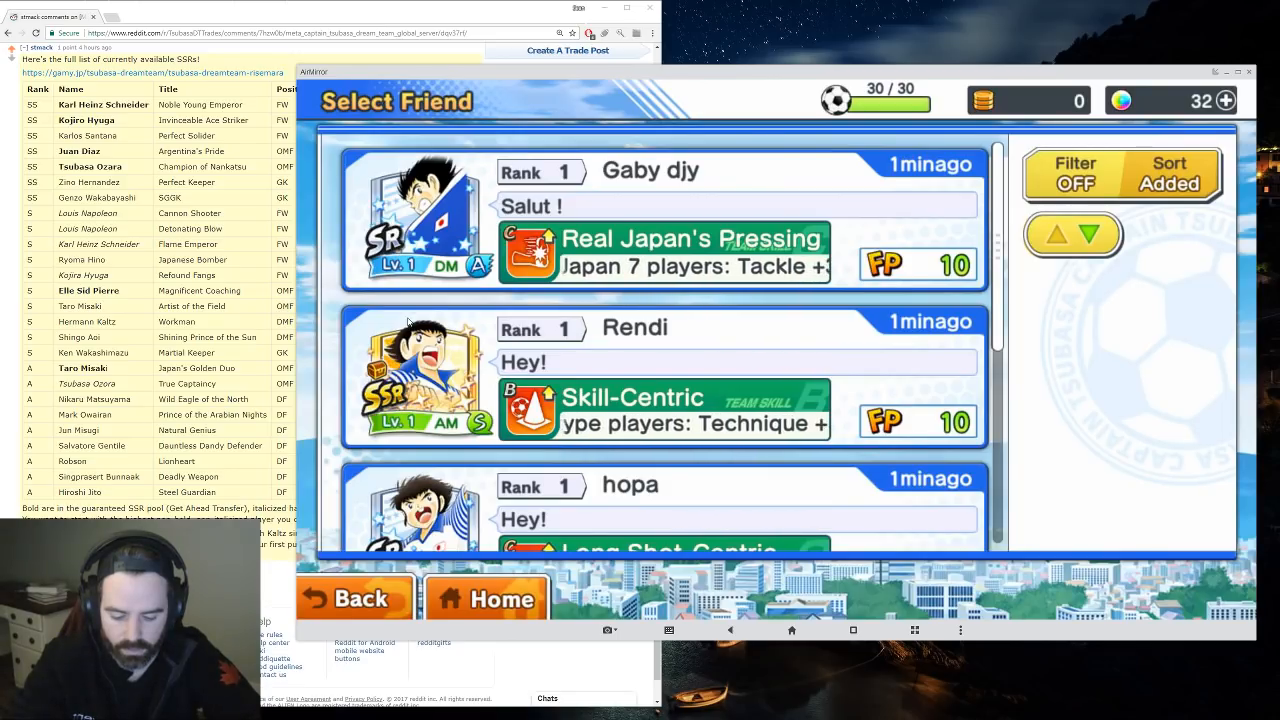
- Choose Pesito as supporter and kick off the Otomo Middle School practice match on Auto
{"action": "scroll", "scroll_direction": "down", "scroll_amount": 3}
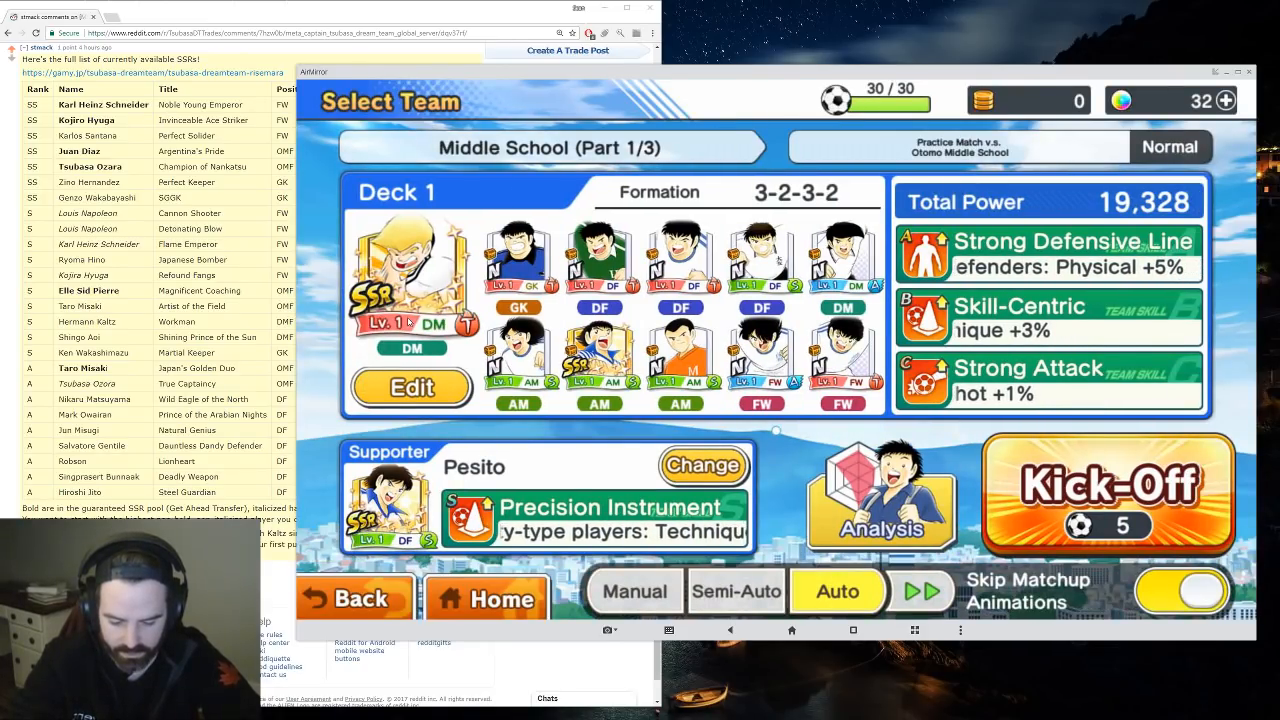
{"action": "left_click", "coordinate": [702, 465]}
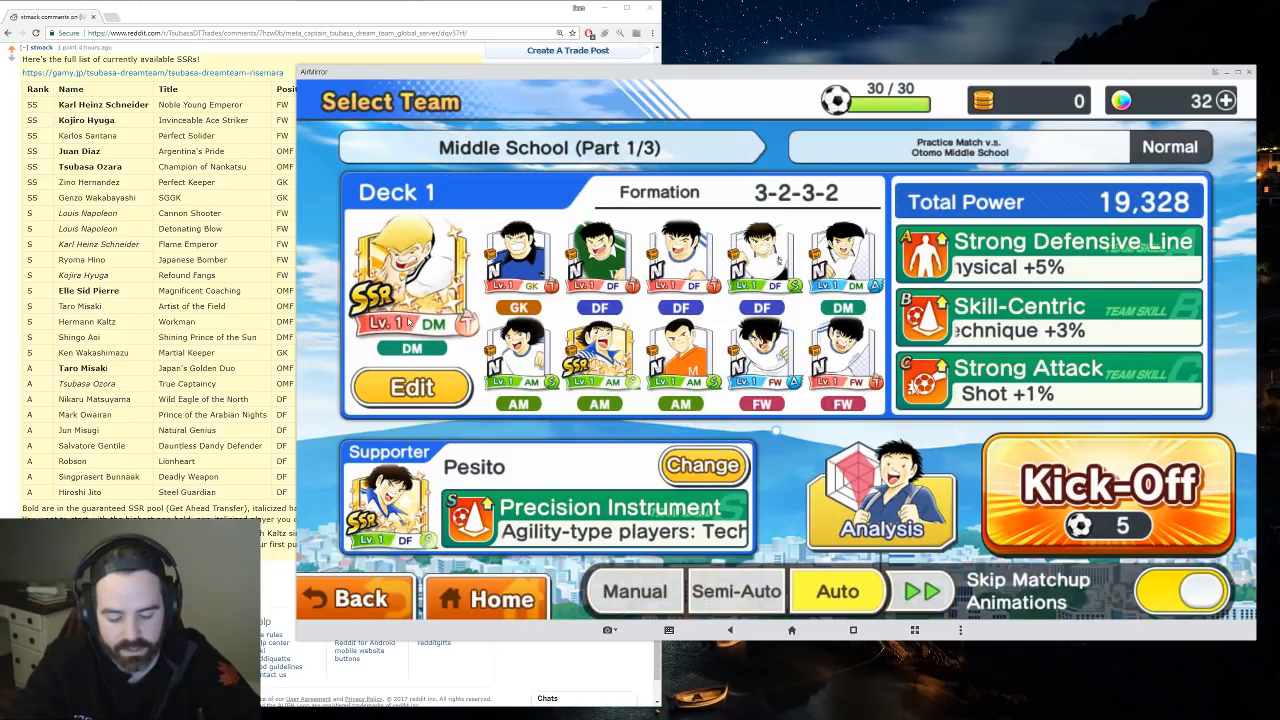
{"action": "left_click", "coordinate": [1107, 494]}
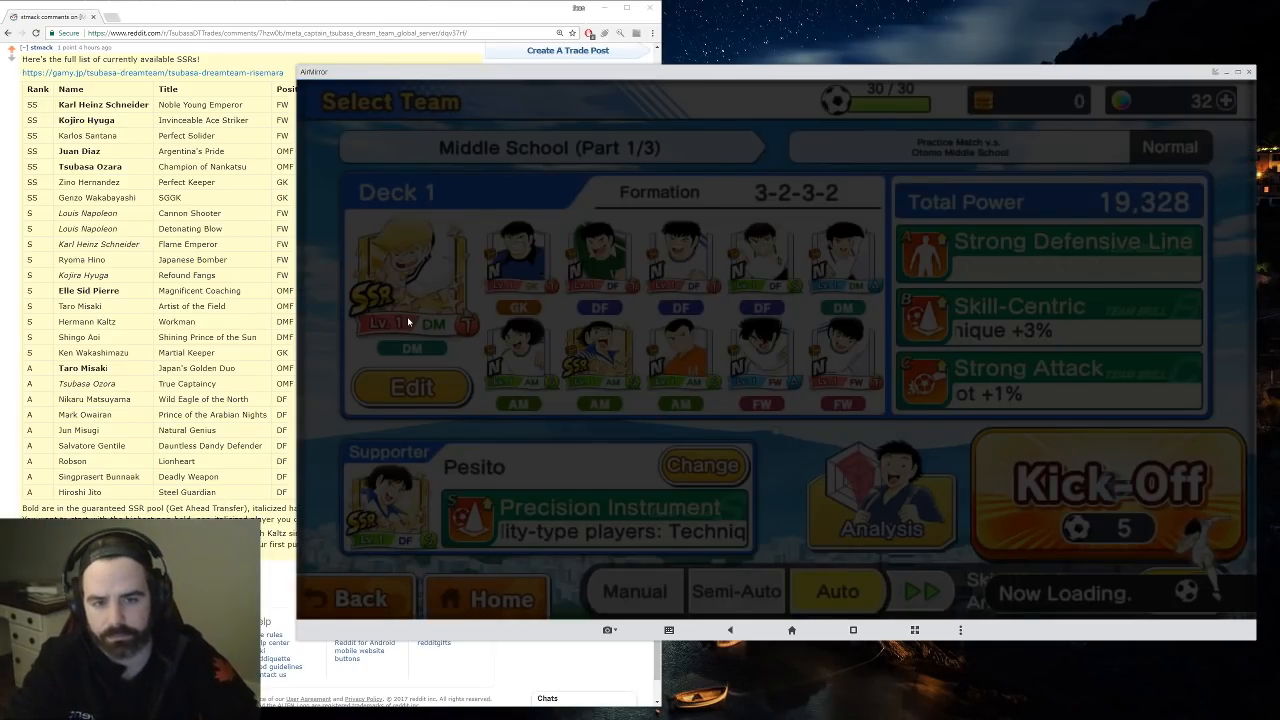